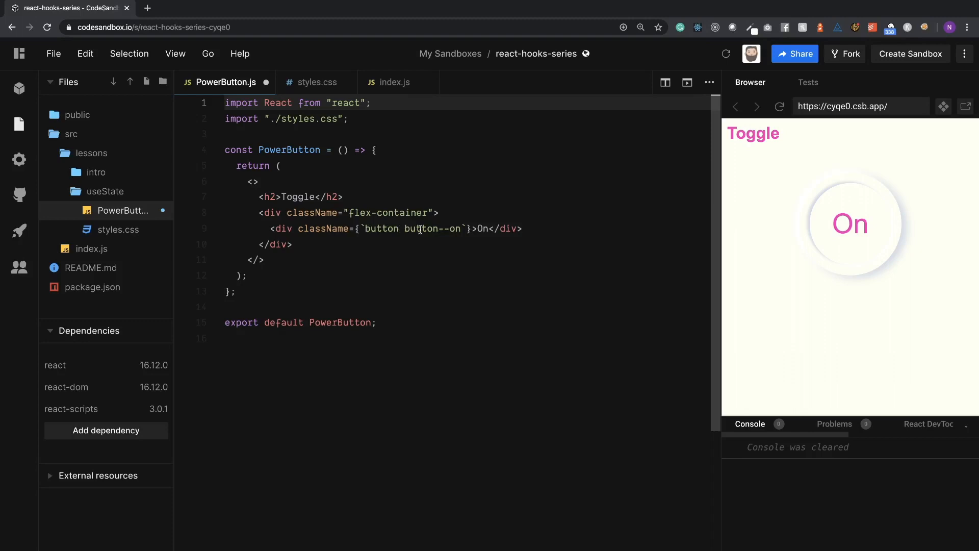
mouse_move(403, 149)
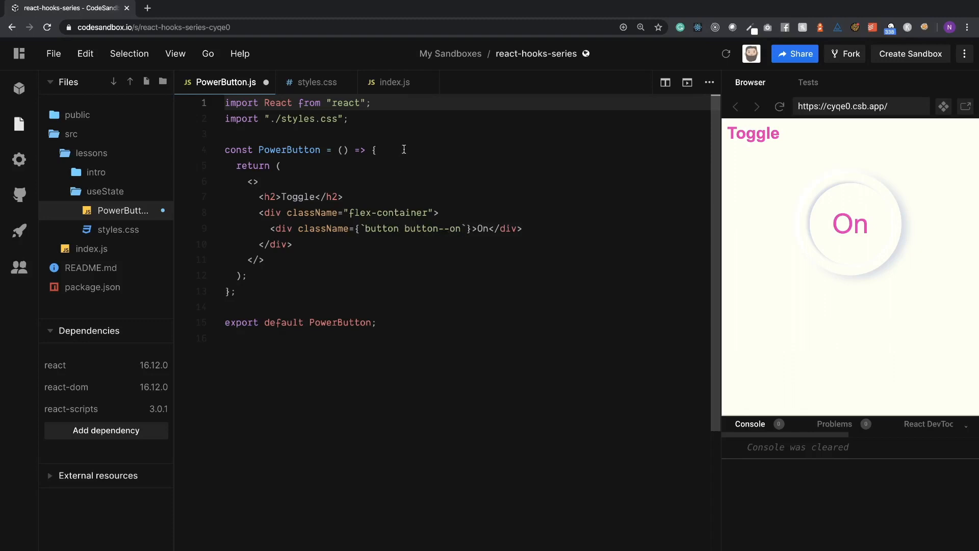
mouse_move(412, 144)
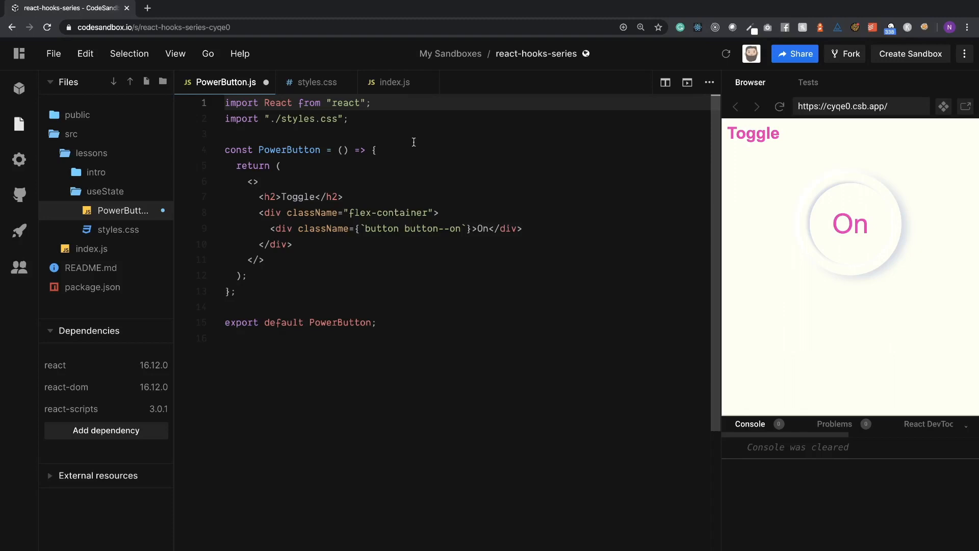
mouse_move(331, 104)
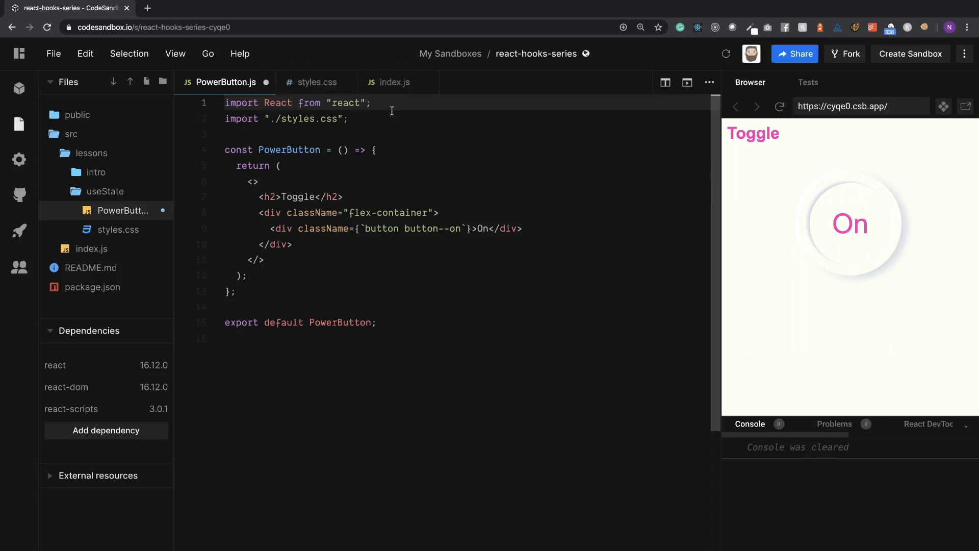
Step: Add useState to the React import in PowerButton.js
type(", {}")
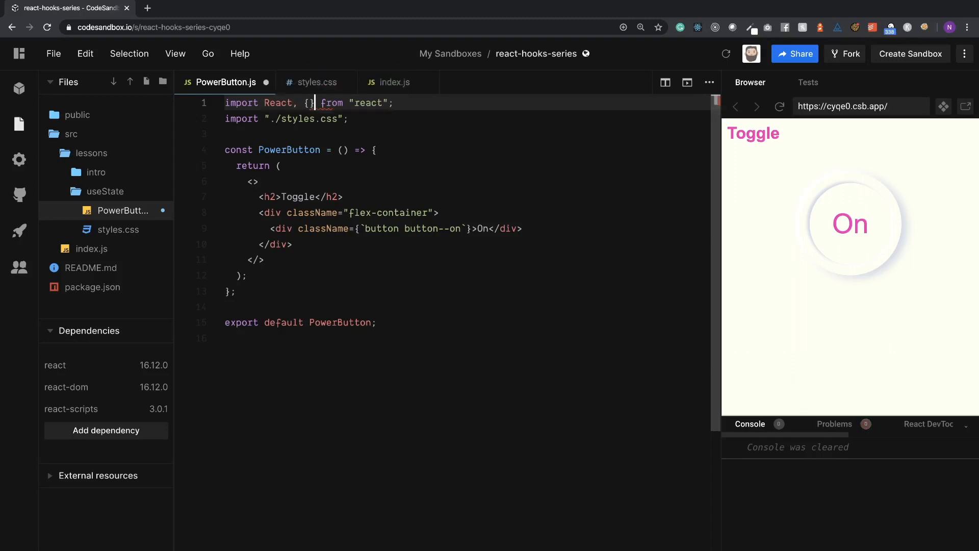
type("useState")
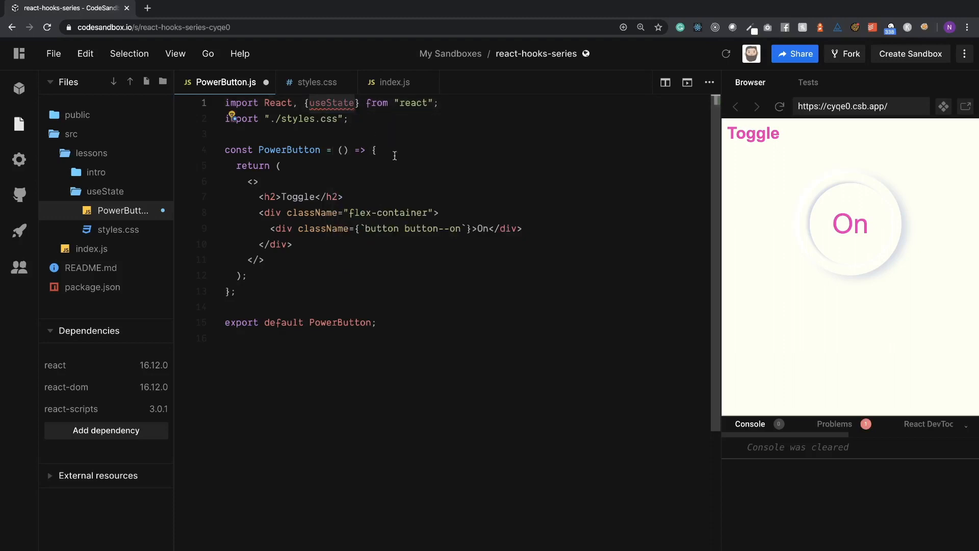
type("us")
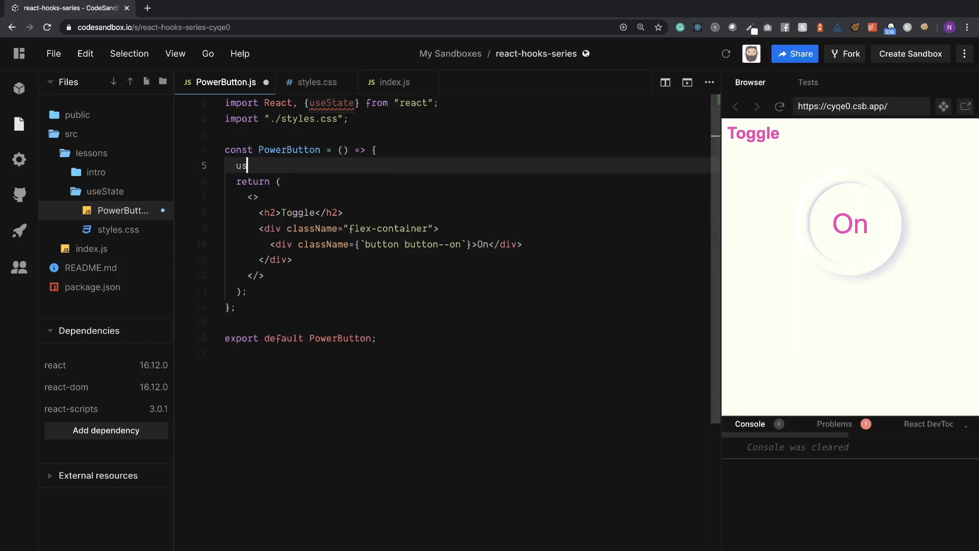
type("eState(")
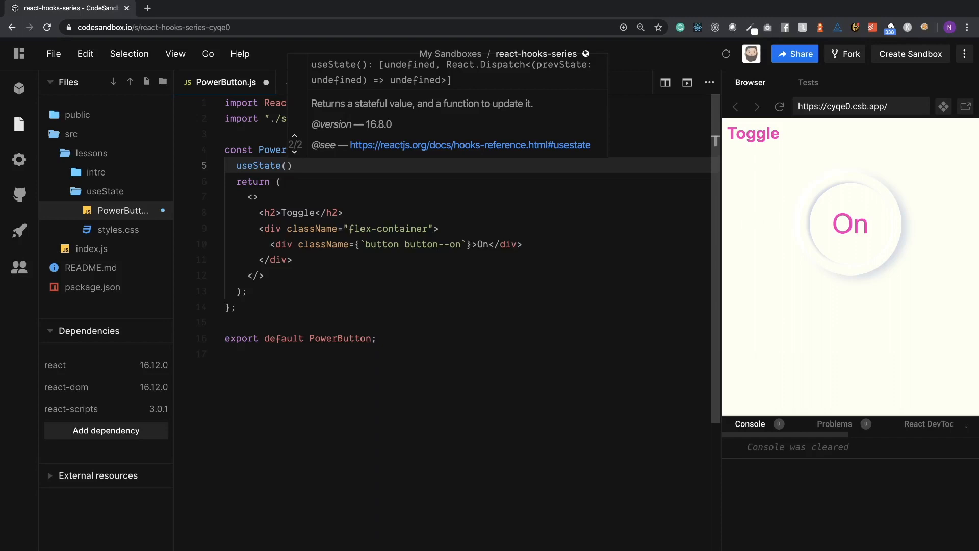
Step: Declare const [buttonActive, setButtonActive] = useState(false) in PowerButton
type("false")
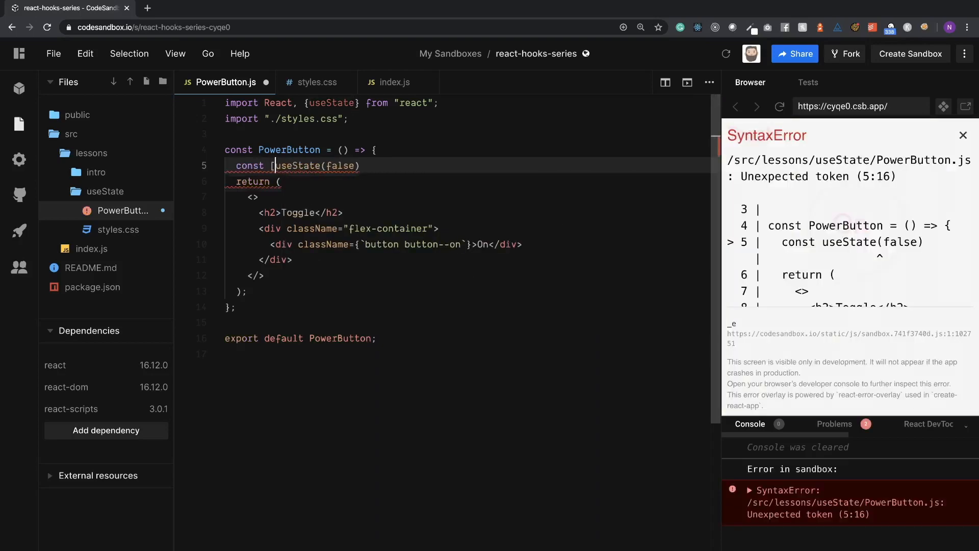
type("] =")
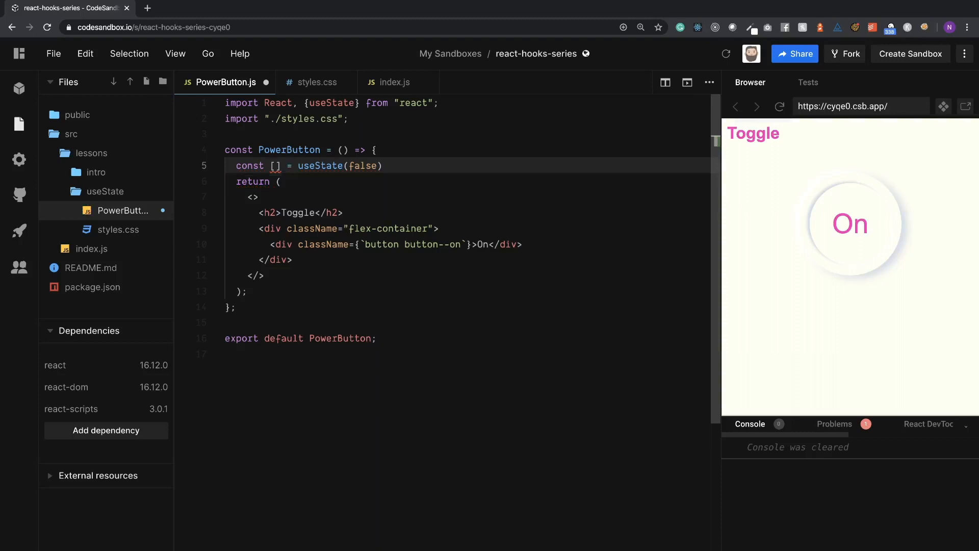
type("b")
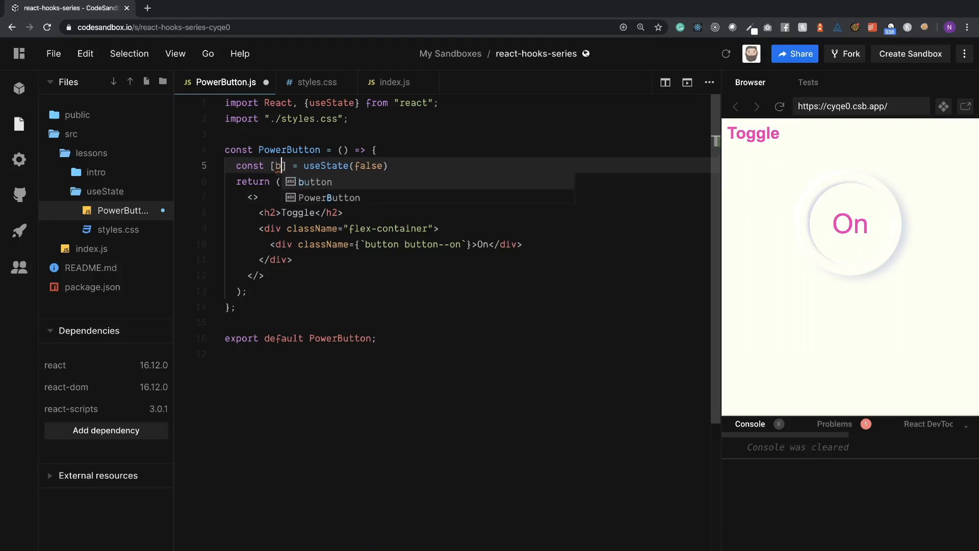
type("uttonActive,")
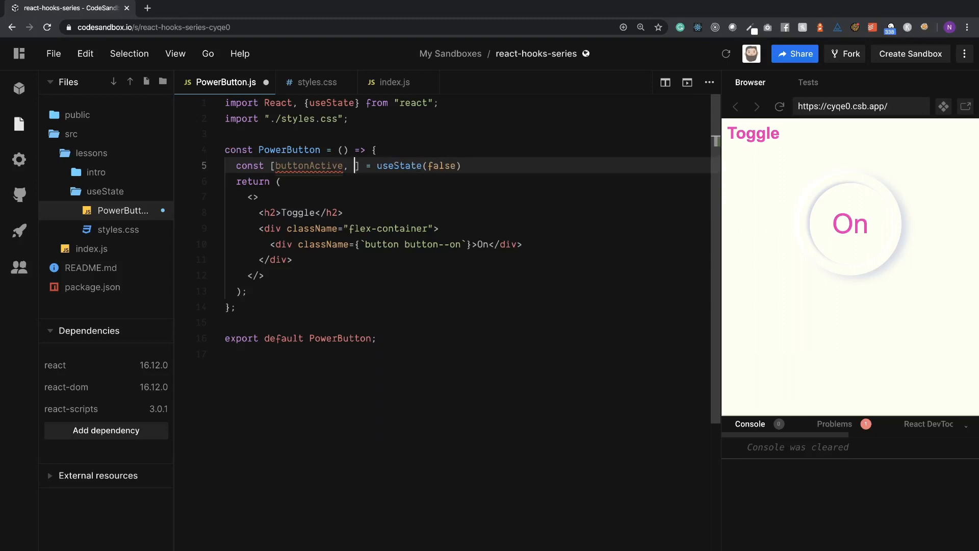
type("s")
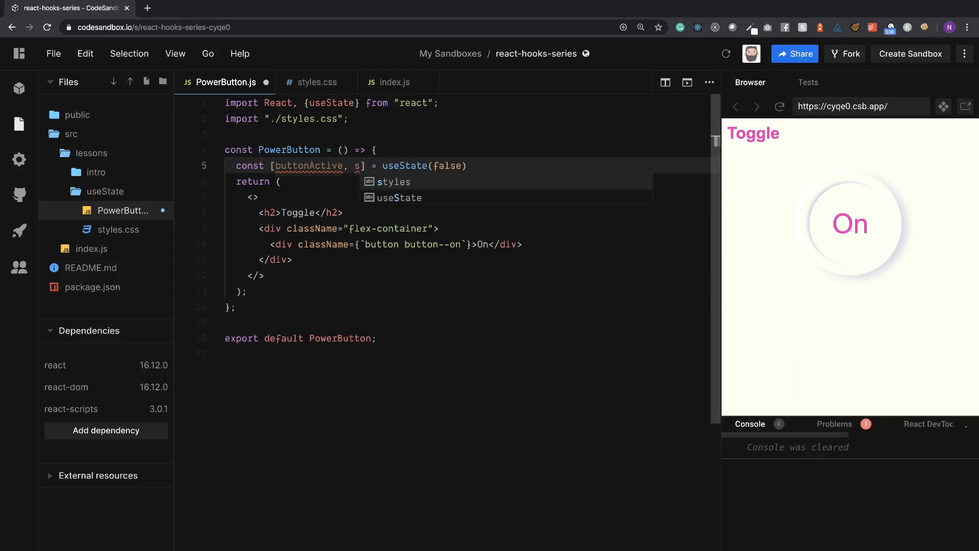
type("etButt")
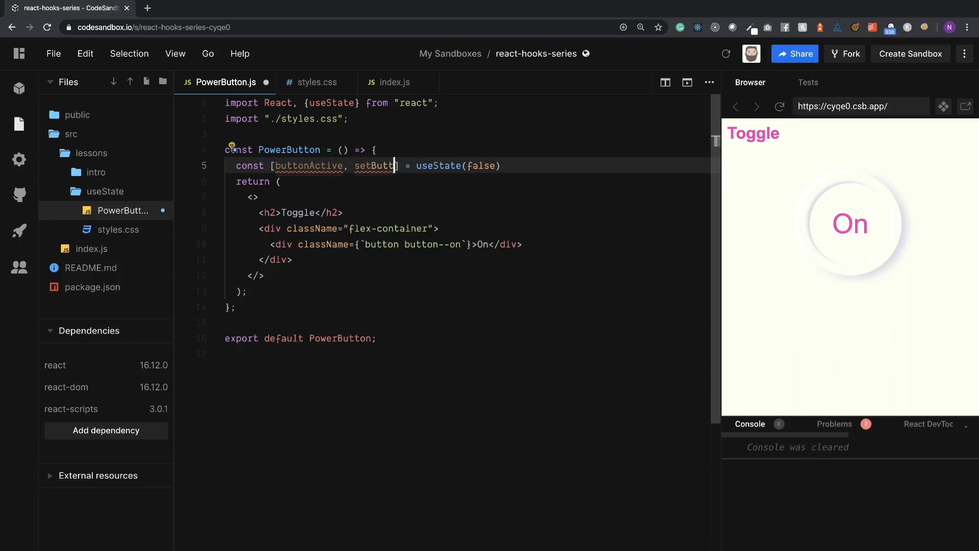
type("onActive")
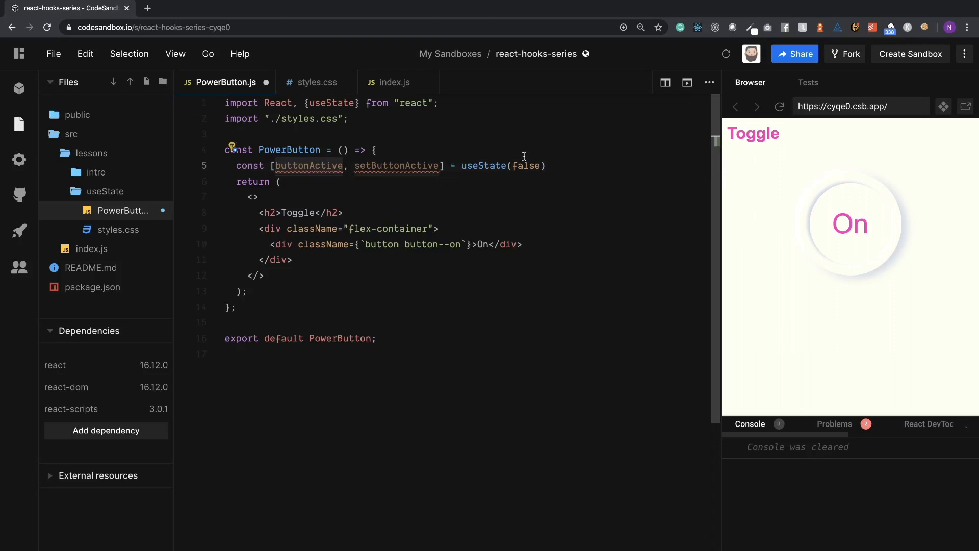
mouse_move(467, 256)
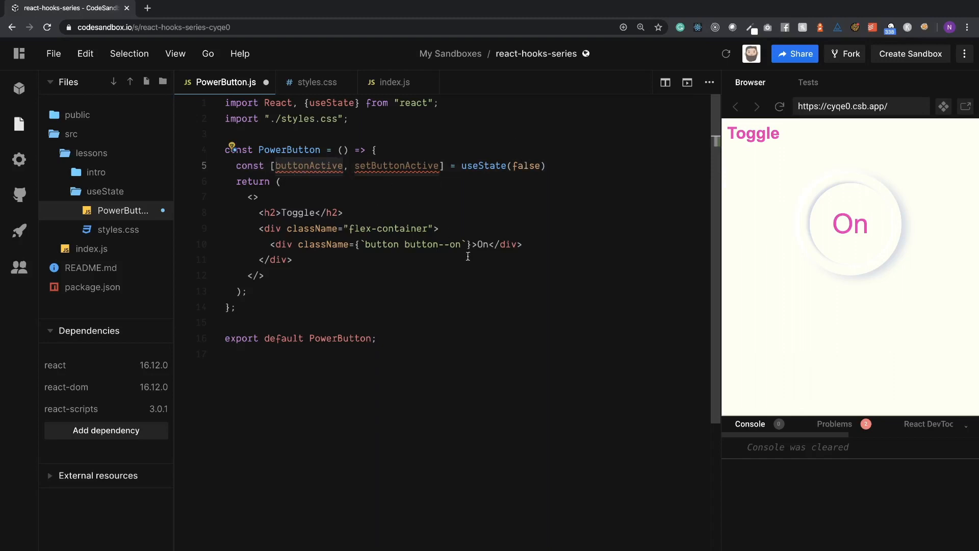
Step: Replace button--on in the className with ${buttonActive ? 'button--on' : ''}
left_click(398, 244)
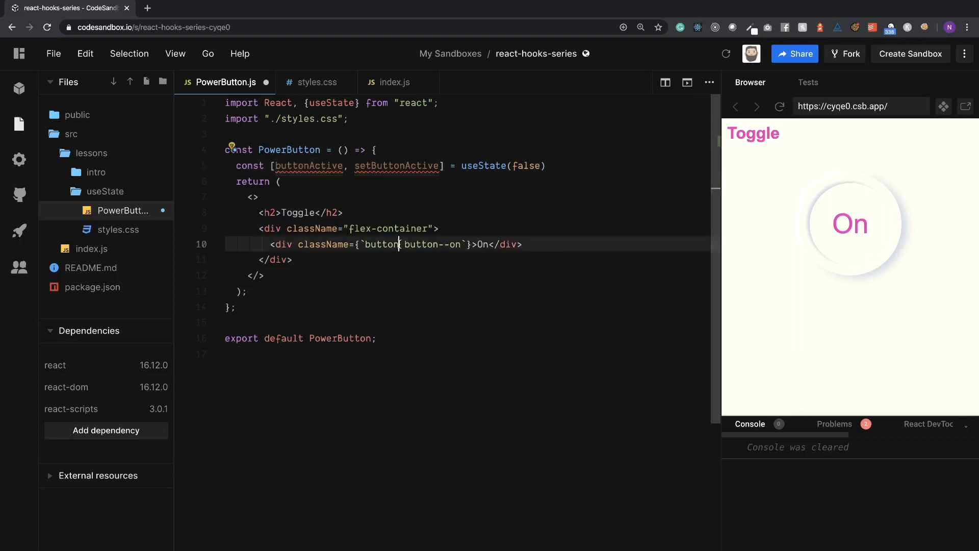
type("${'")
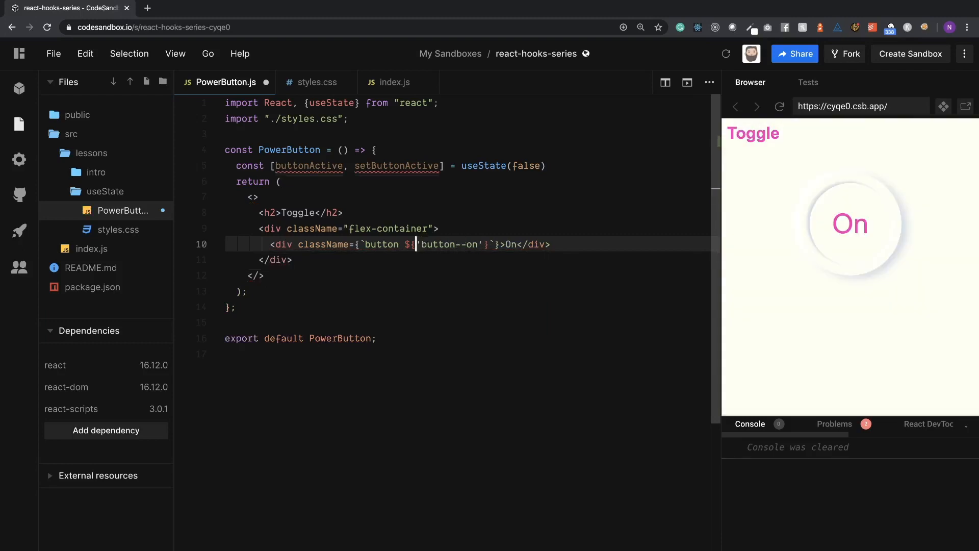
type("butt")
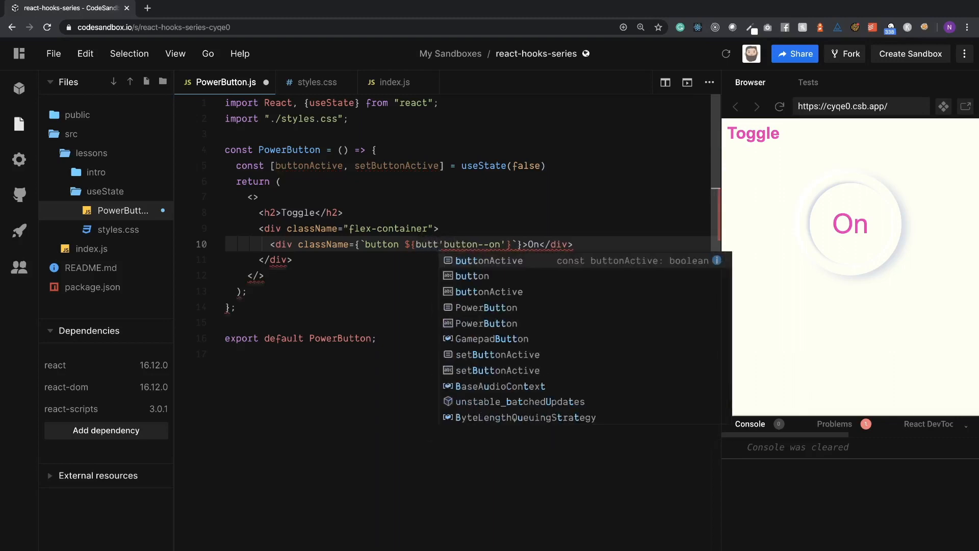
left_click(490, 260)
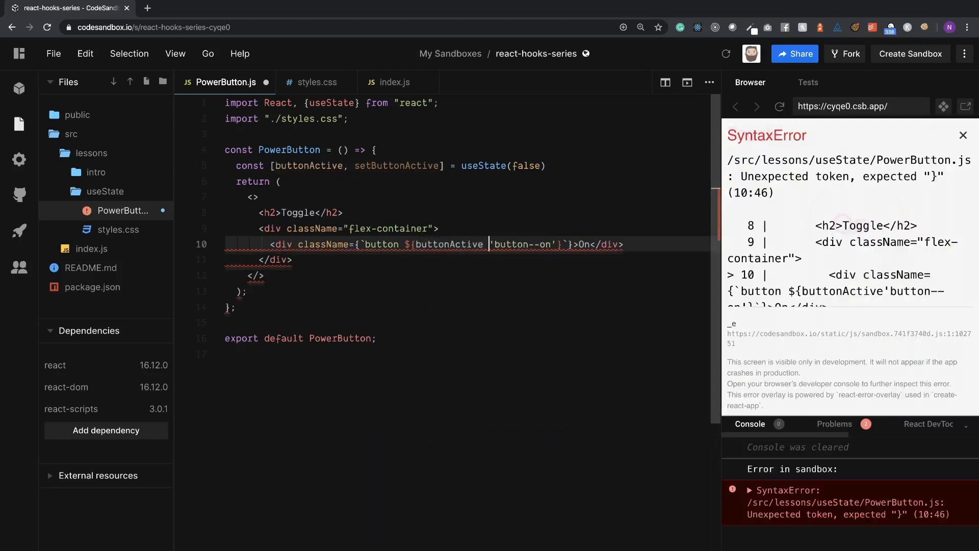
type("?")
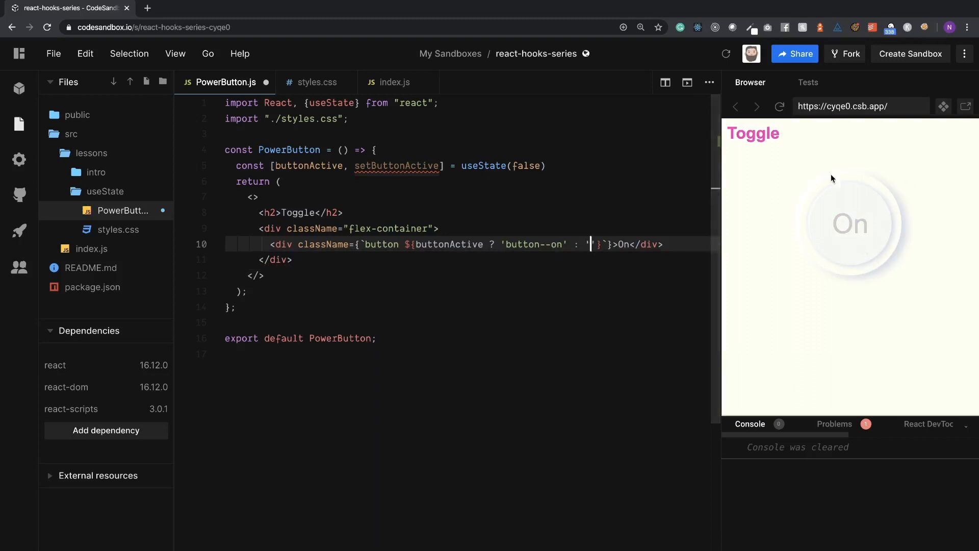
mouse_move(867, 253)
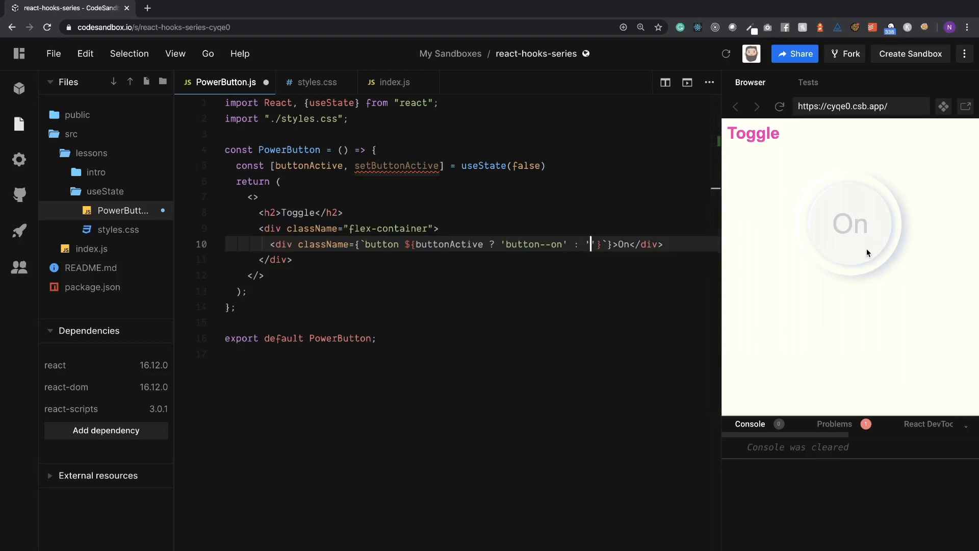
mouse_move(838, 231)
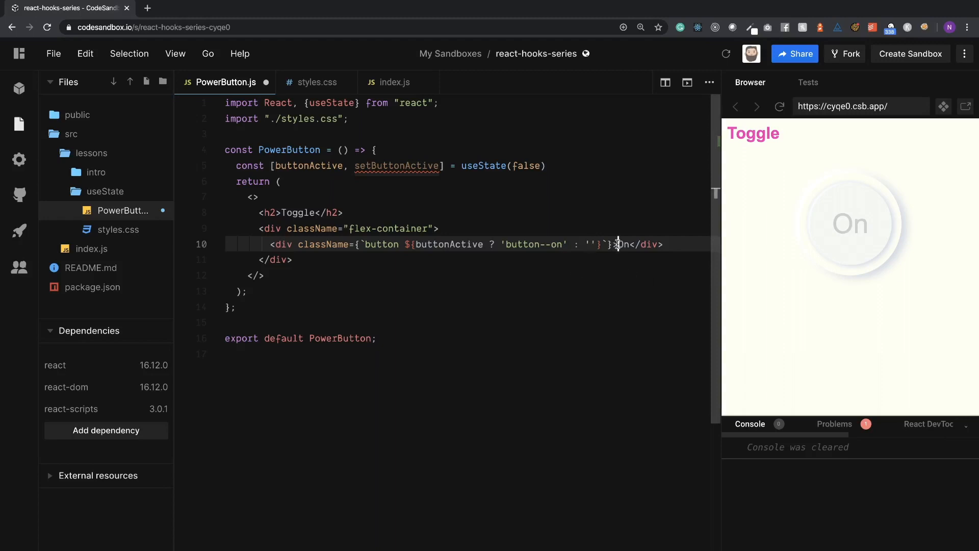
Step: Put the label on its own line as {buttonActive ? 'On' : 'Off'}
key("enter")
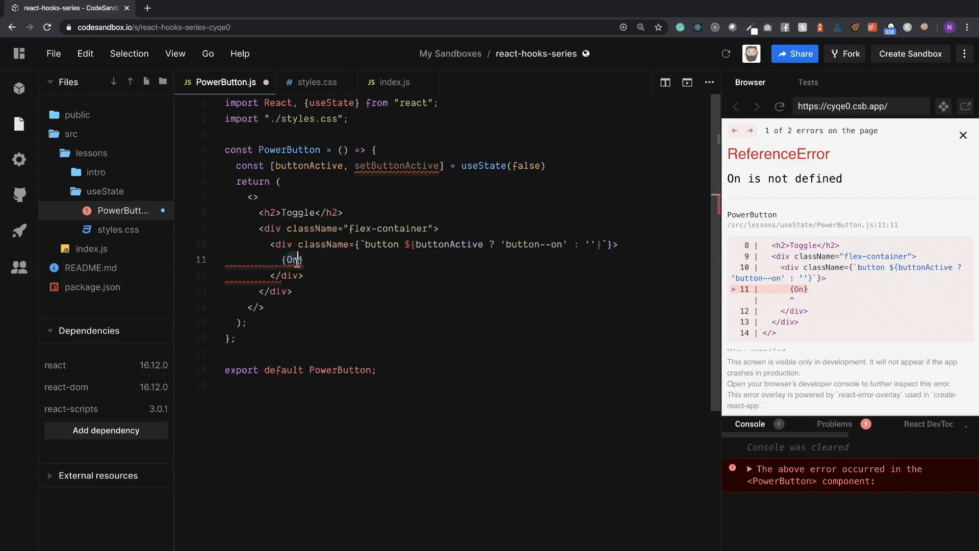
type("buttonActive ? 'button--on' : ''")
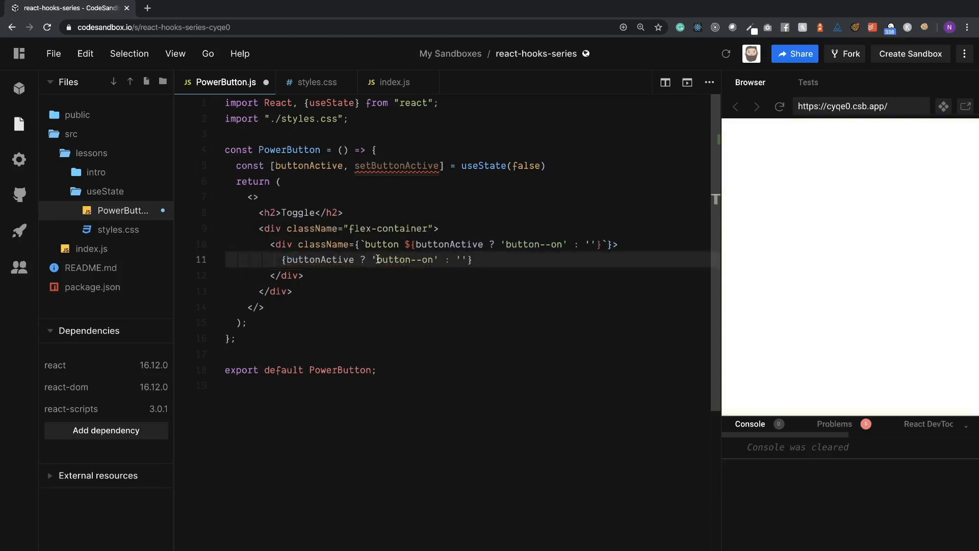
type("On")
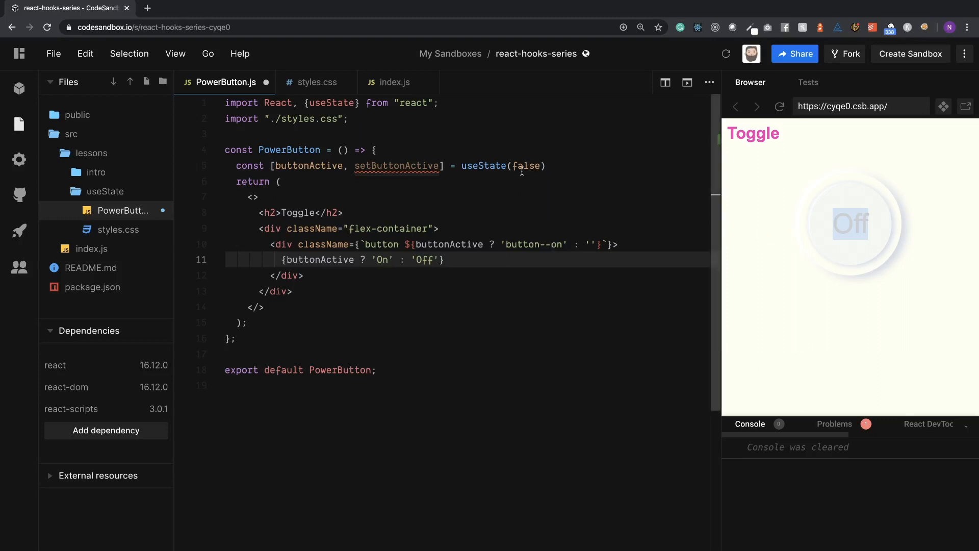
Step: Preview useState(true) lighting the button On, then revert to useState(false)
type("true")
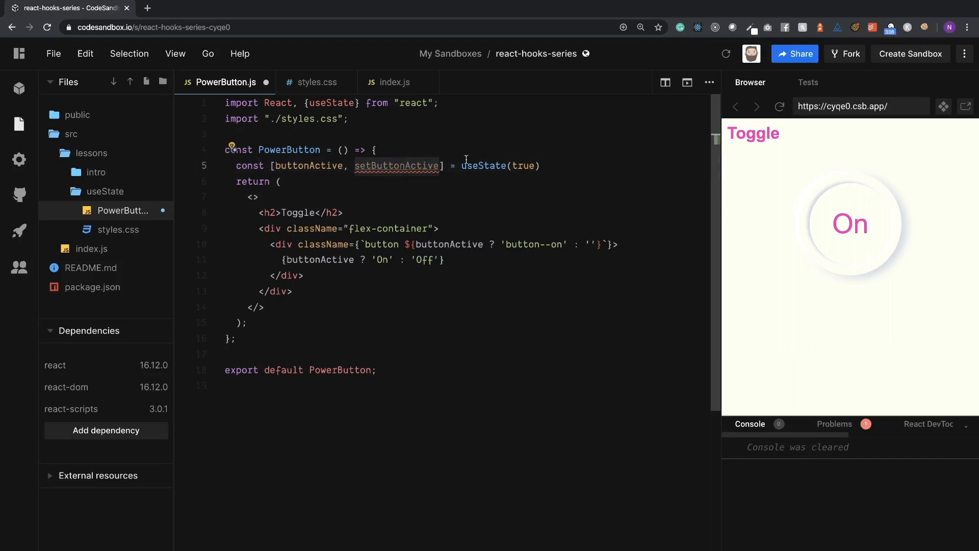
type("false")
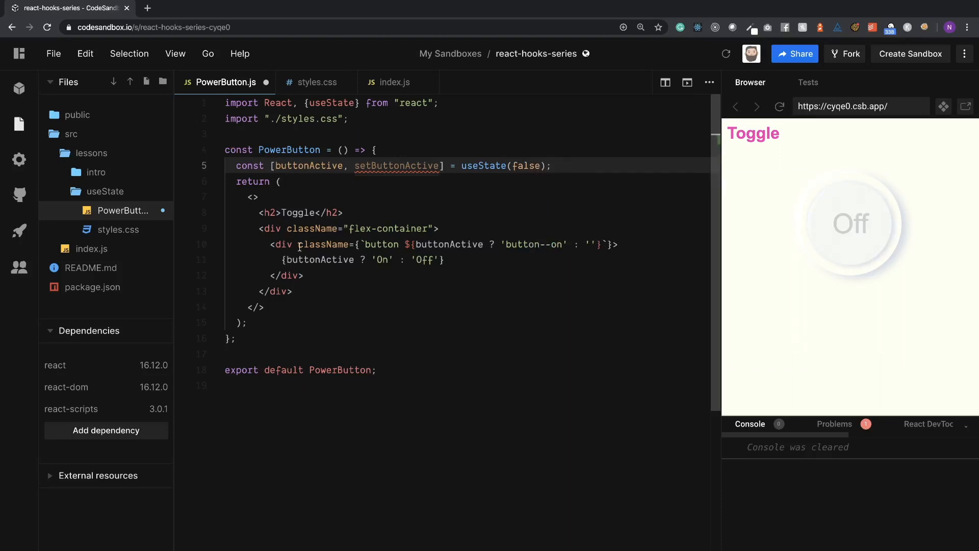
mouse_move(324, 244)
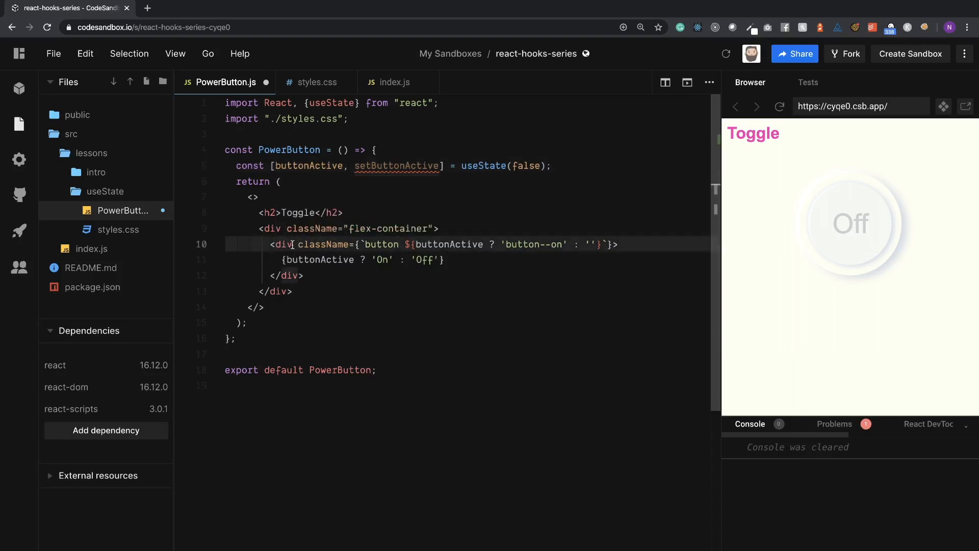
Step: Add onClick={() => setButtonActive(true)} and confirm the preview button switches to On
type("on")
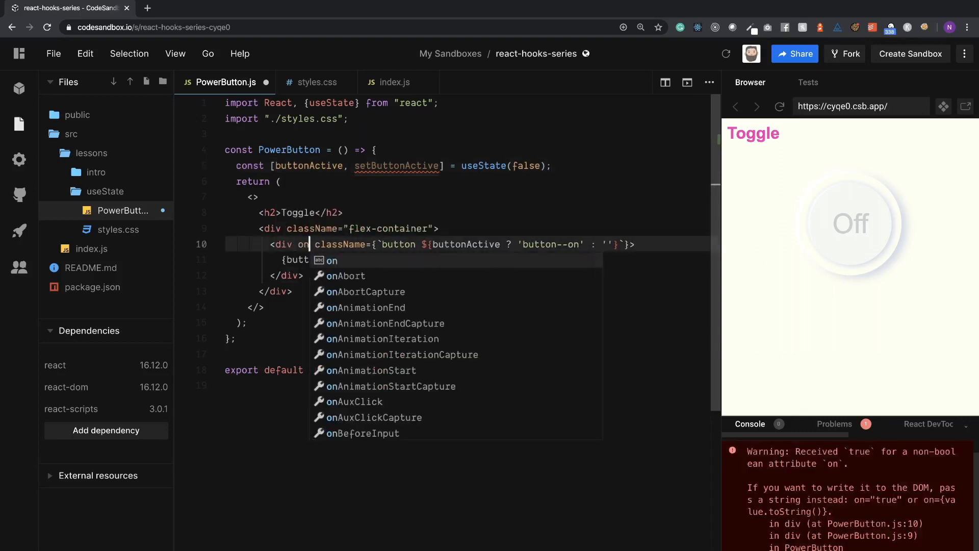
type("Click=")
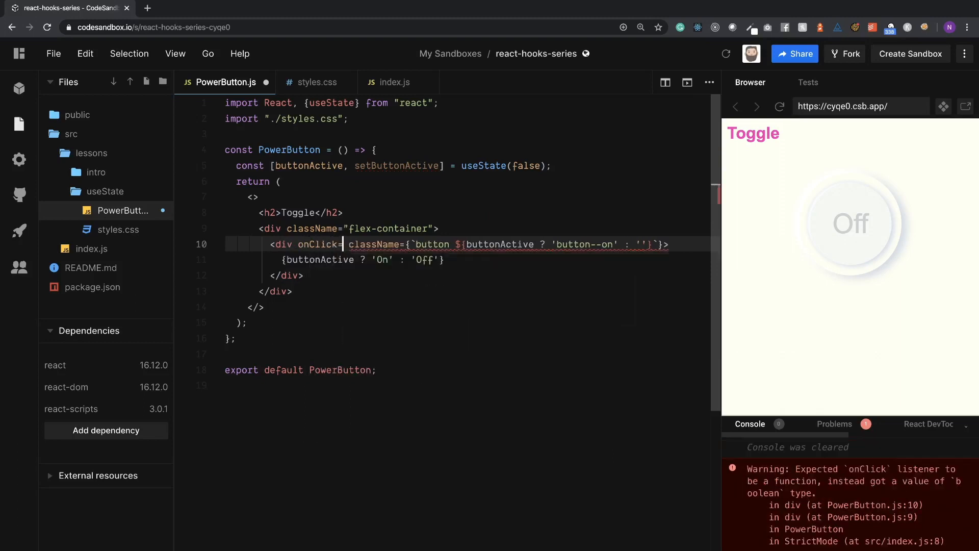
type("{}")
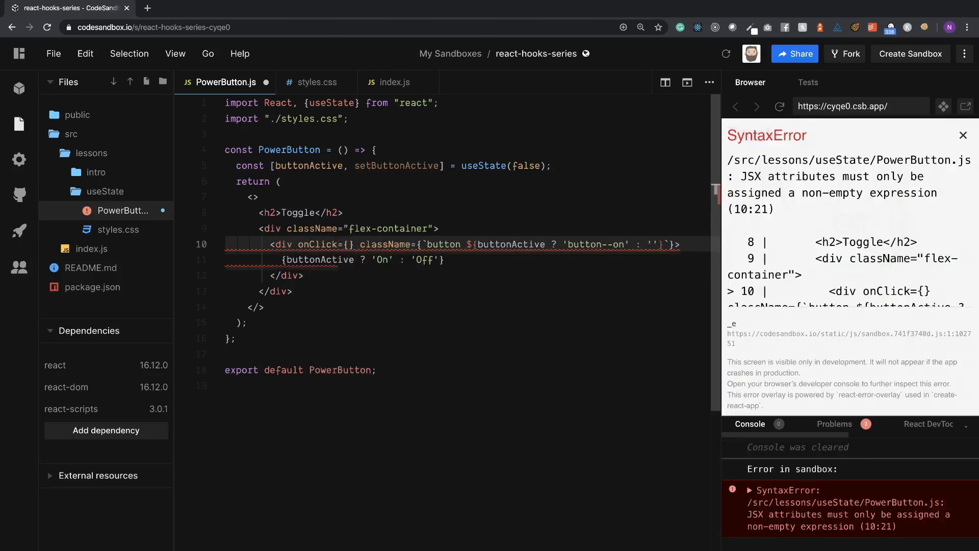
type("()")
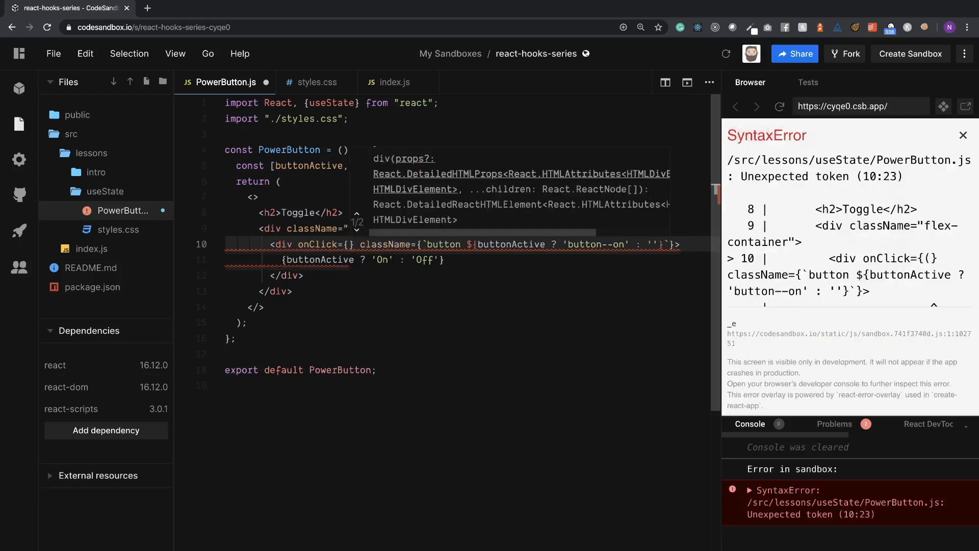
type("set")
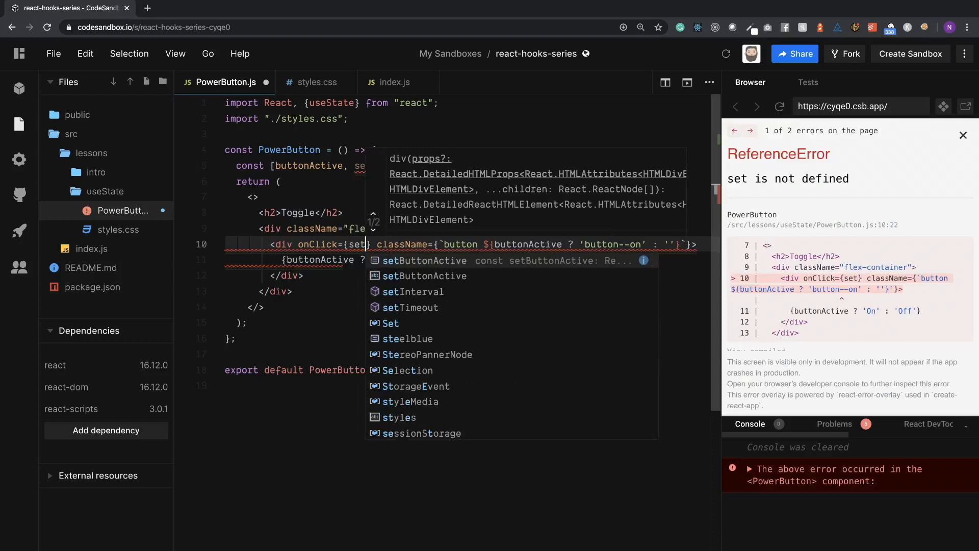
left_click(426, 261)
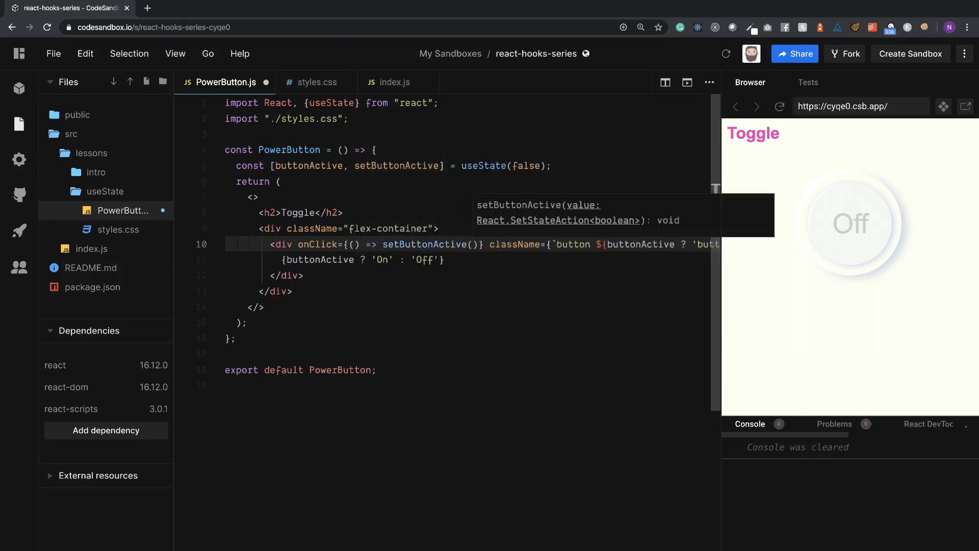
type("true")
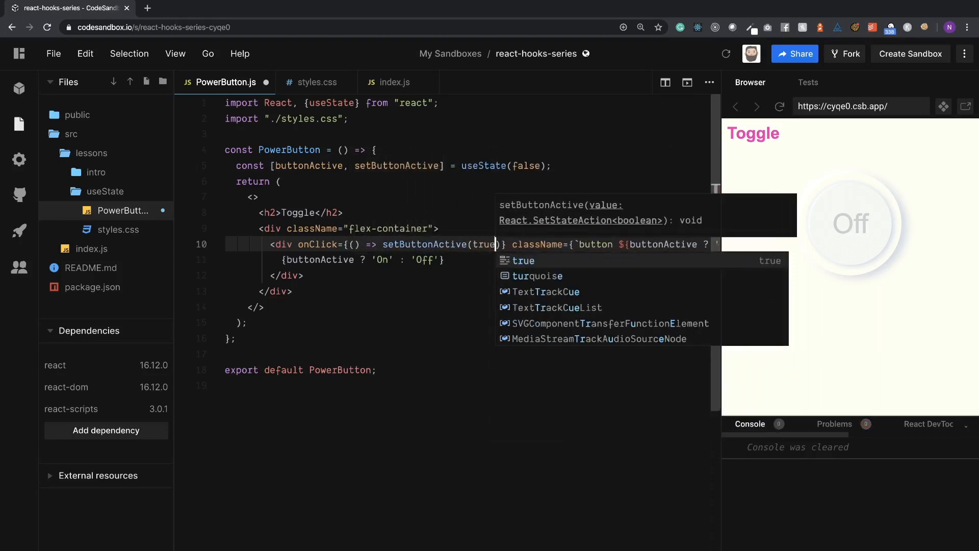
mouse_move(426, 245)
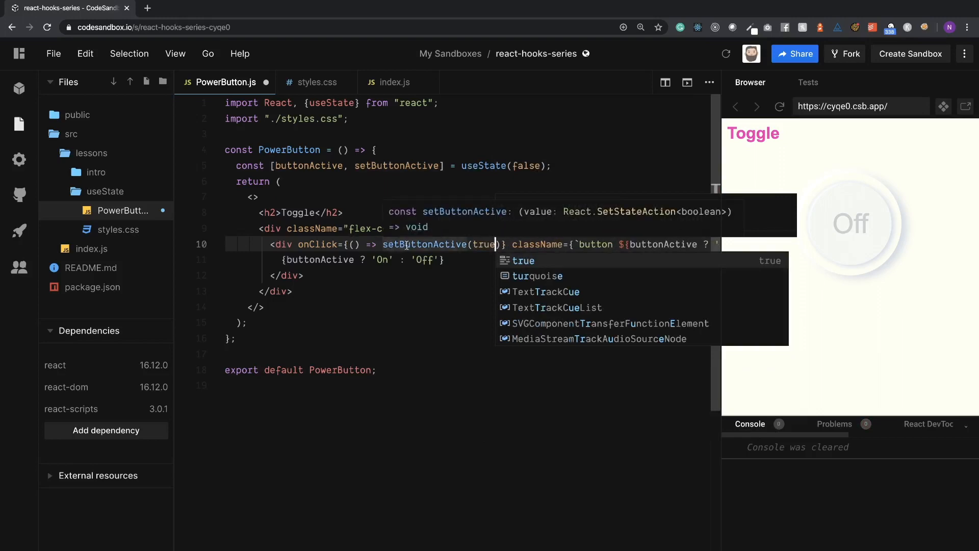
key("Escape")
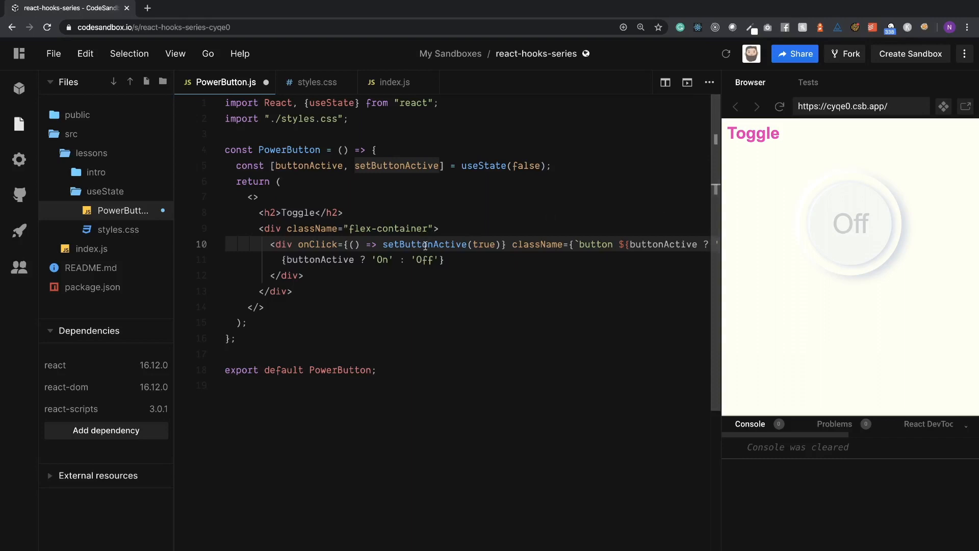
mouse_move(778, 262)
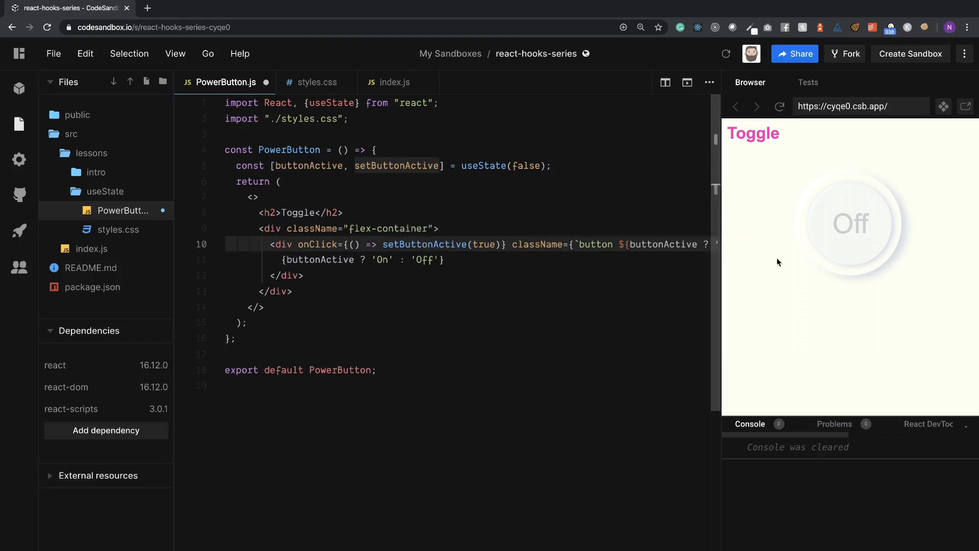
left_click(850, 223)
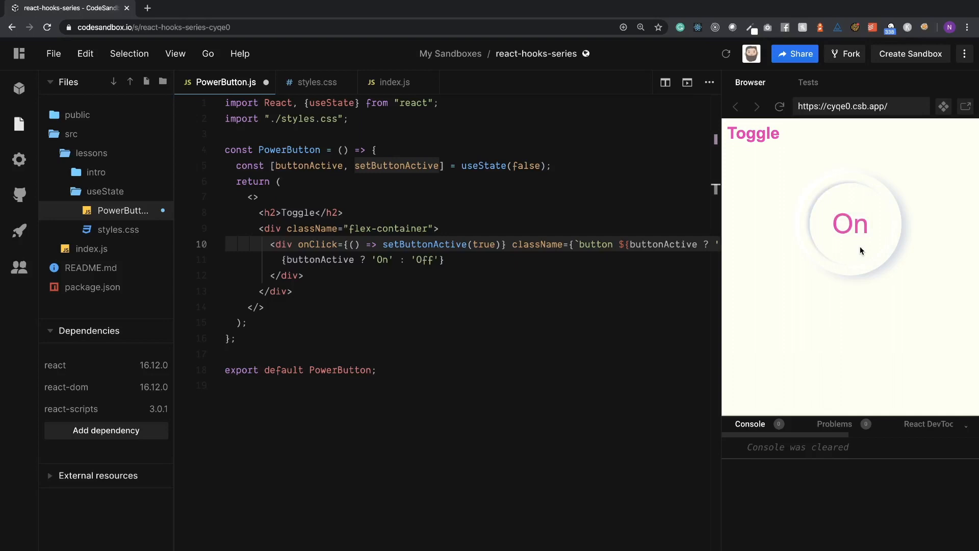
mouse_move(820, 254)
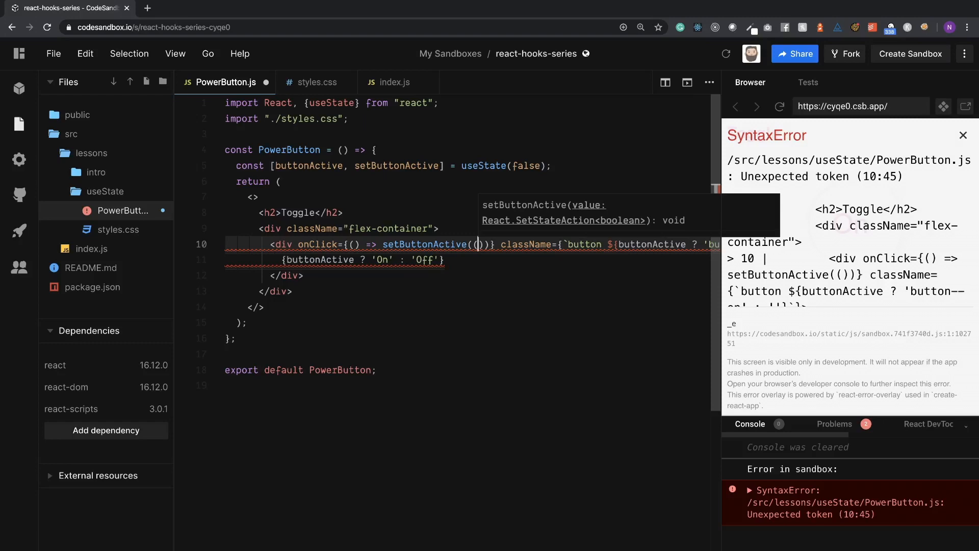
Step: Change onClick to setButtonActive((buttonActive) => !buttonActive) and test toggling On and Off
type("buttonActive")
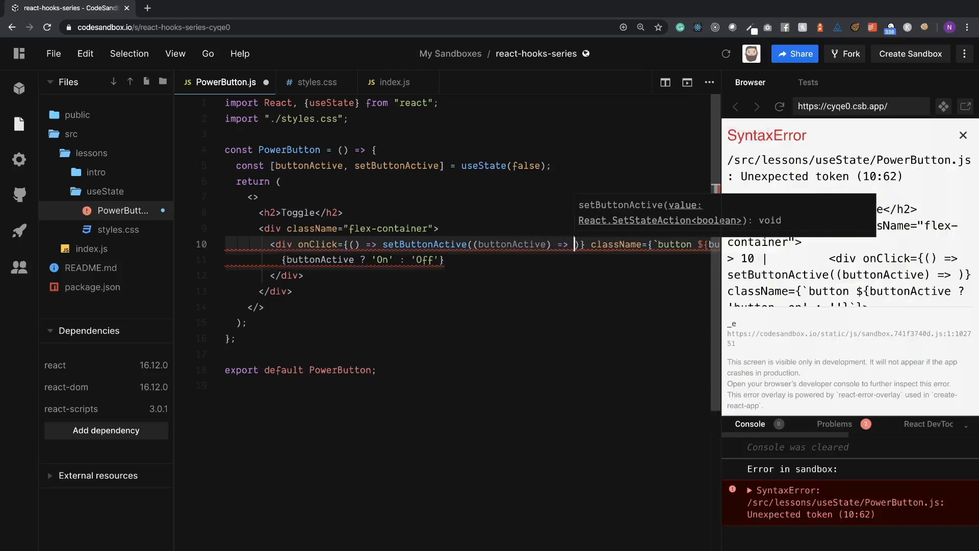
type("!buttonActive")
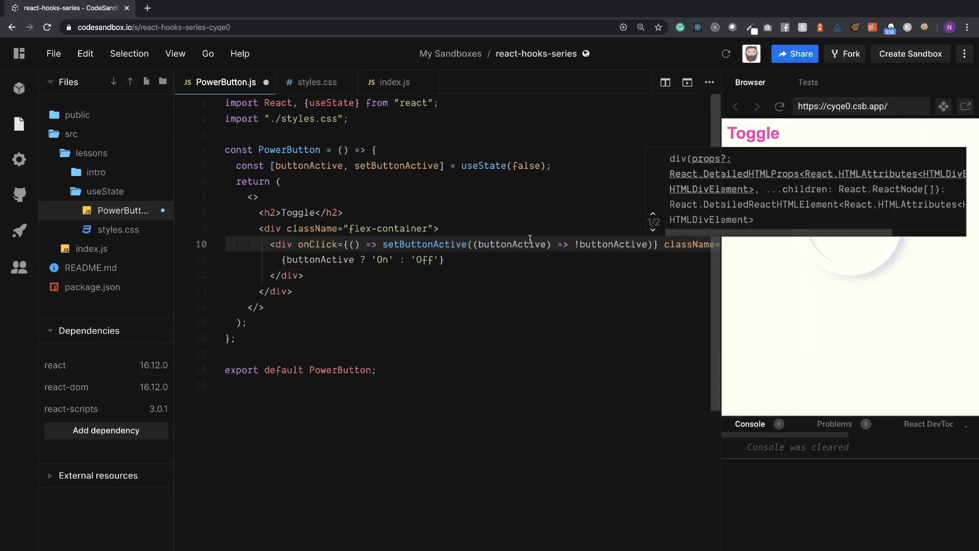
left_click(849, 225)
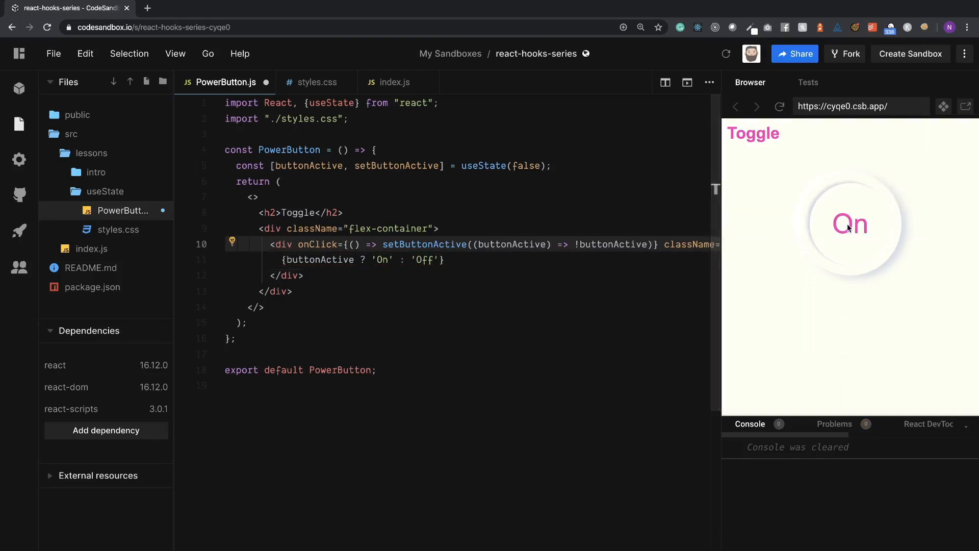
left_click(850, 223)
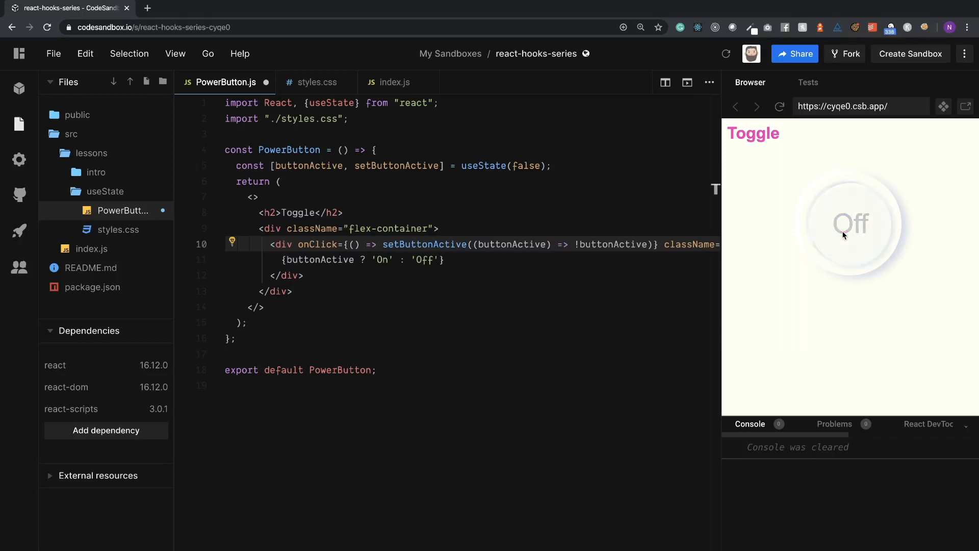
left_click(851, 224)
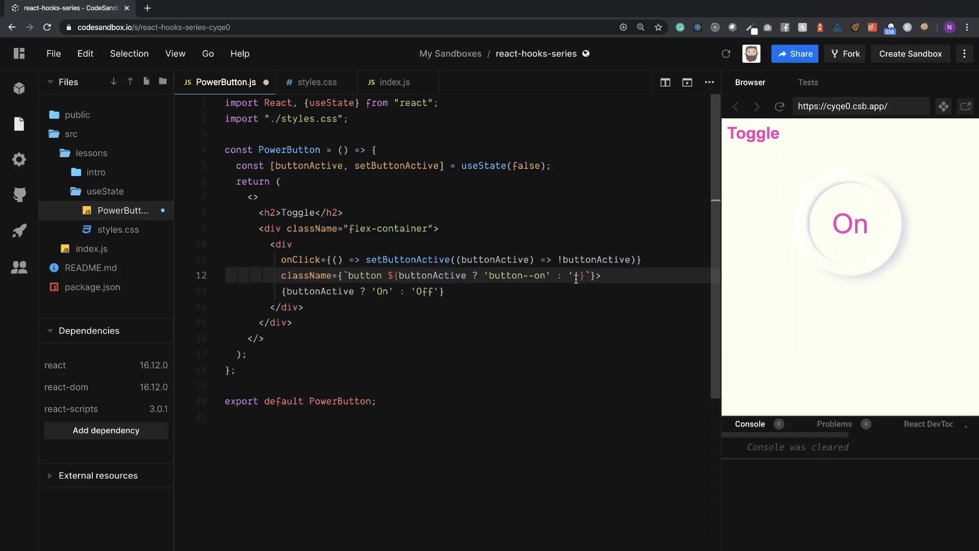
left_click(551, 165)
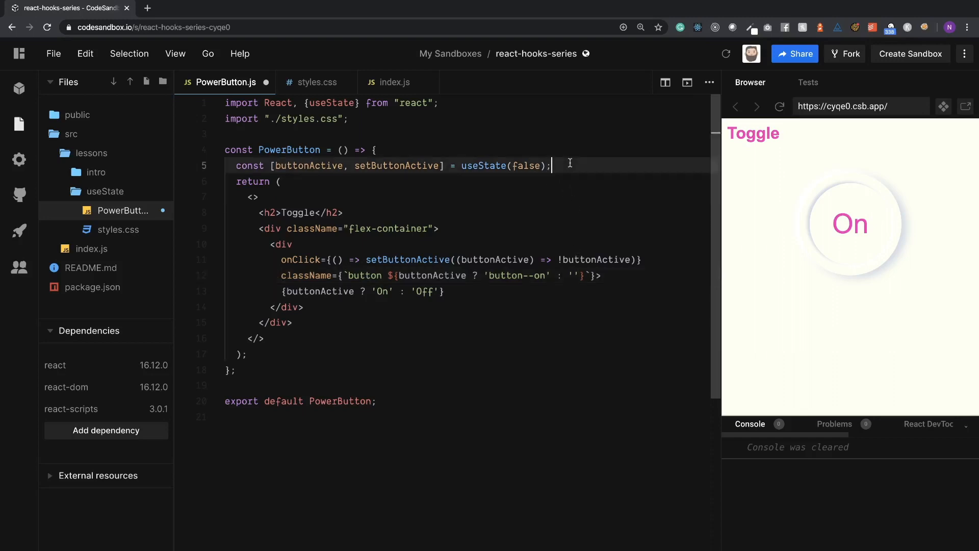
Step: Add const [secondButtonActive, setSecondButtonActive] = useState(false) below the first state
type("cnst")
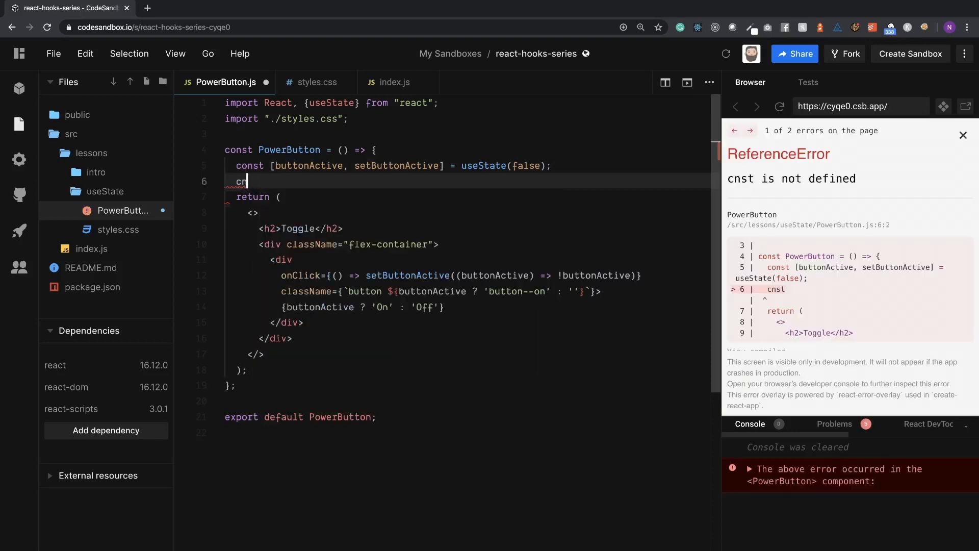
type("st")
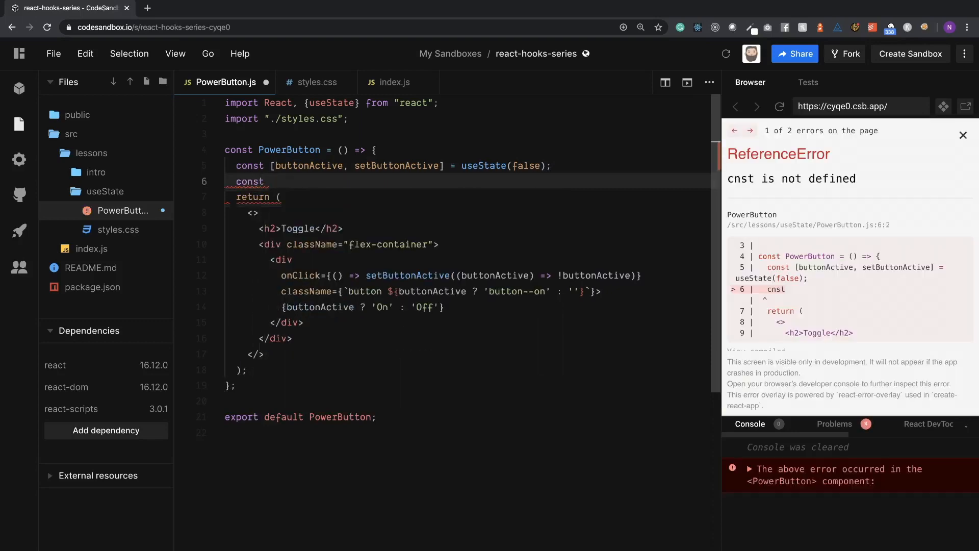
type("[]")
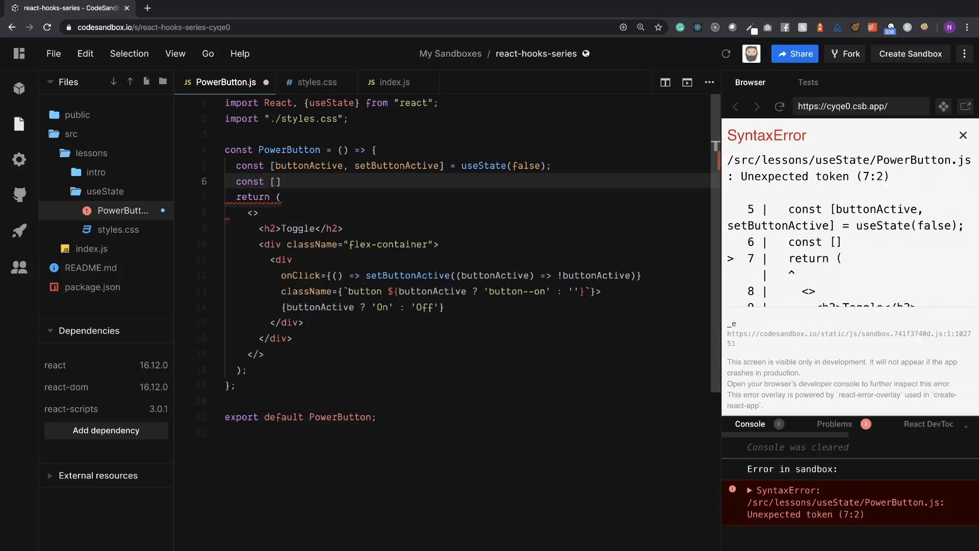
type("secondButtonActiv")
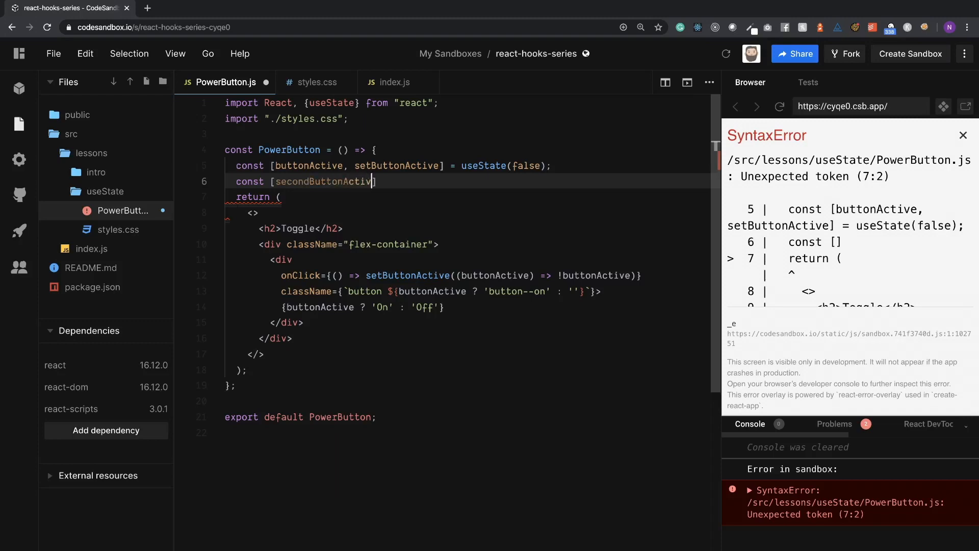
type("e, ]")
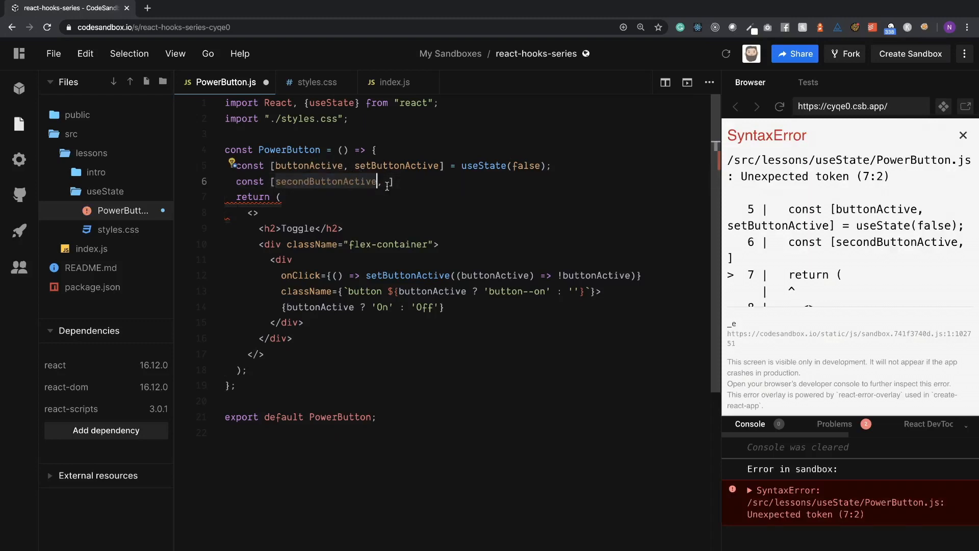
type("secondButtonActive")
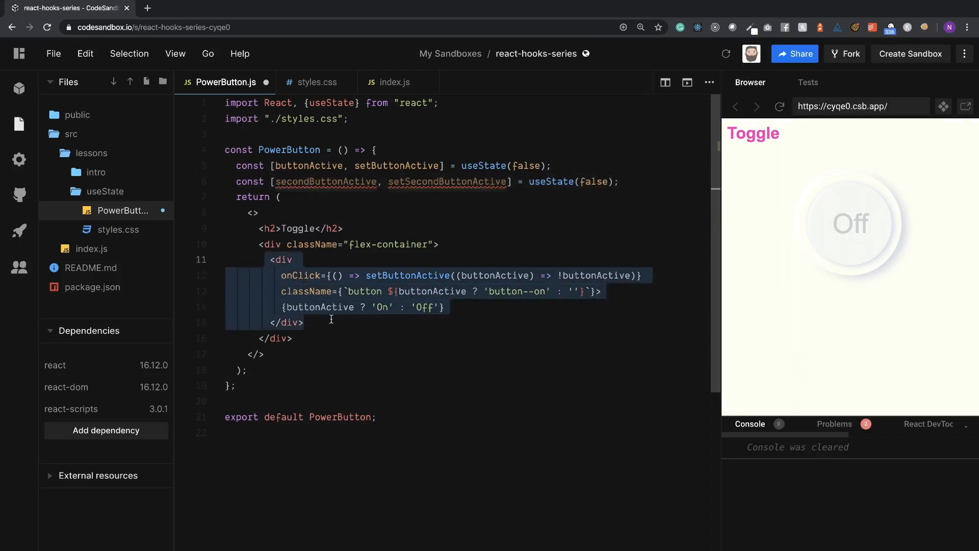
Step: Paste a copy of the button div and begin switching it to secondButtonActive
left_click(325, 323)
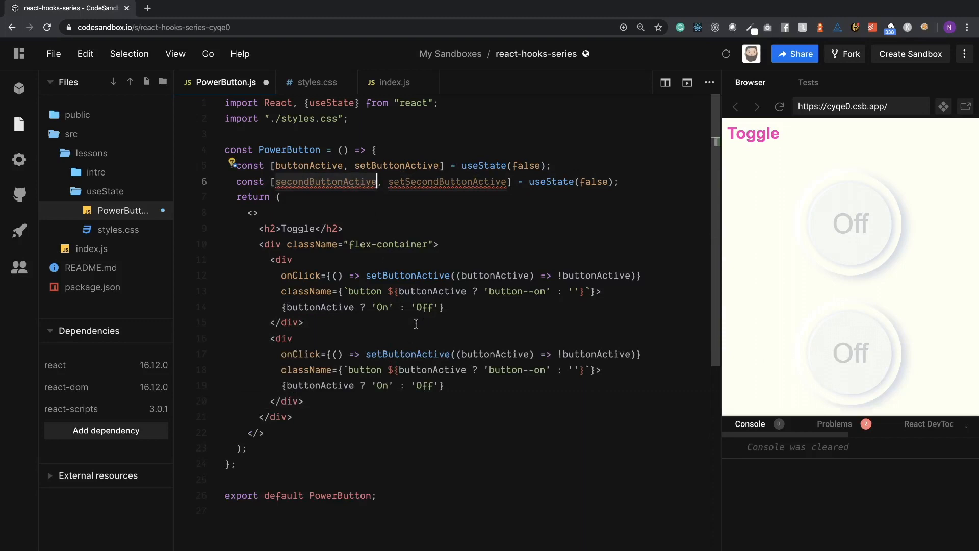
mouse_move(408, 354)
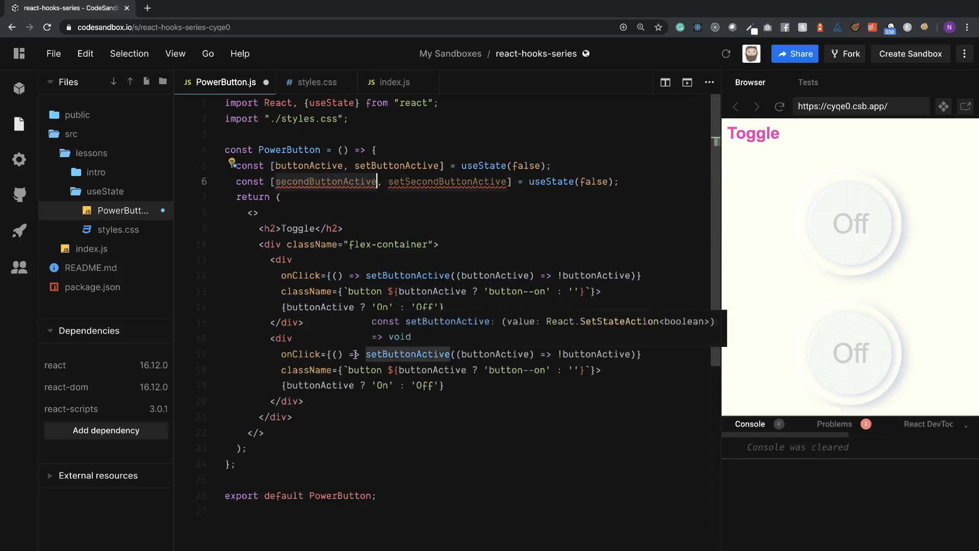
left_click(437, 370)
type("secondB")
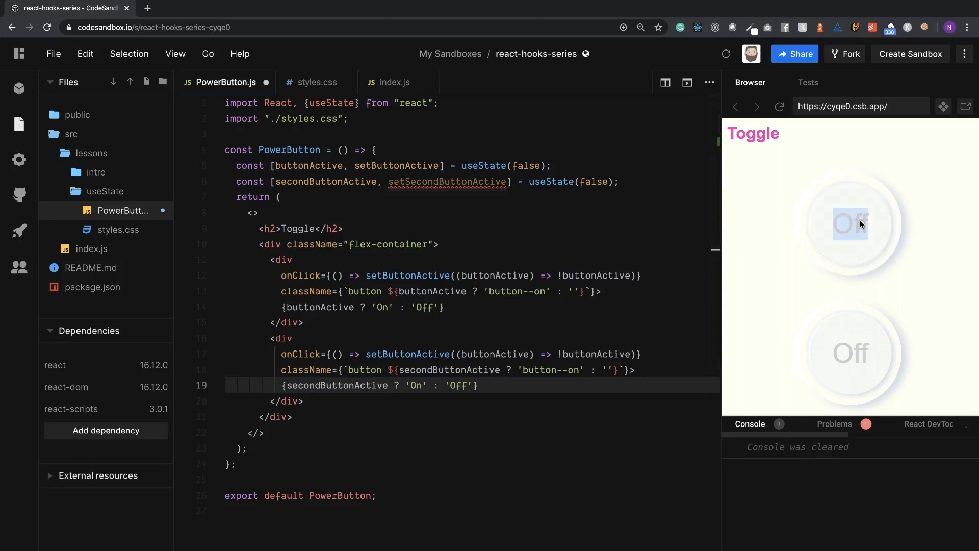
mouse_move(468, 264)
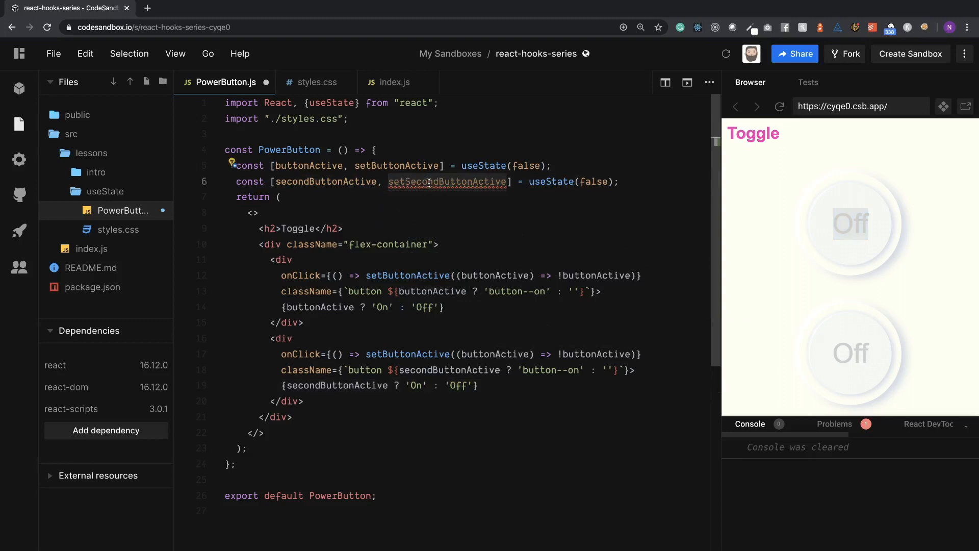
mouse_move(849, 353)
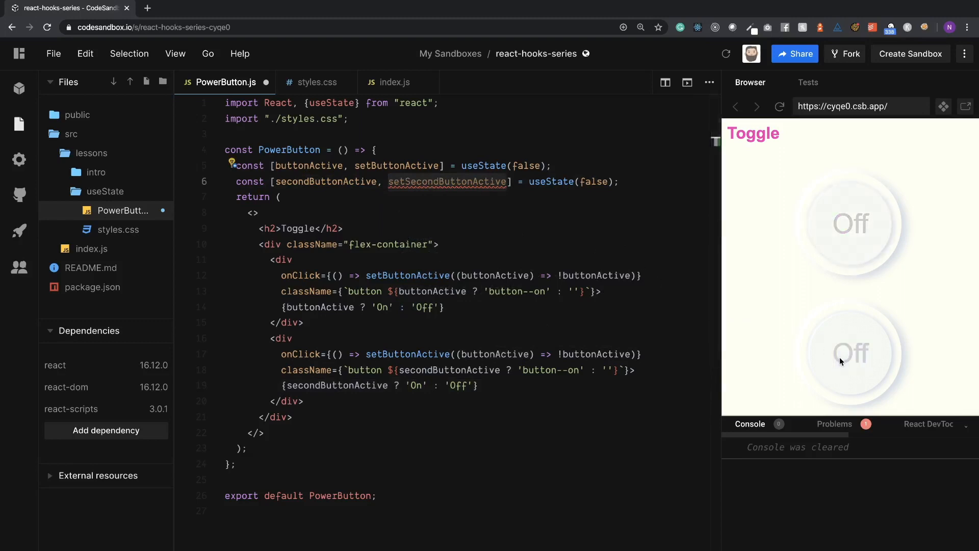
mouse_move(448, 370)
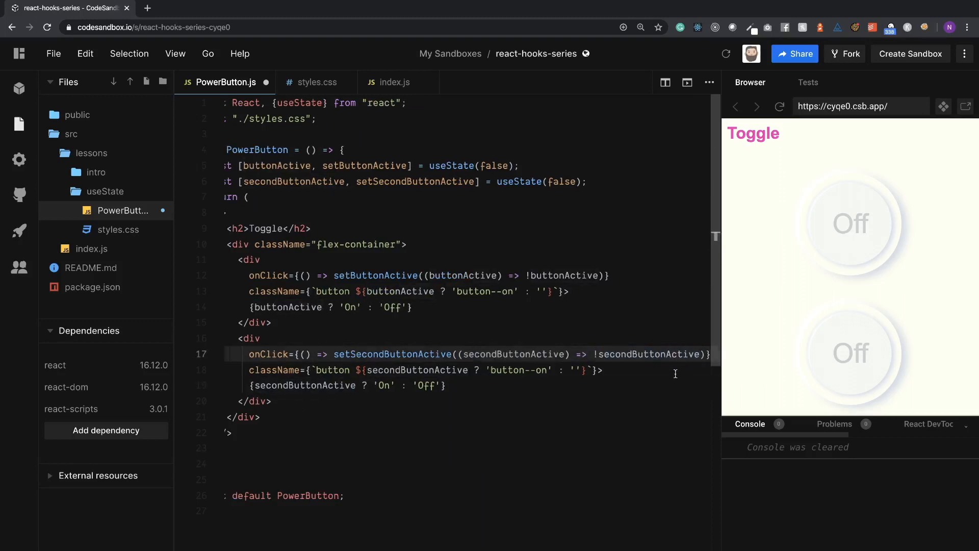
scroll("up", 3)
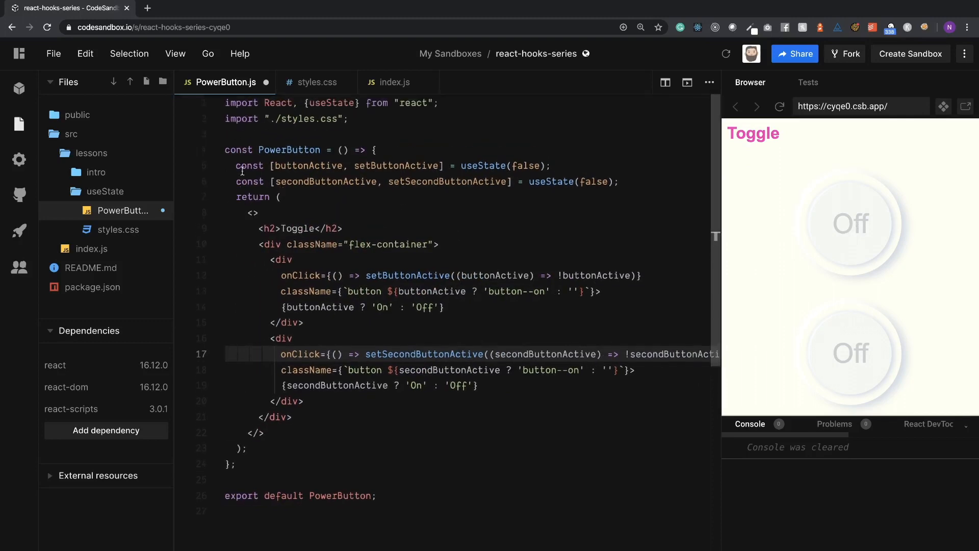
mouse_move(854, 258)
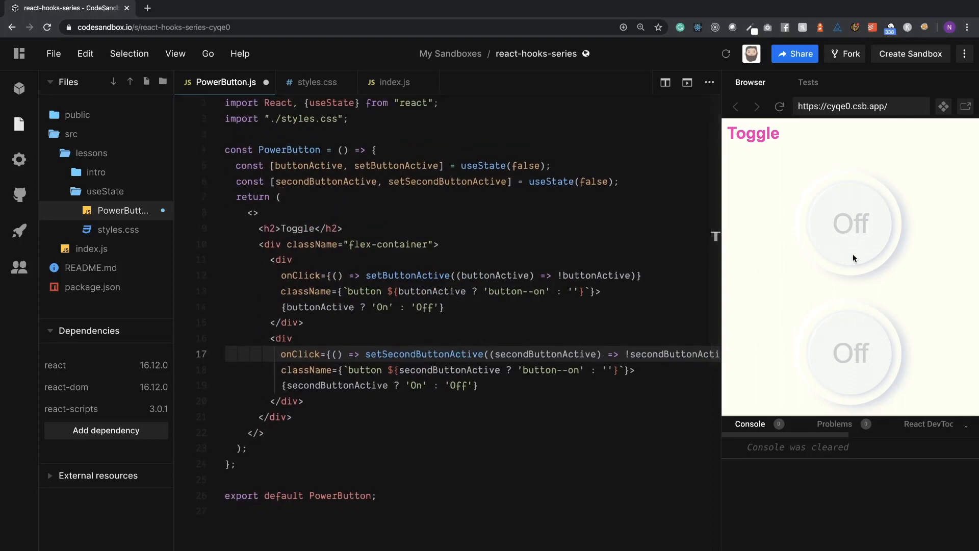
left_click(848, 354)
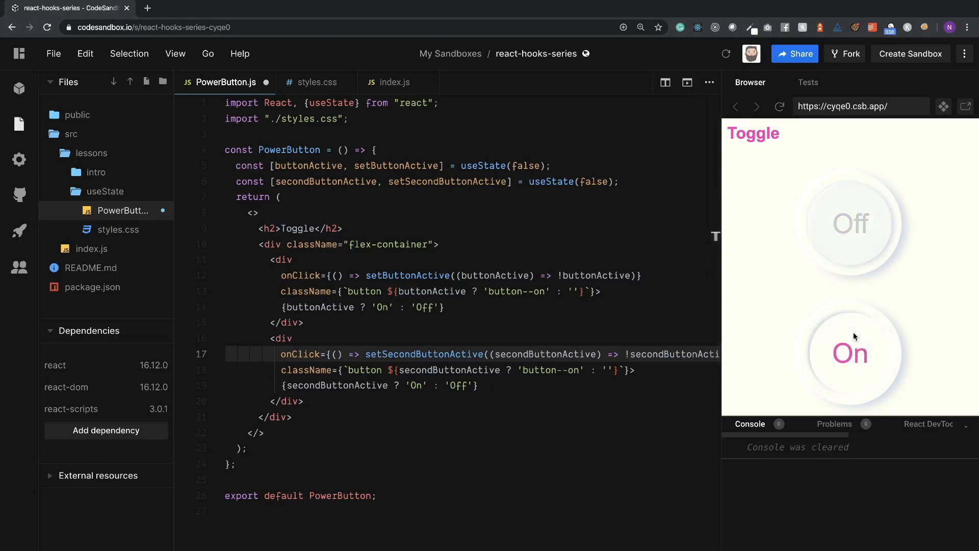
left_click(850, 223)
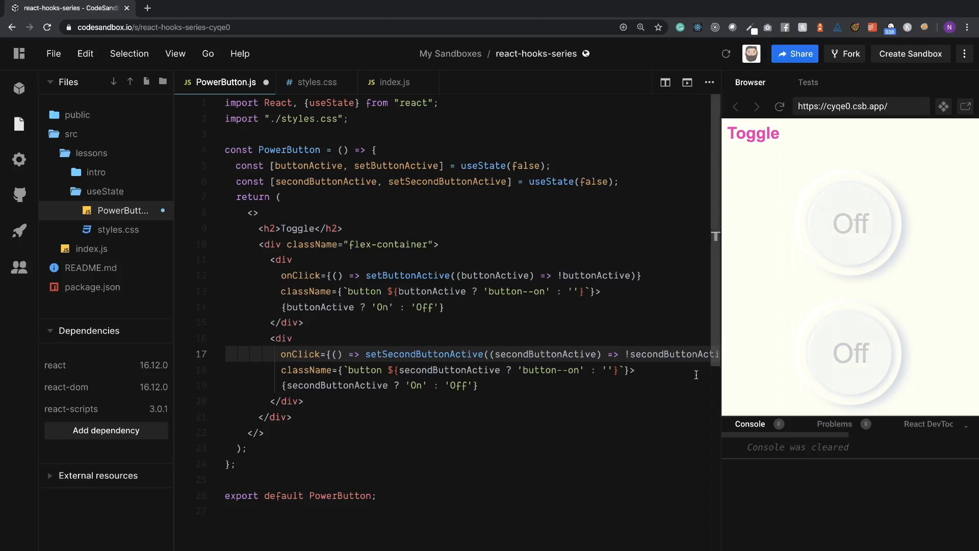
mouse_move(531, 247)
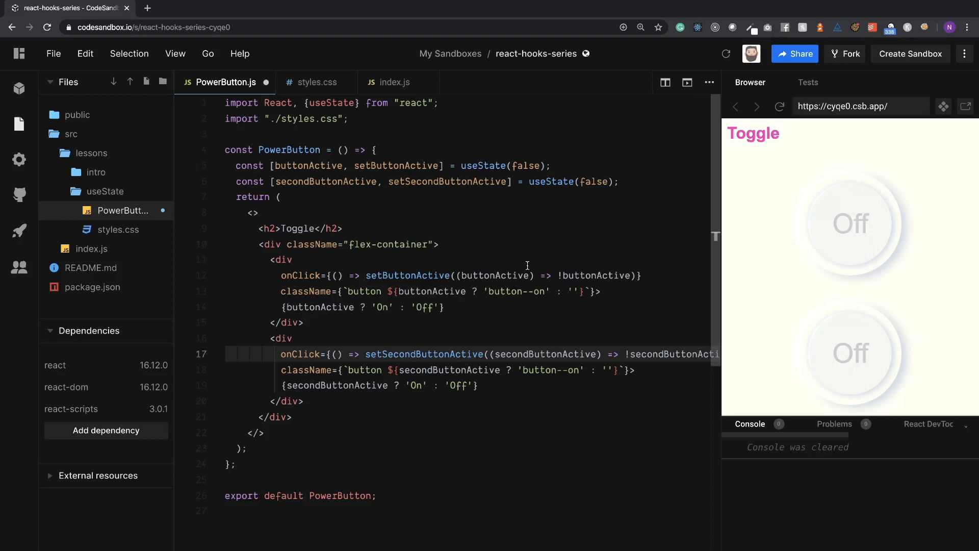
mouse_move(532, 224)
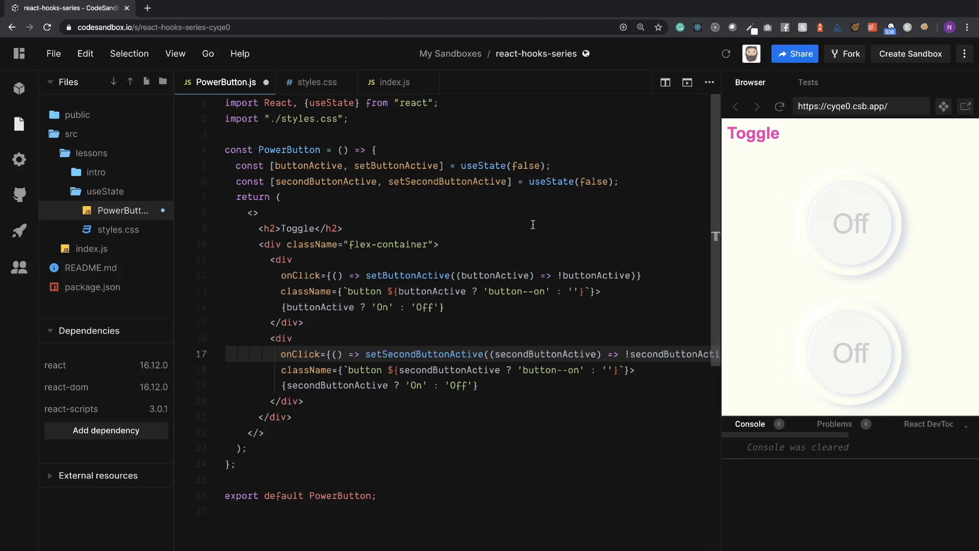
mouse_move(459, 272)
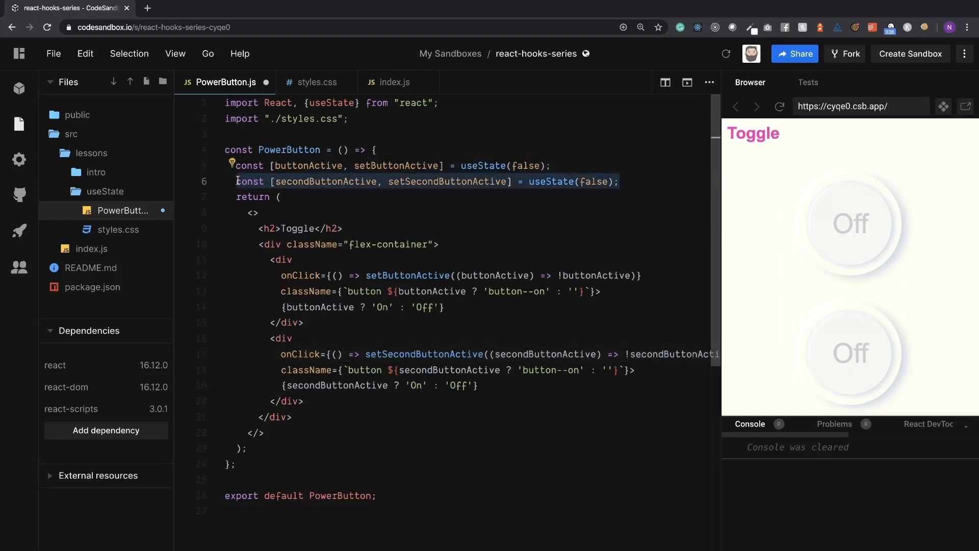
Step: Remove the second state line and both button divs, then begin const Button = () =
key("Backspace")
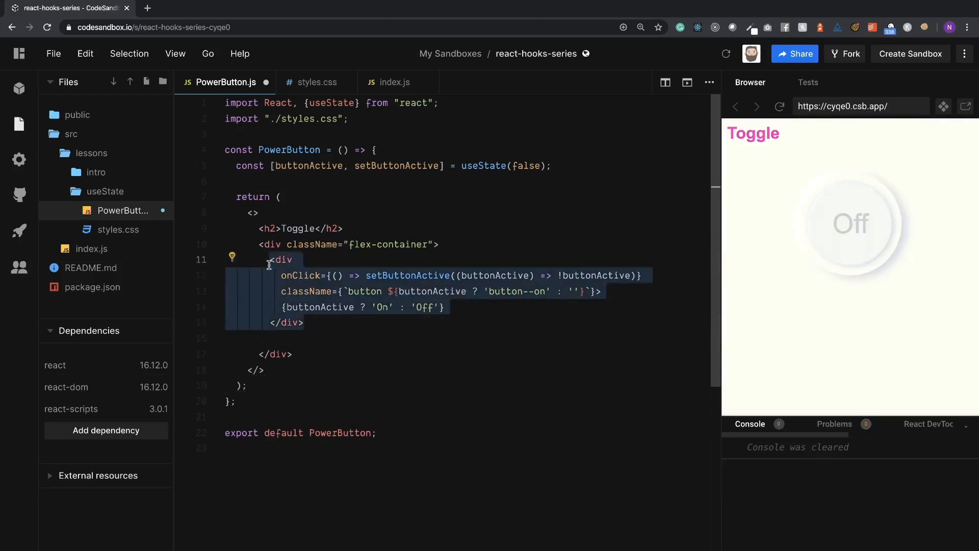
key("Delete")
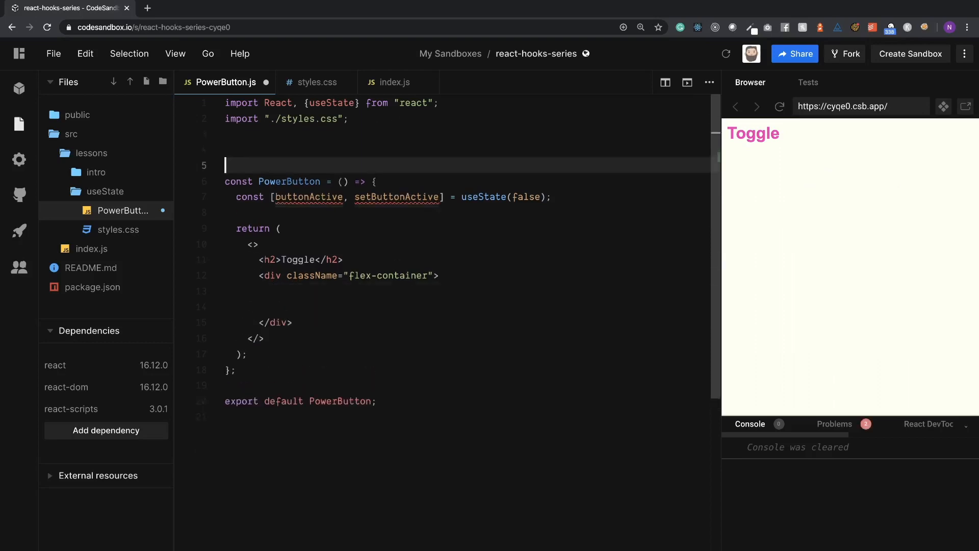
type("const")
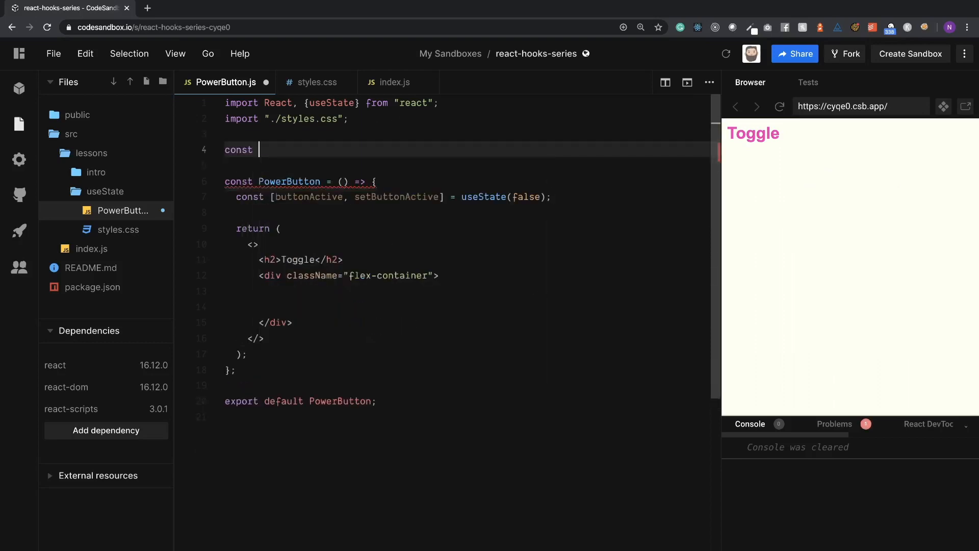
type("Button =")
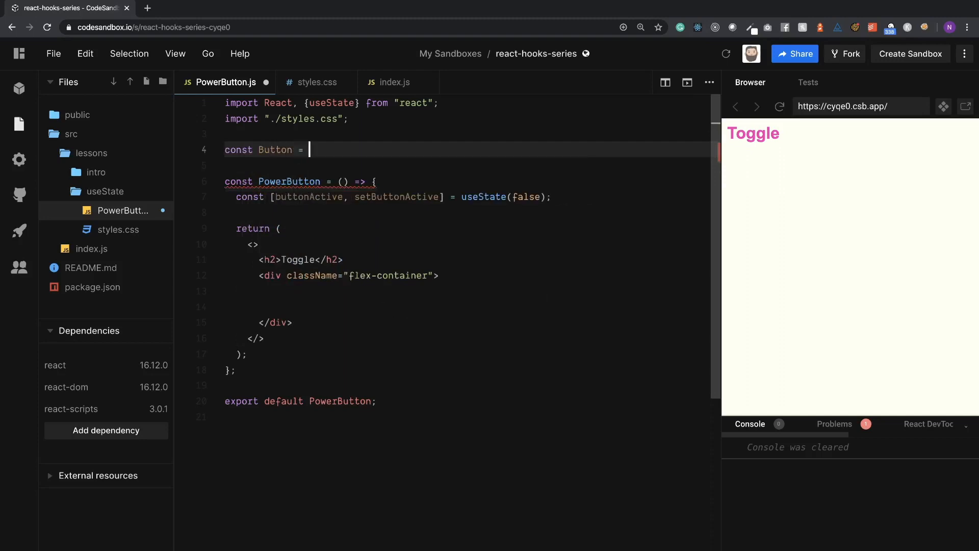
type("() =")
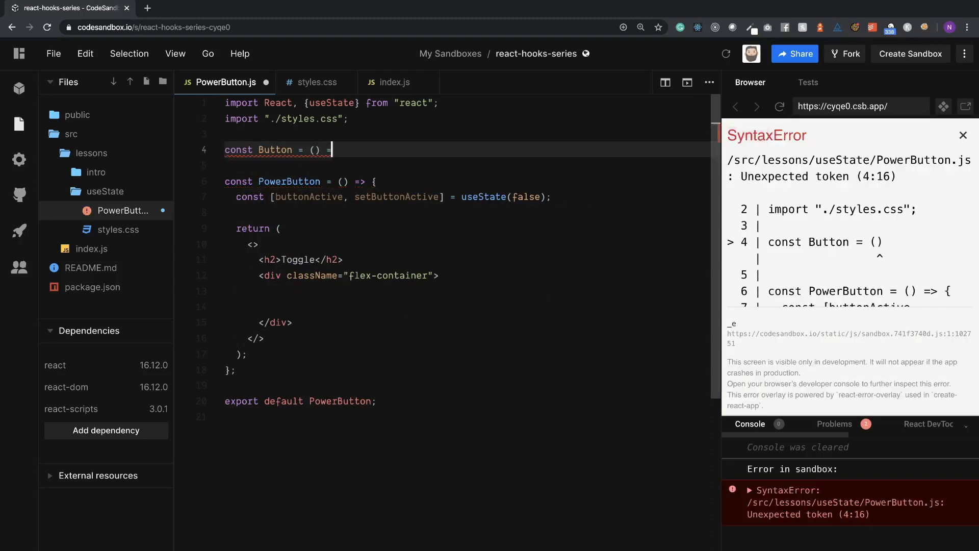
Step: Give Button ({onClick, buttonActive}) props returning the div, and start a <Button tag
type("> {")
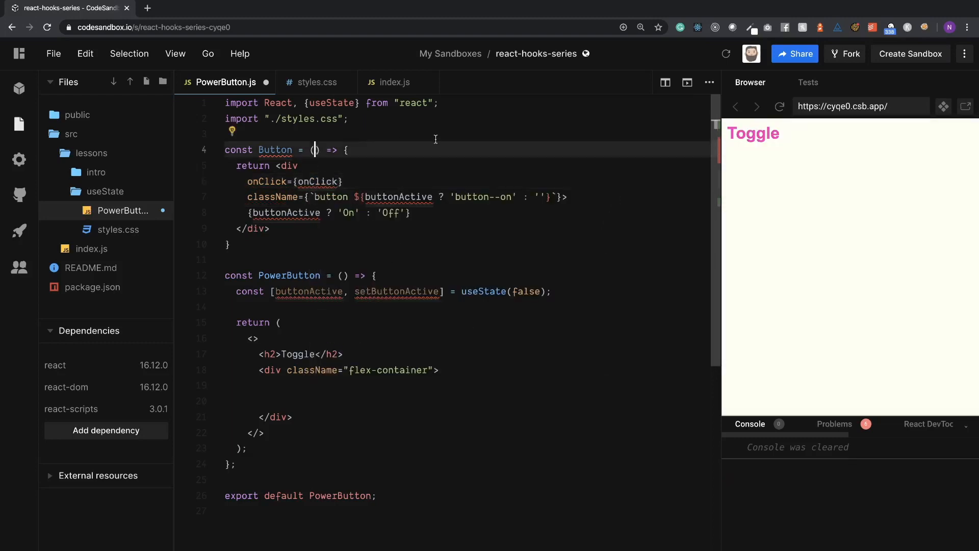
type("{}")
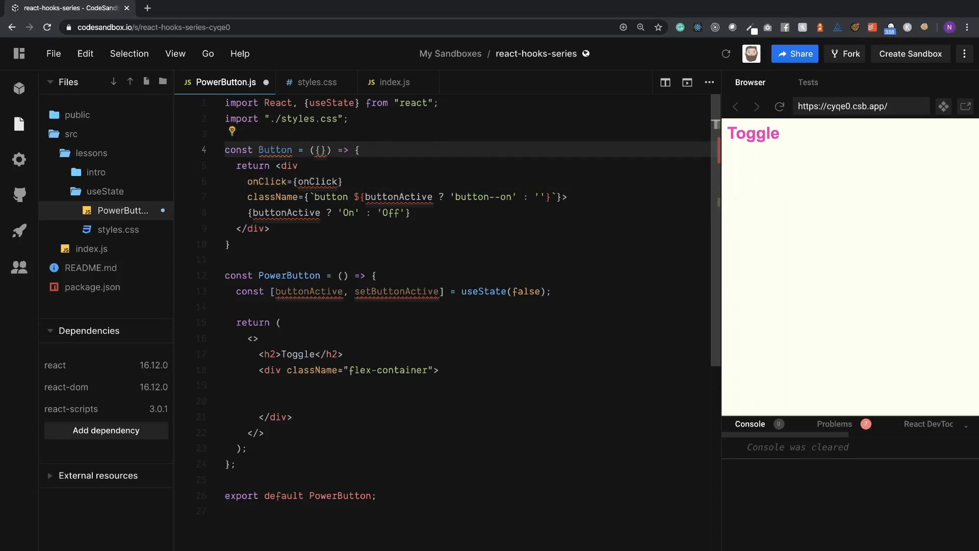
type("onClick")
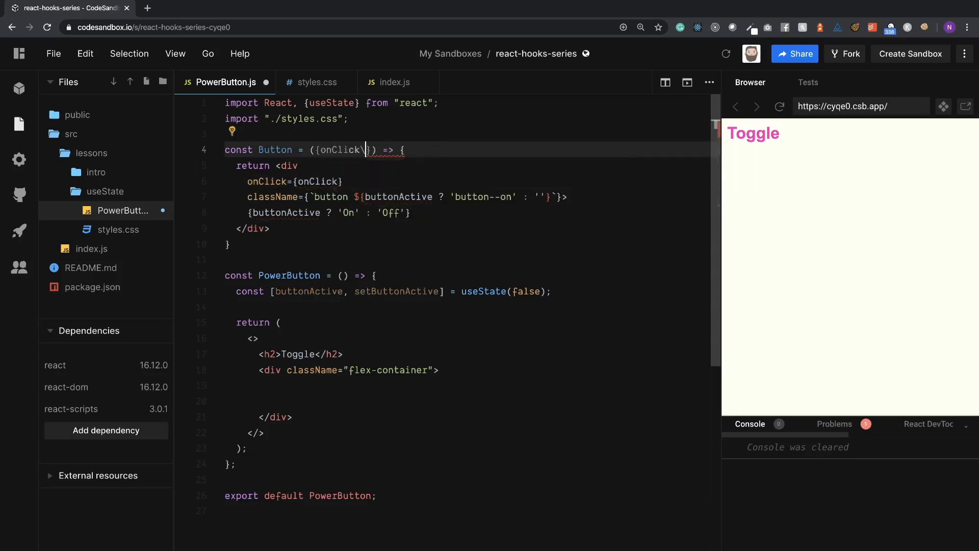
type(", b")
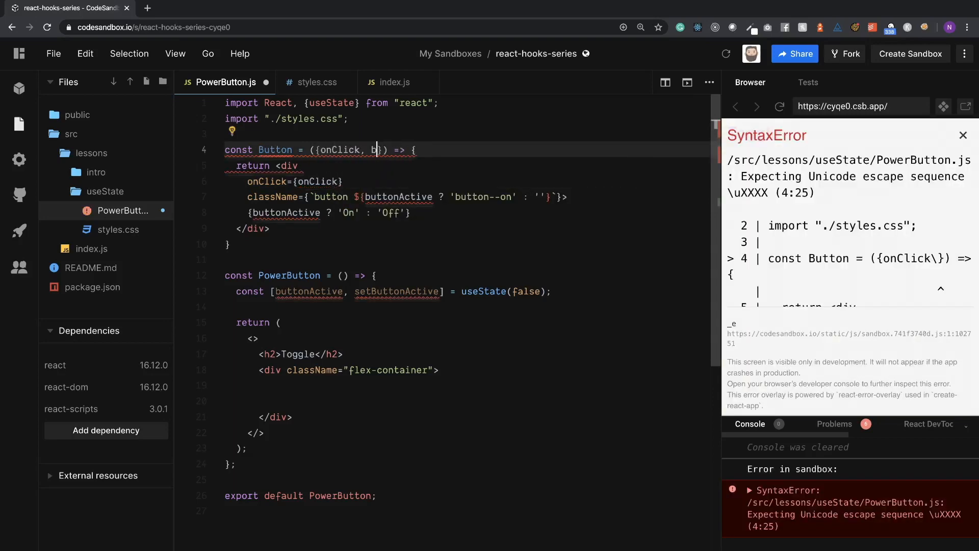
type("uttonActive")
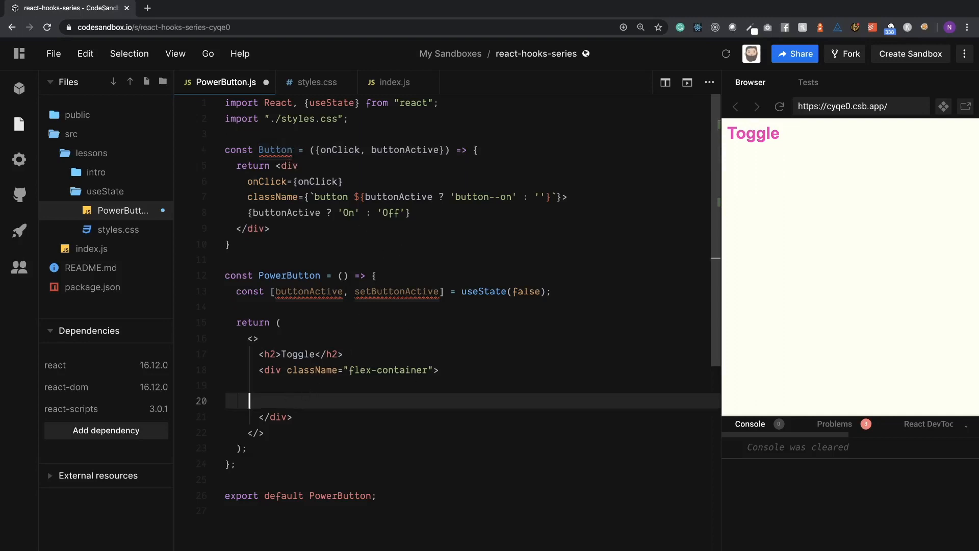
type("<")
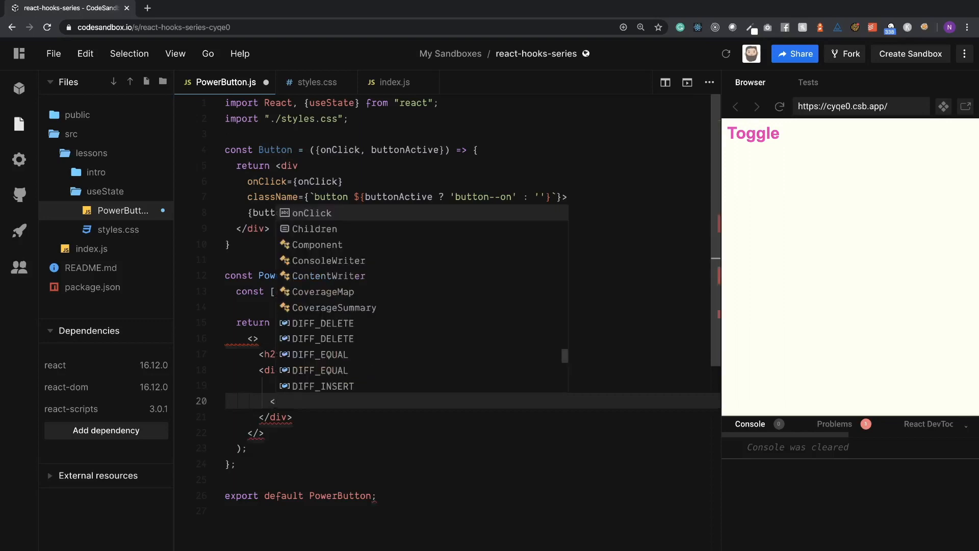
type("<Button")
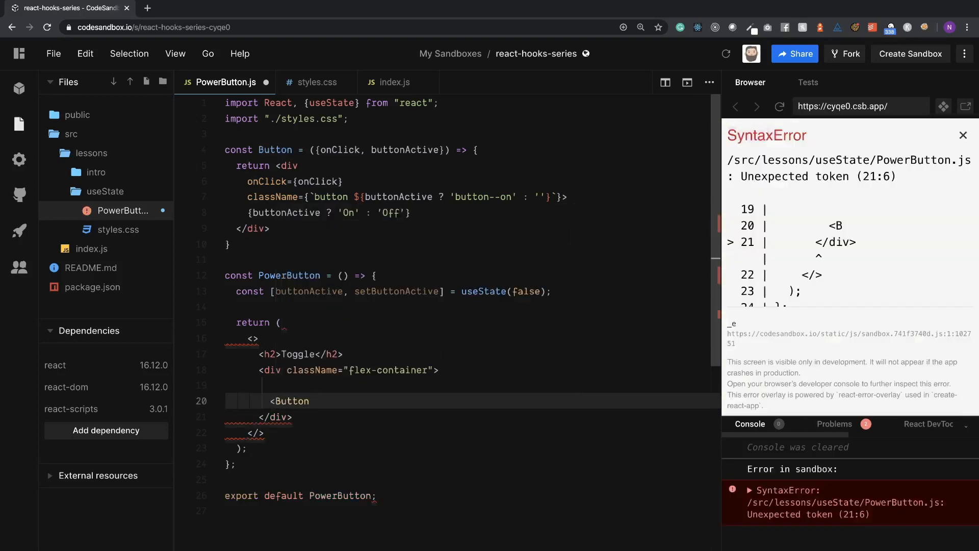
Step: Render <Button buttonActive={buttonActive} onClick={() => setButtonActive(true)} /> and click it On in the preview
type("/>")
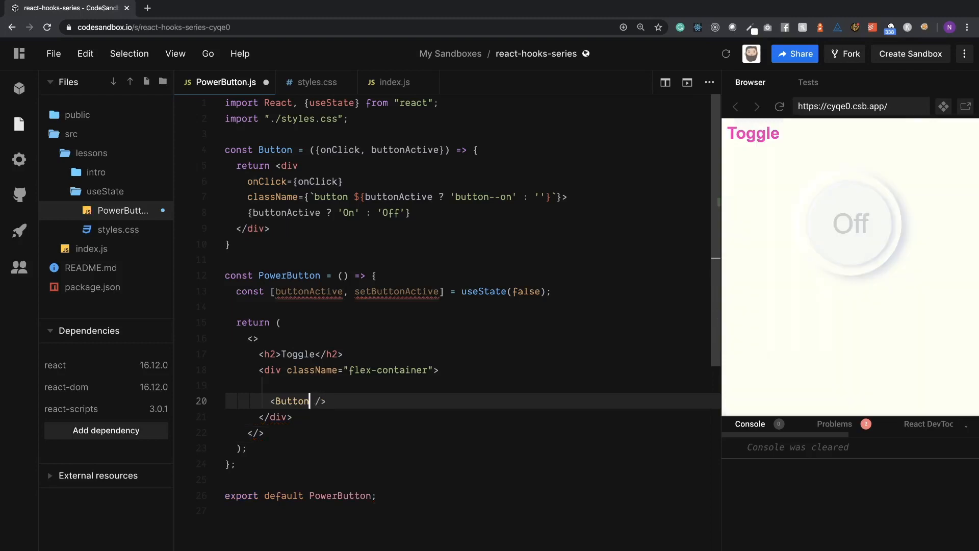
type("buttonActive")
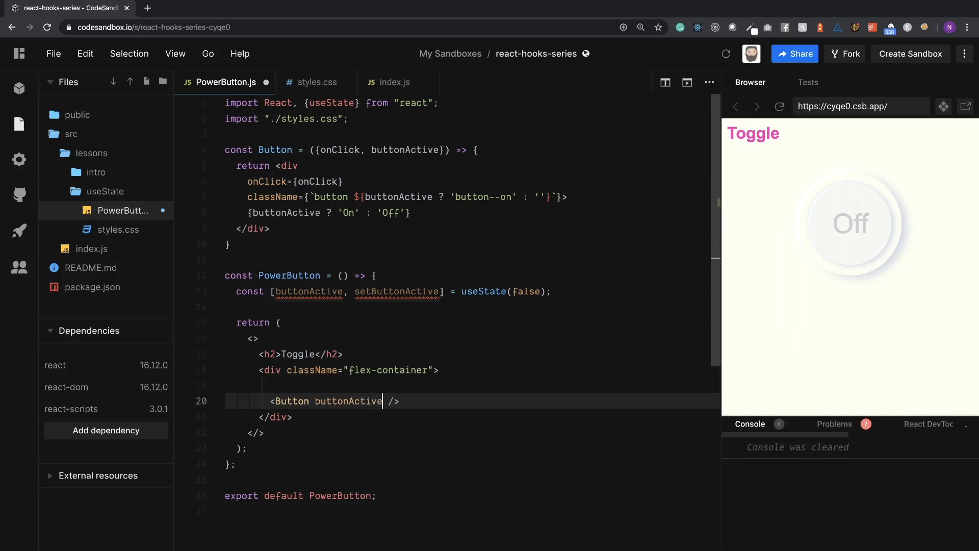
type("={}")
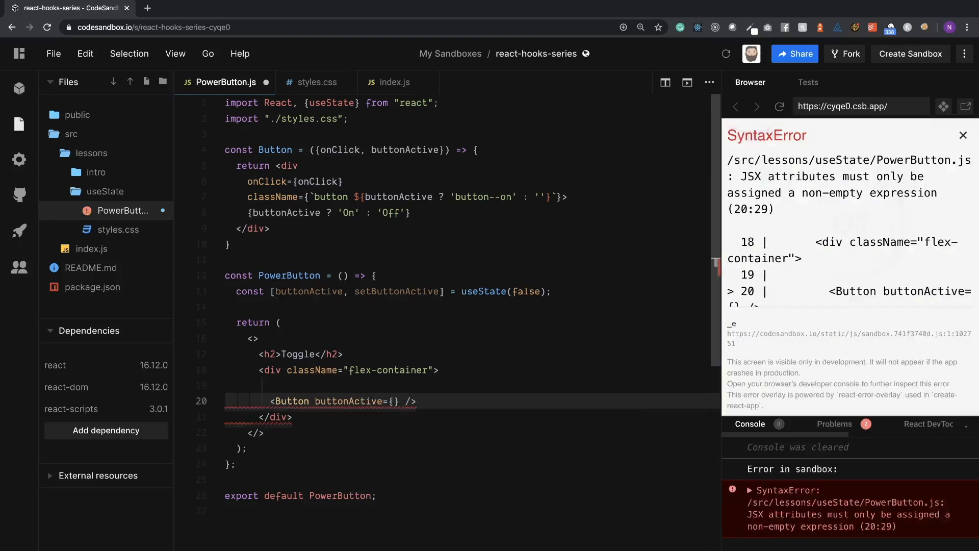
type("buttonActive")
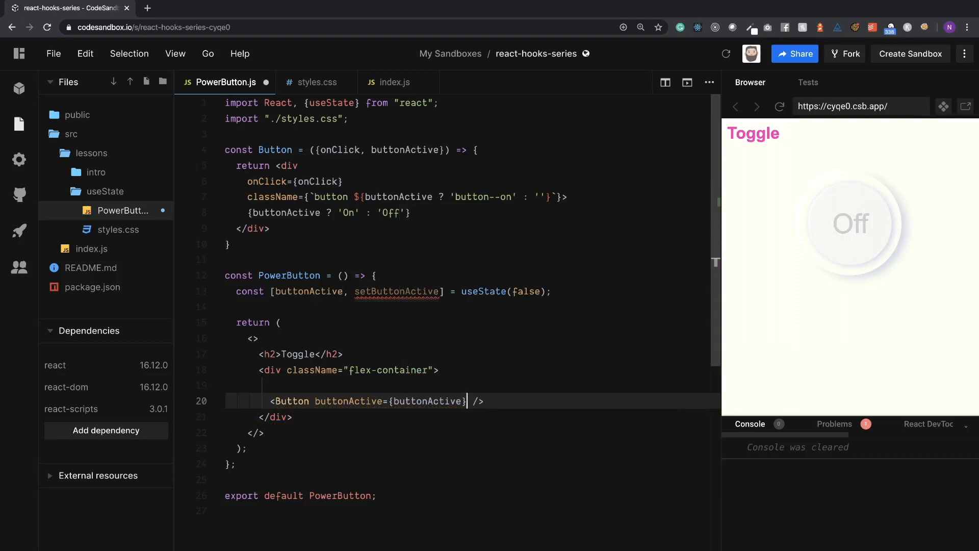
mouse_move(502, 395)
type("onClick={} ")
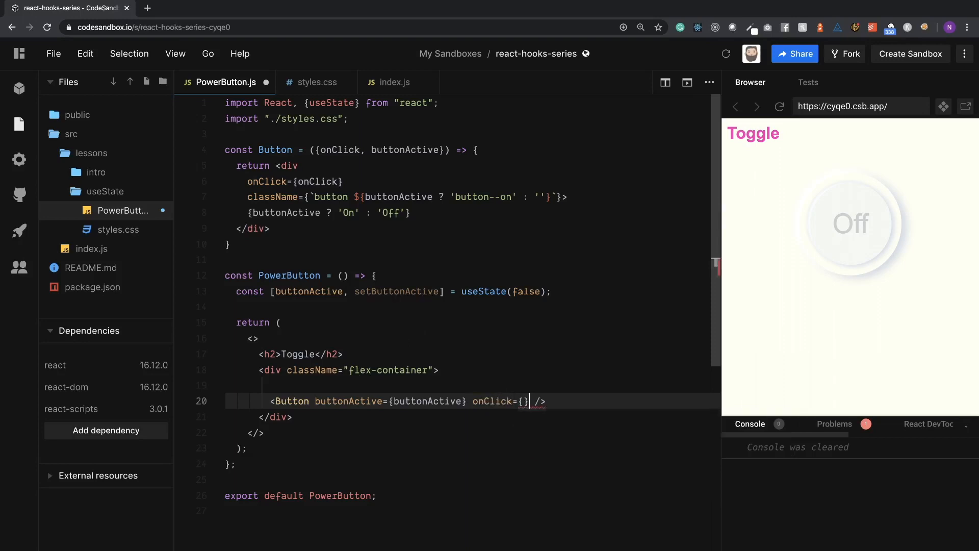
type("() =>")
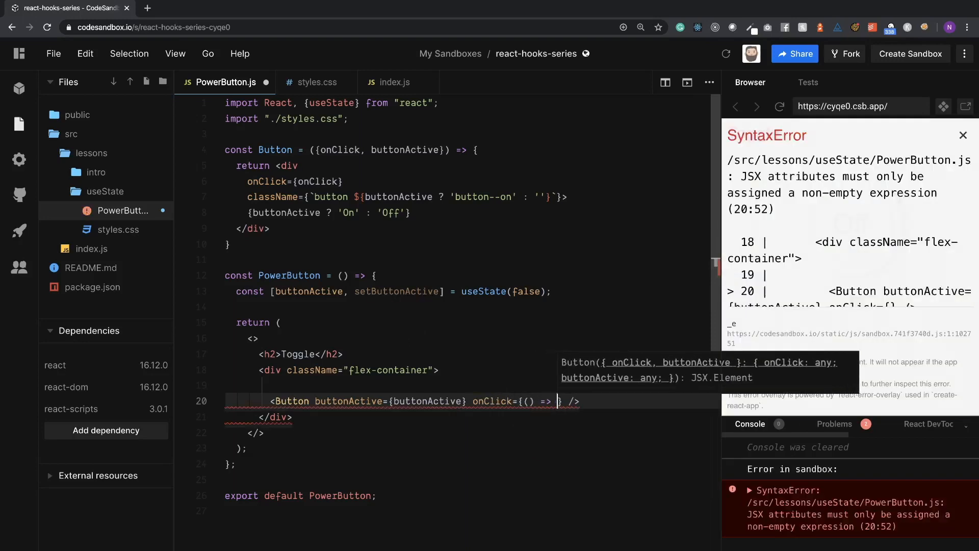
type("setButtonActive(")
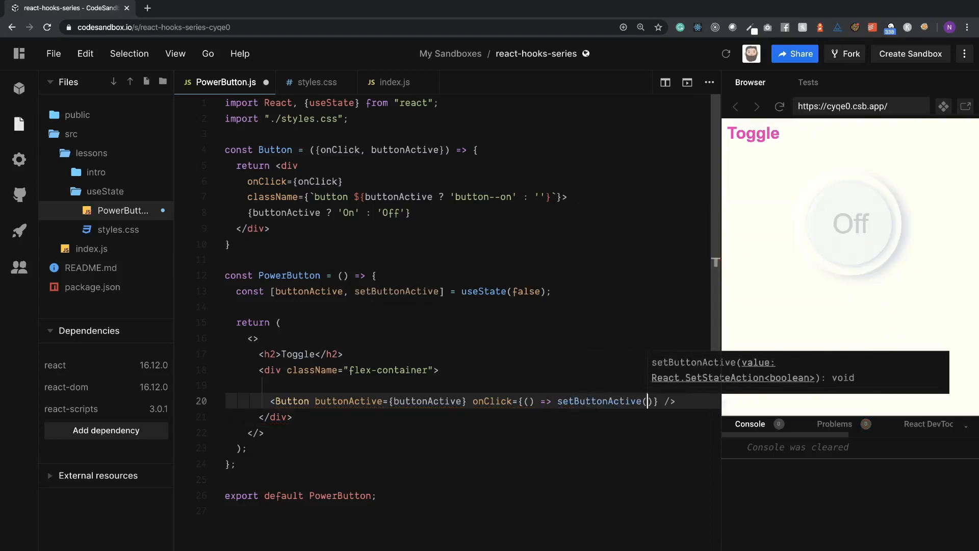
type("true")
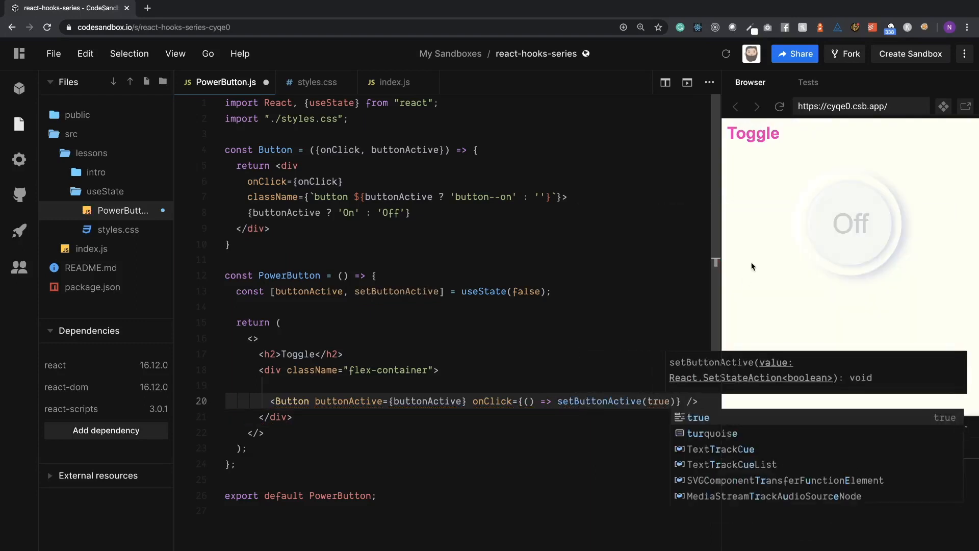
left_click(849, 223)
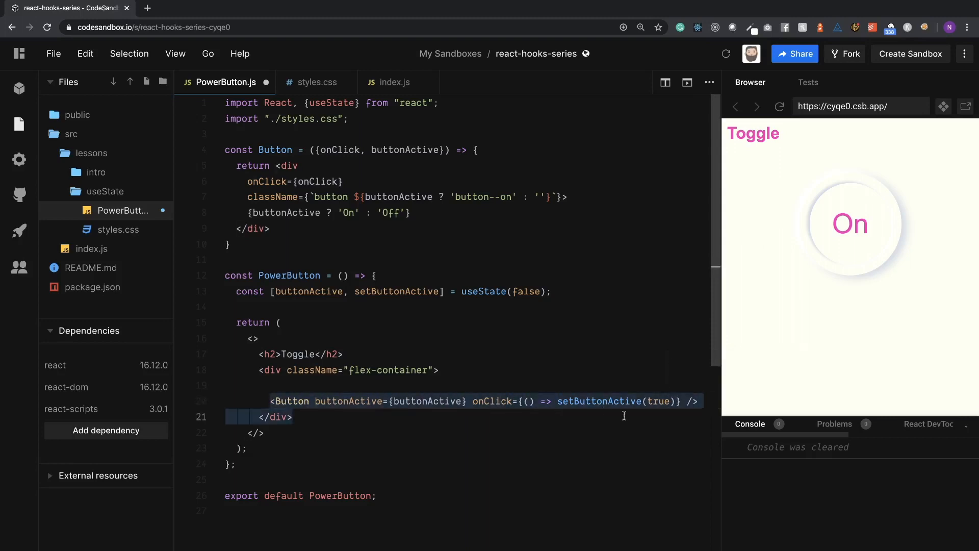
Step: Delete the <Button … /> line from PowerButton's markup
key("Backspace")
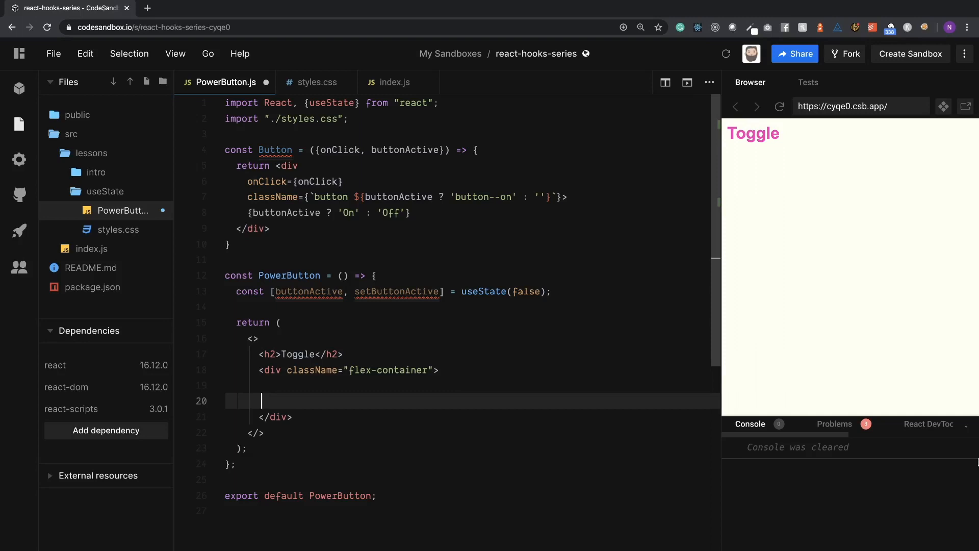
mouse_move(923, 434)
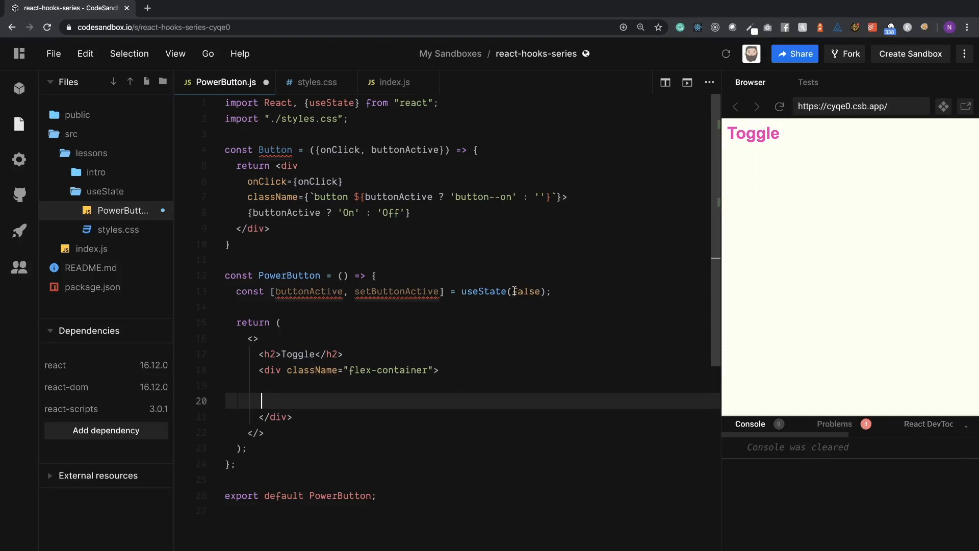
Step: Remove the false initial value and rename the state pair to buttons / setButtons
key("Backspace")
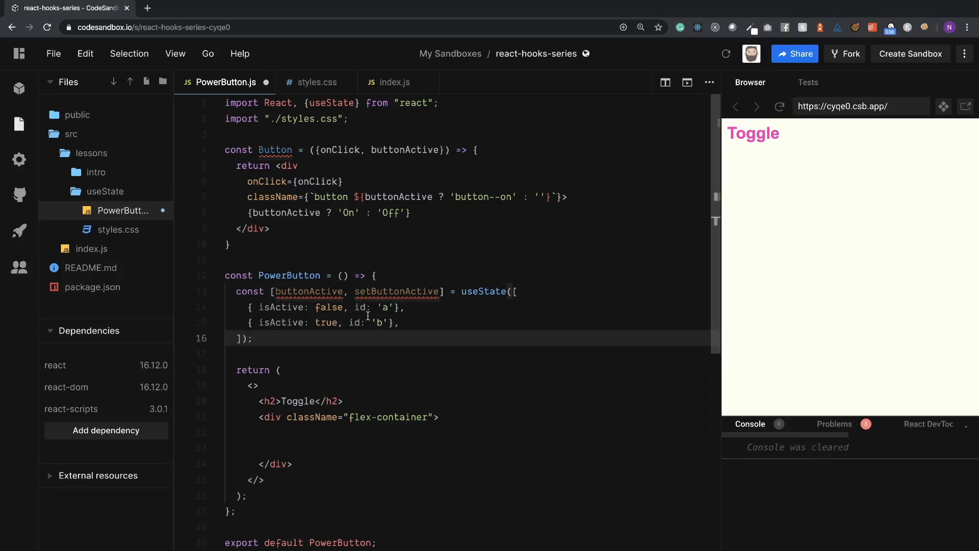
mouse_move(340, 322)
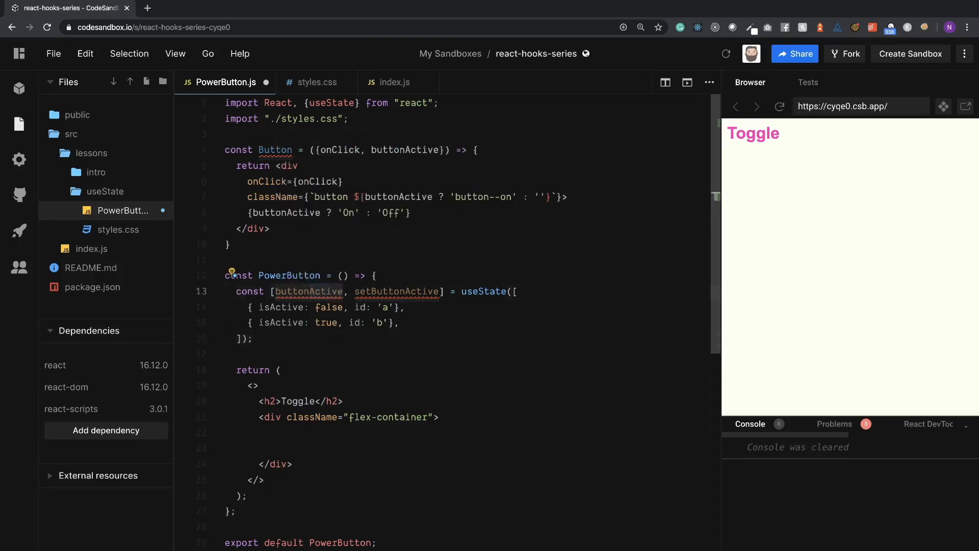
type("buttons")
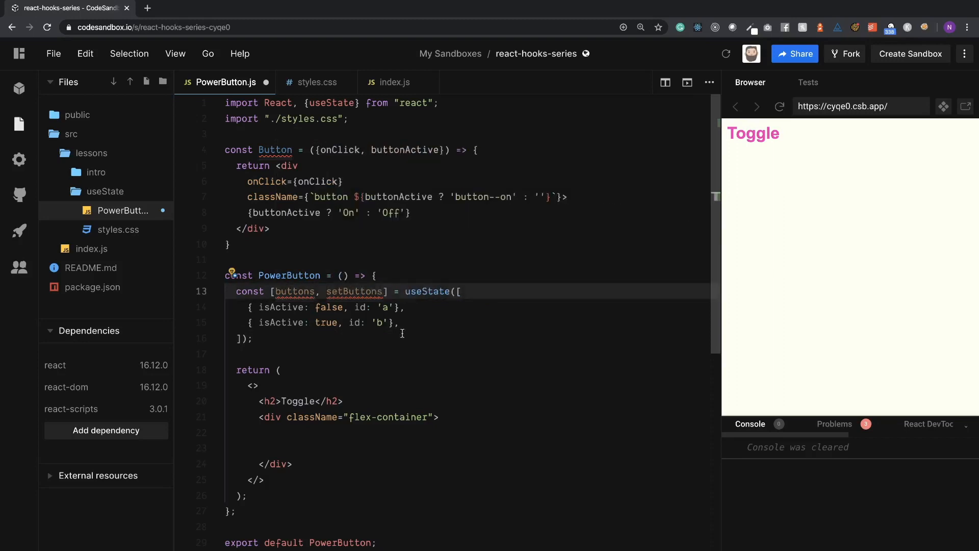
Step: Type {buttons.map((b) => (<Button key={b.id} buttonActive={b.isActive} />))} and refresh the preview
left_click(314, 431)
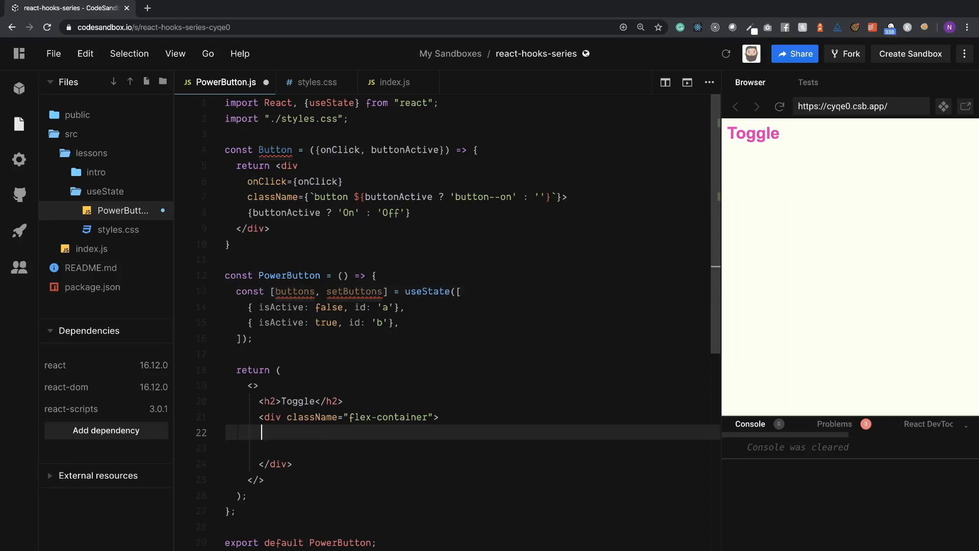
type("{")
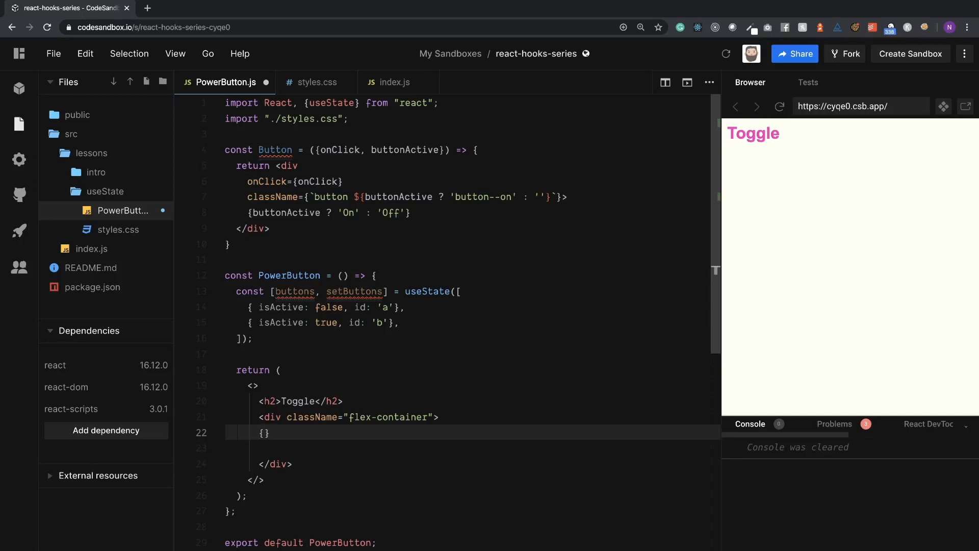
type("buttons.map((b")
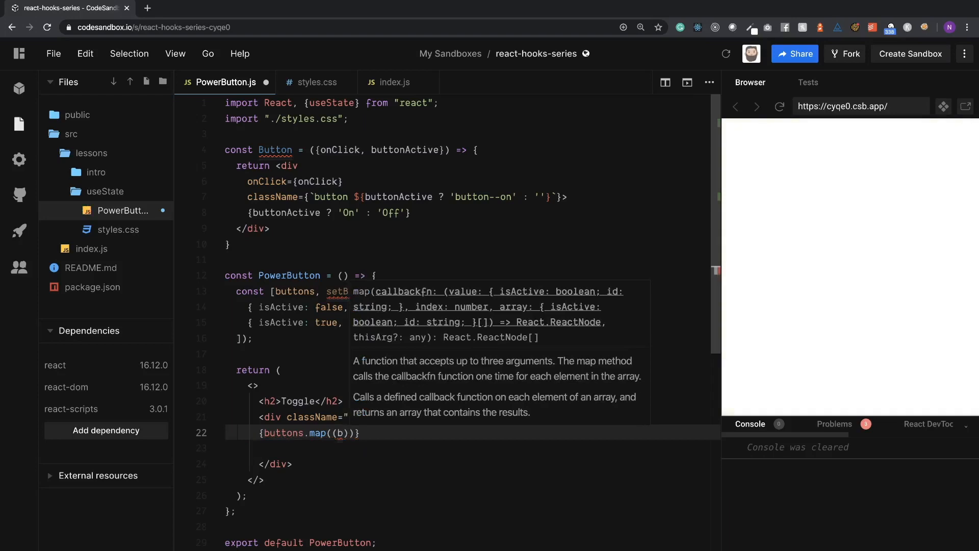
type("=> ()")
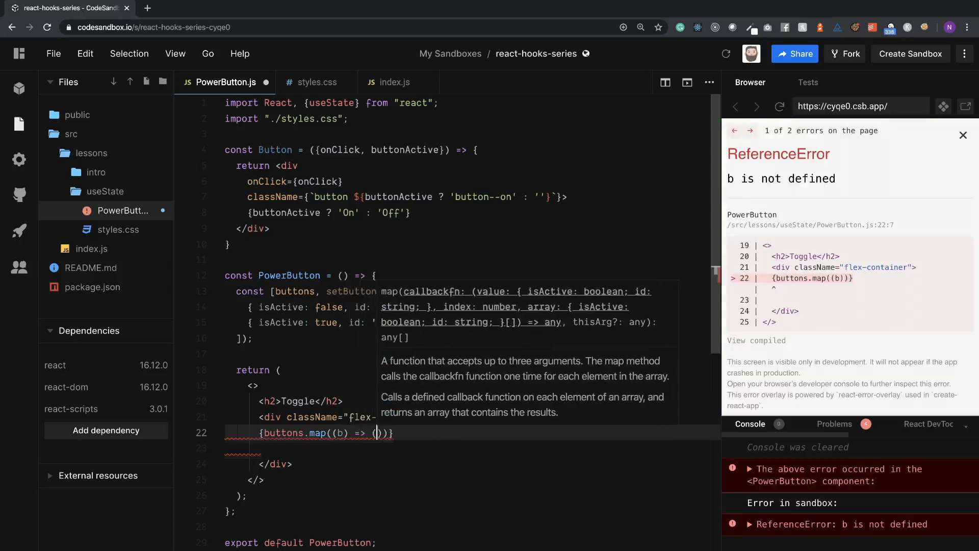
type("<b")
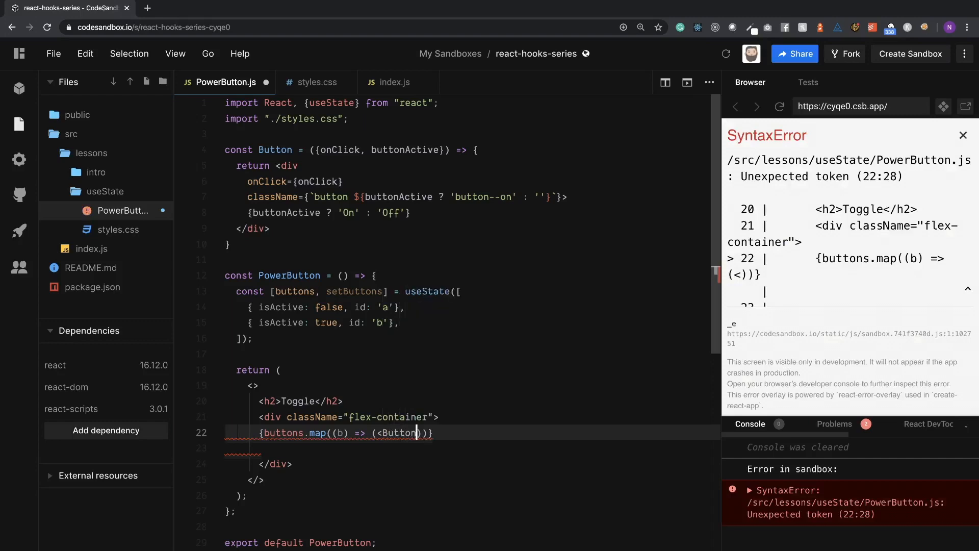
type("/>")
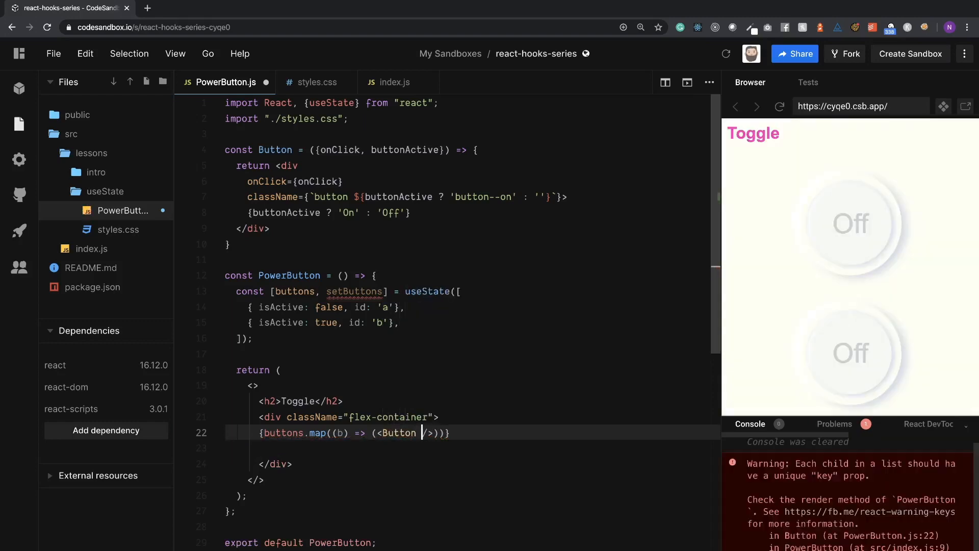
type("key=")
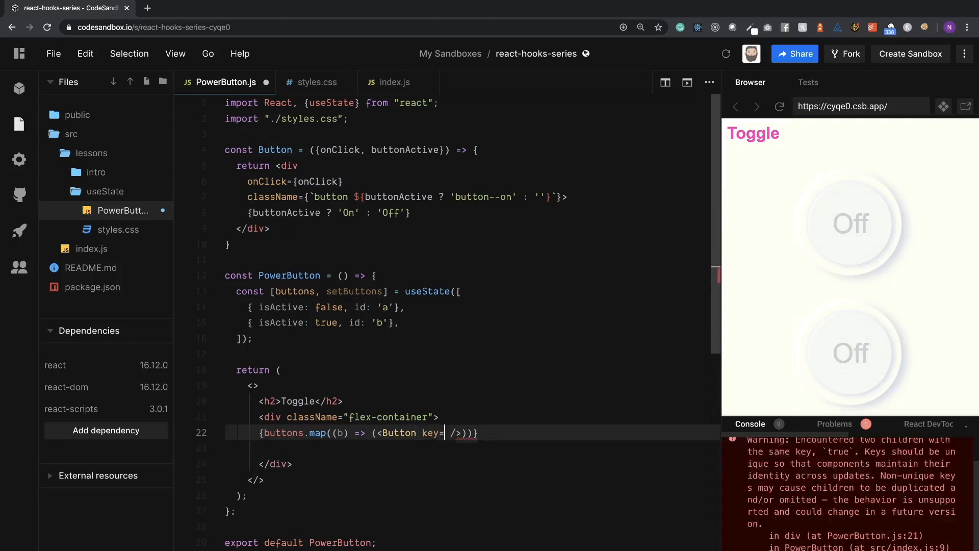
type("{b.id")
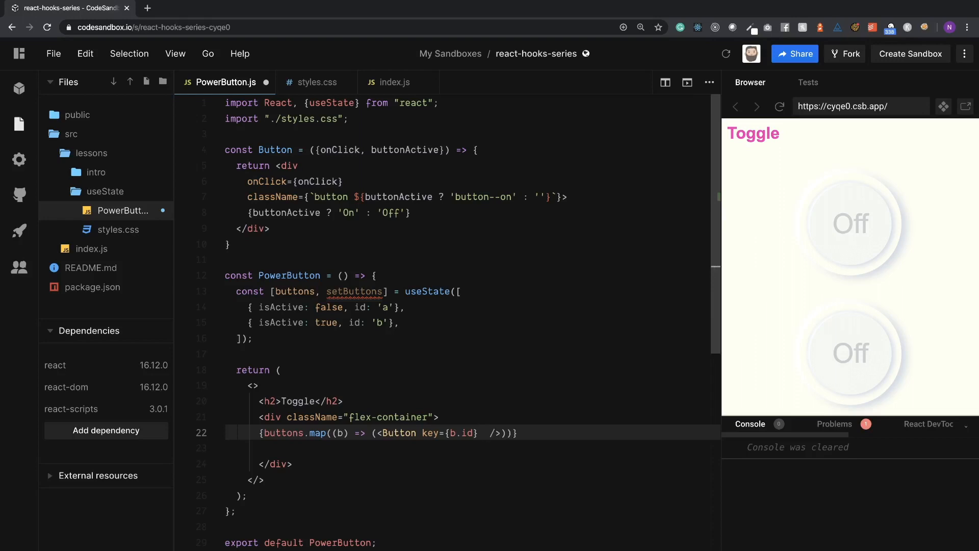
type("buttonActive={")
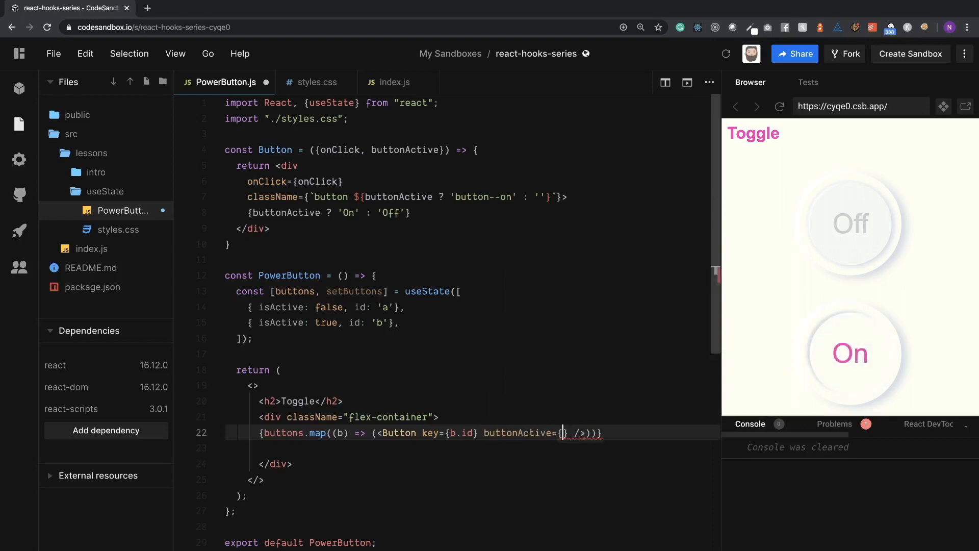
type(".isActive")
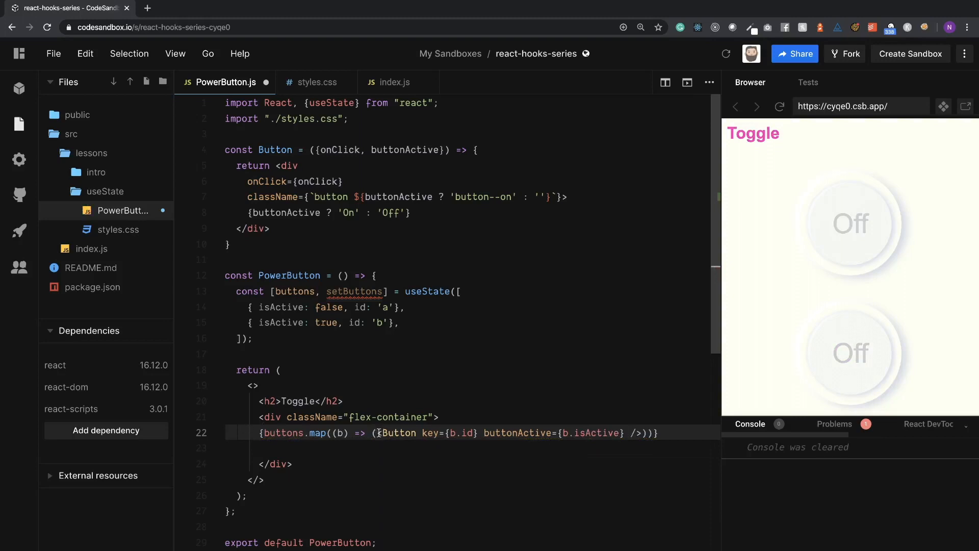
left_click(780, 106)
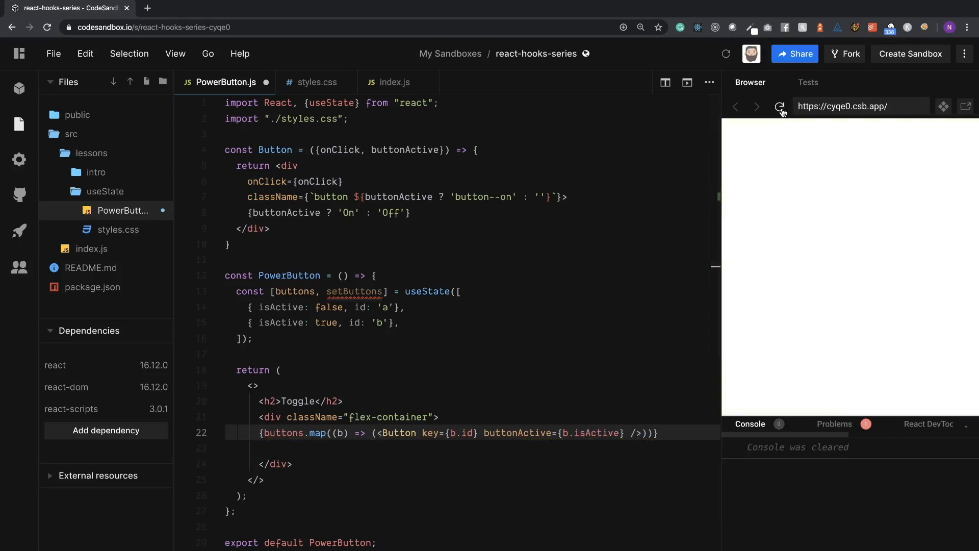
left_click(780, 106)
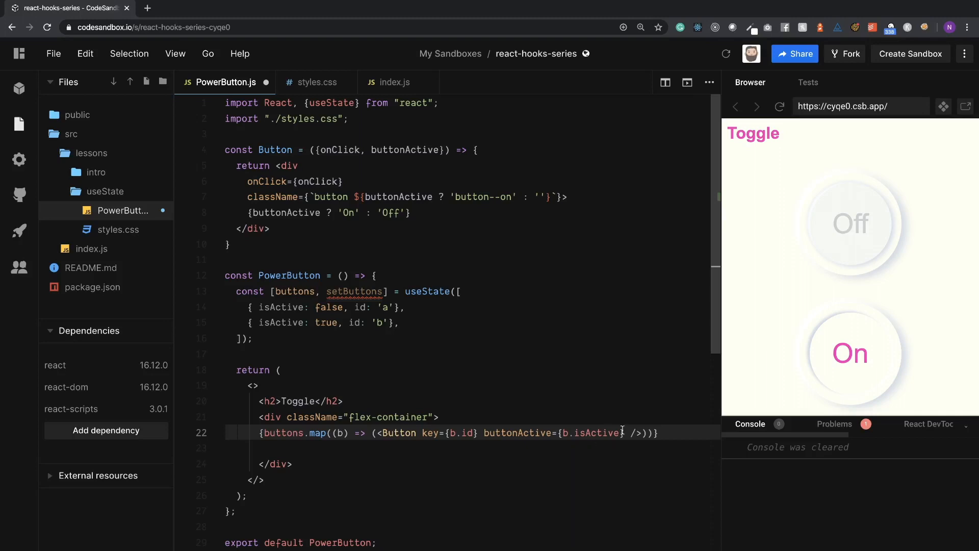
mouse_move(626, 411)
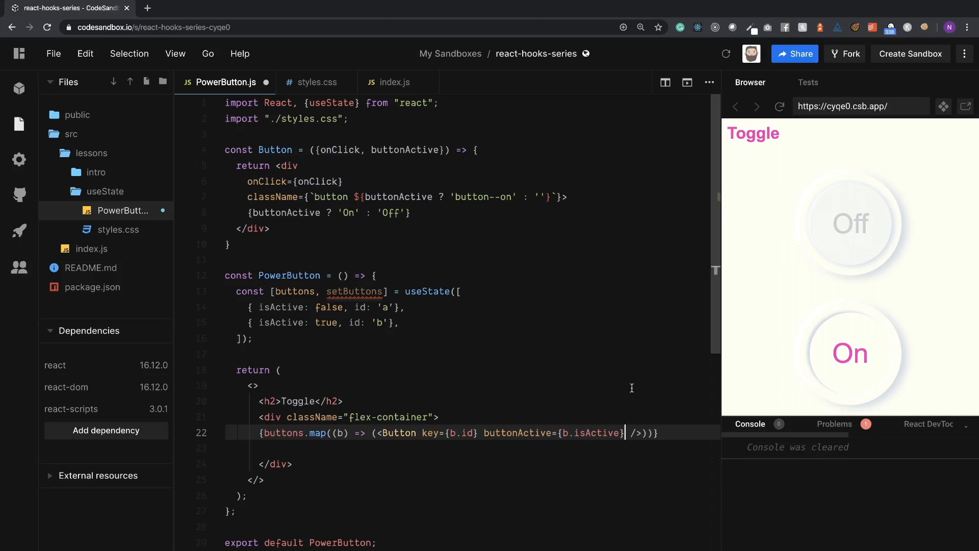
mouse_move(335, 296)
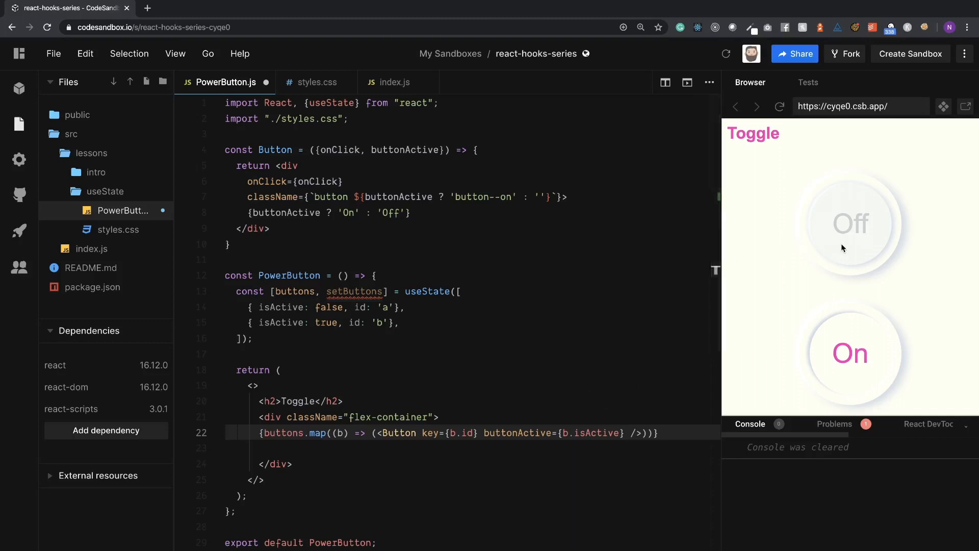
mouse_move(852, 218)
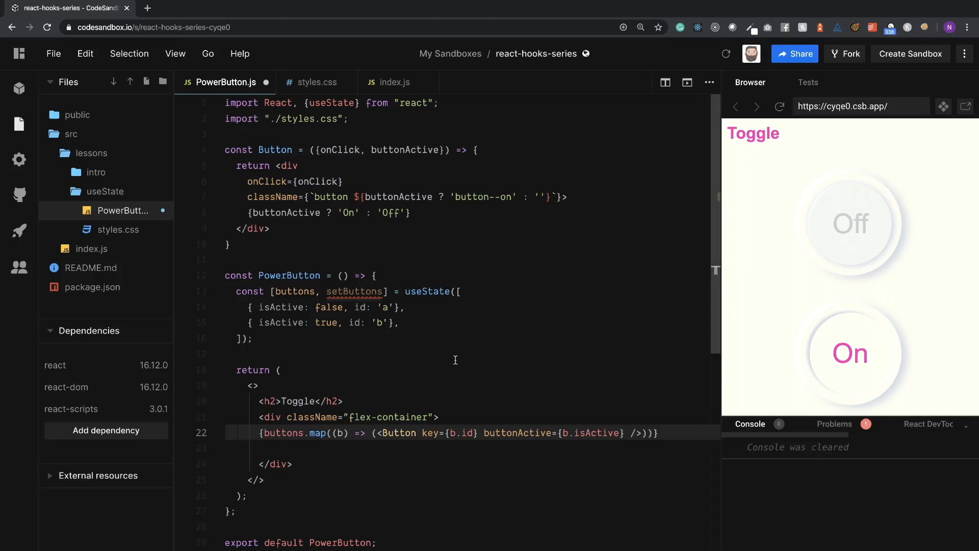
mouse_move(395, 433)
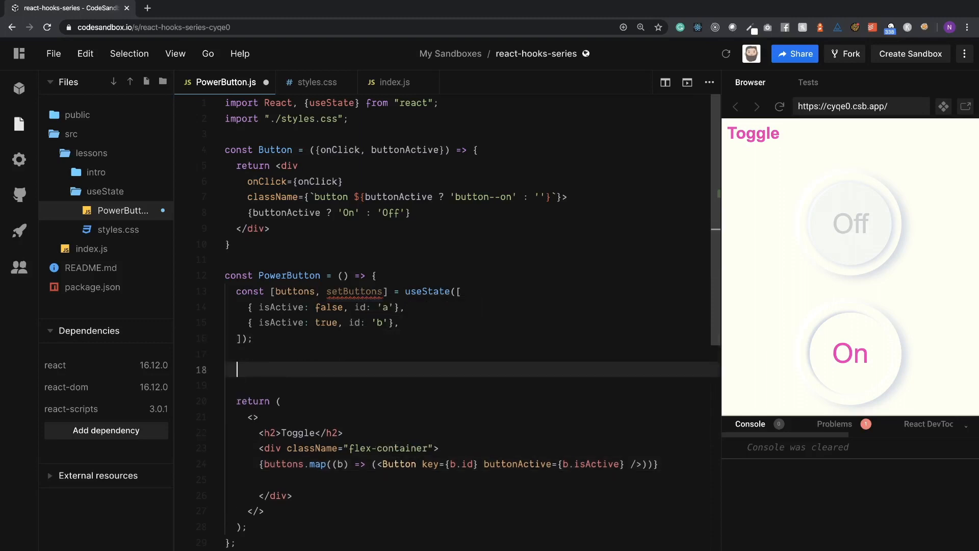
Step: Declare const toggleButtons = () => {} above return, with an empty line inside the braces
type("toggle")
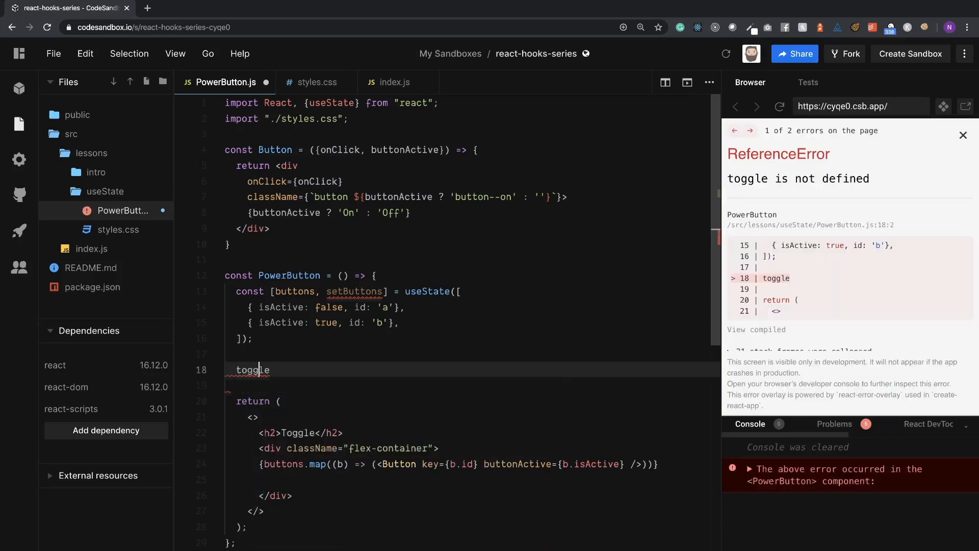
type("const")
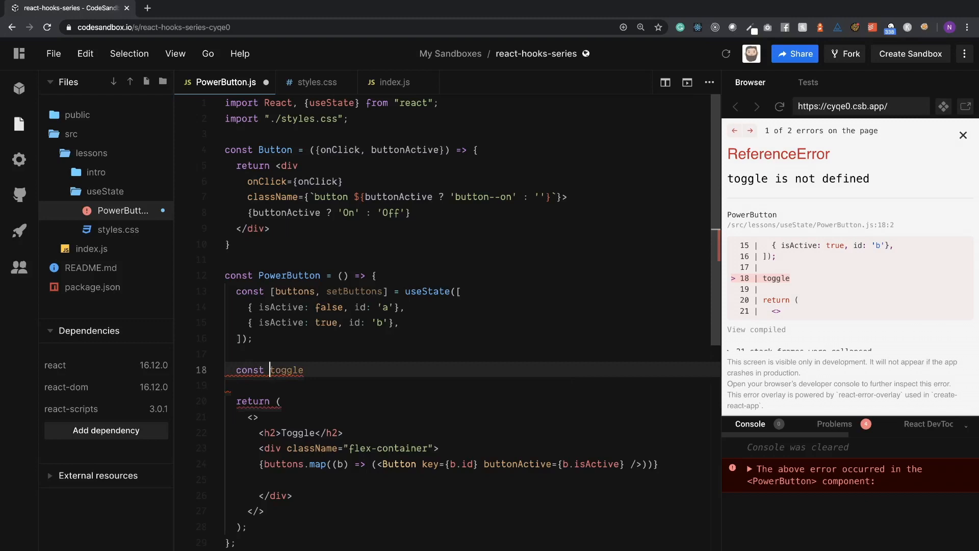
type("B")
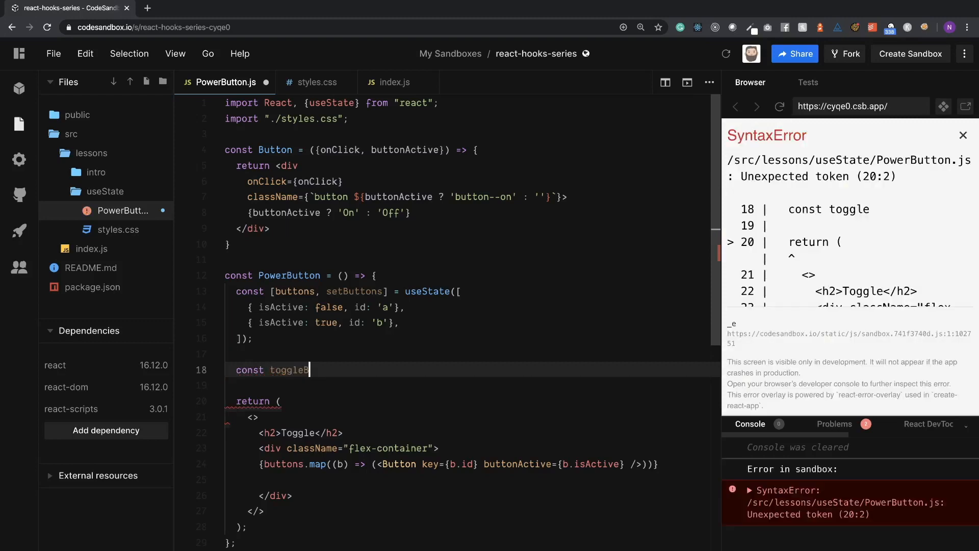
type("utton")
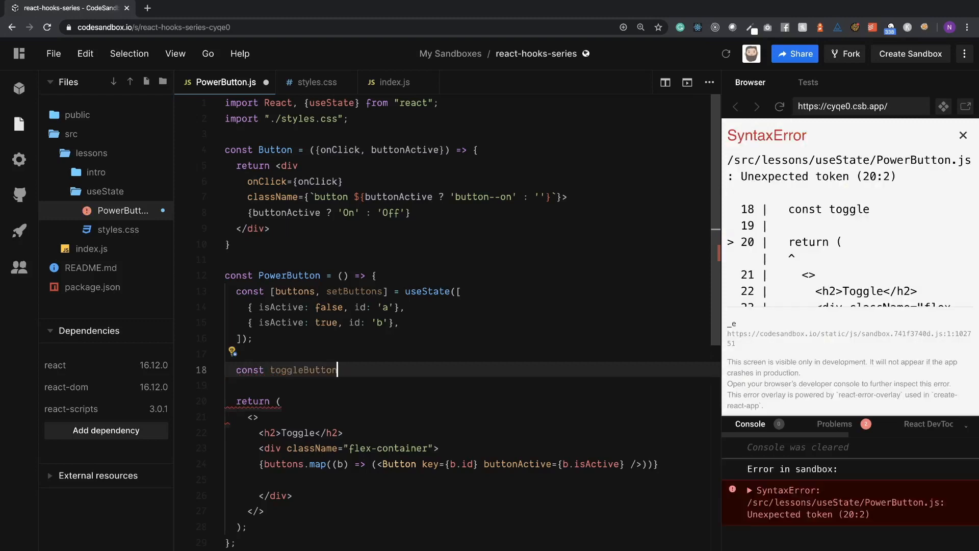
type("s = ()")
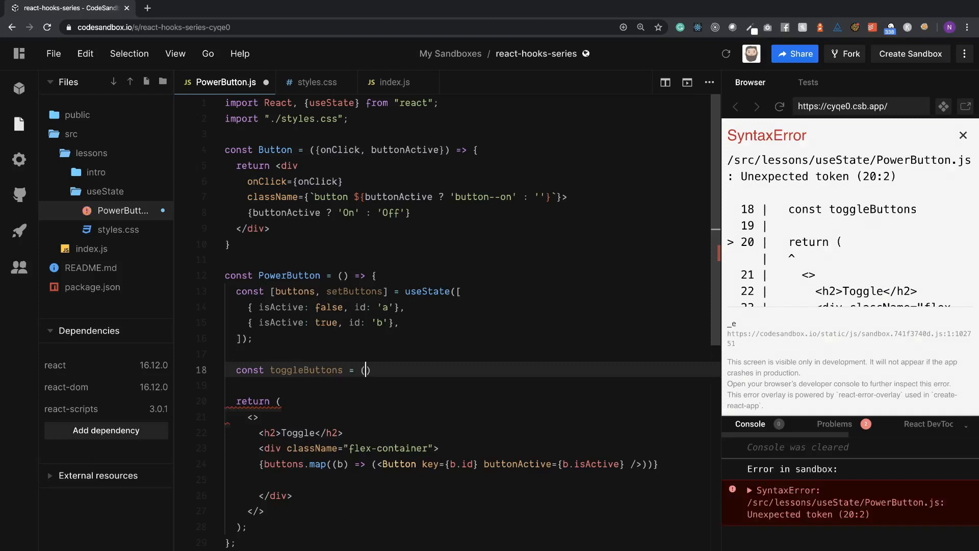
type(") => {}")
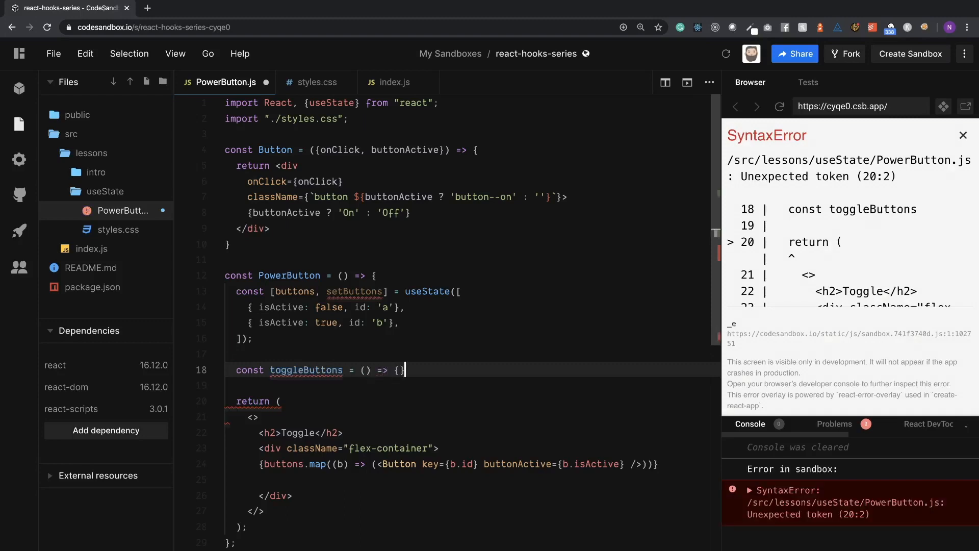
key("enter")
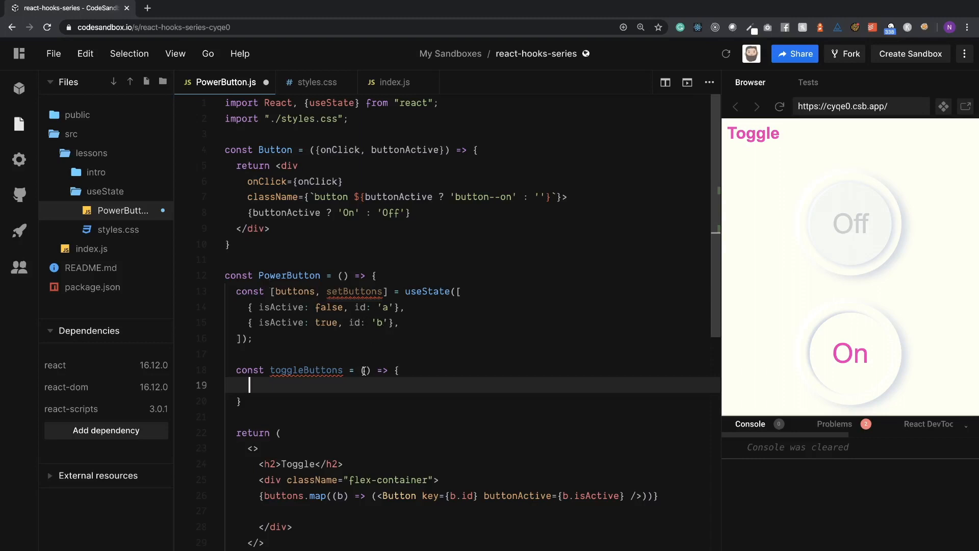
Step: Give toggleButtons an id parameter and write const newButtons = buttons.map((b) => { return b; })
type("id")
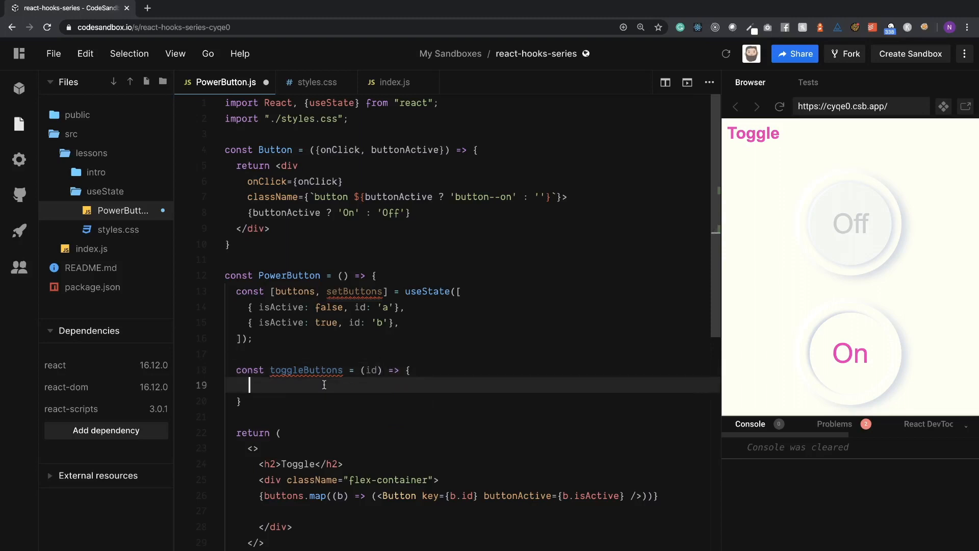
type("const newBu")
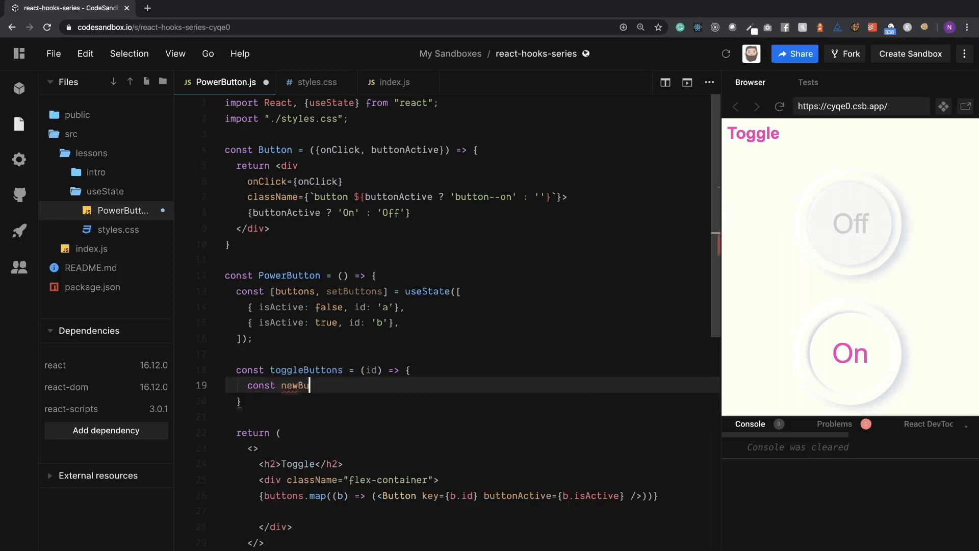
type("ttons")
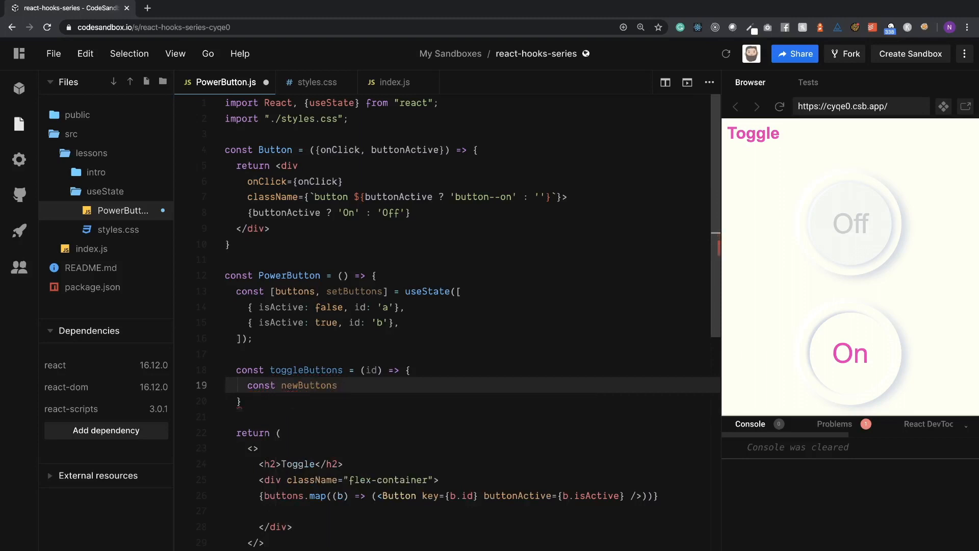
type("=")
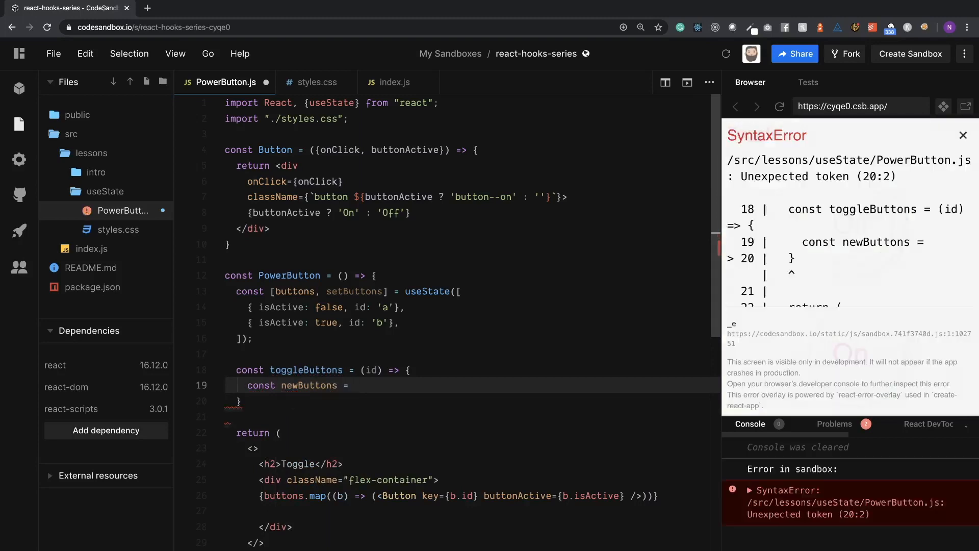
type("buttons")
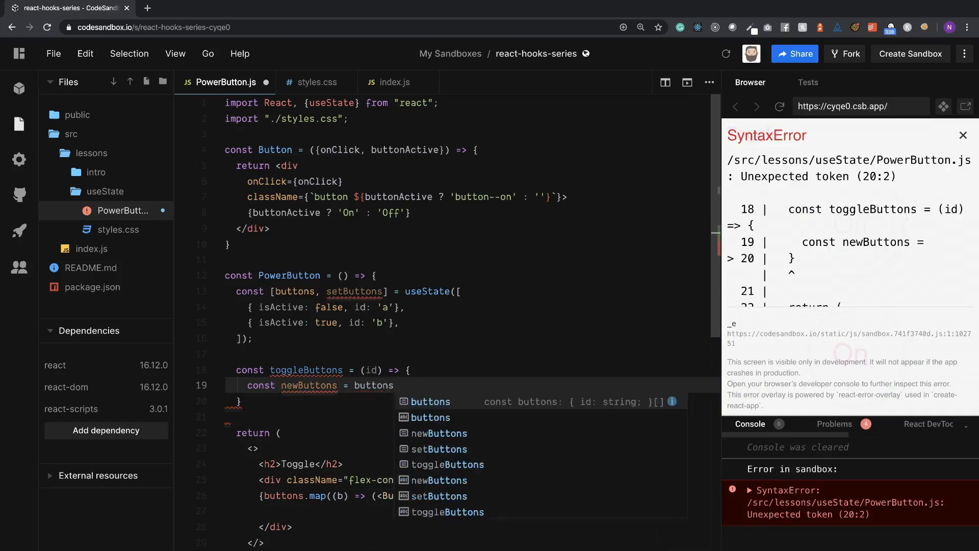
type(".map(")
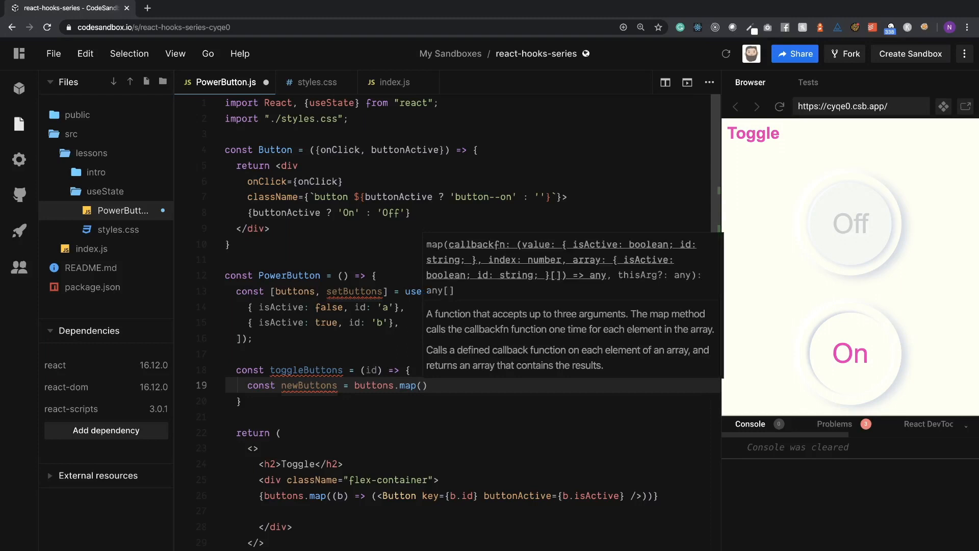
type("(b)")
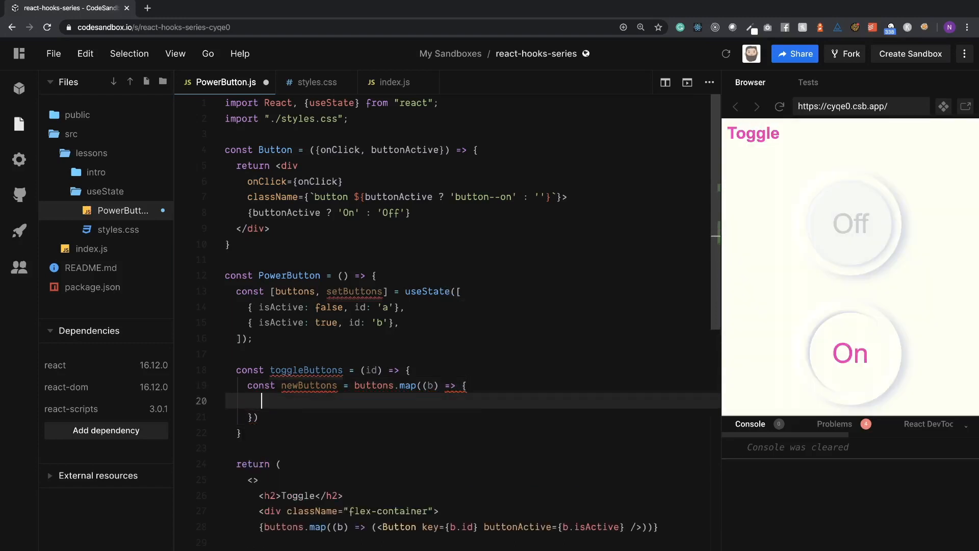
type("return b;")
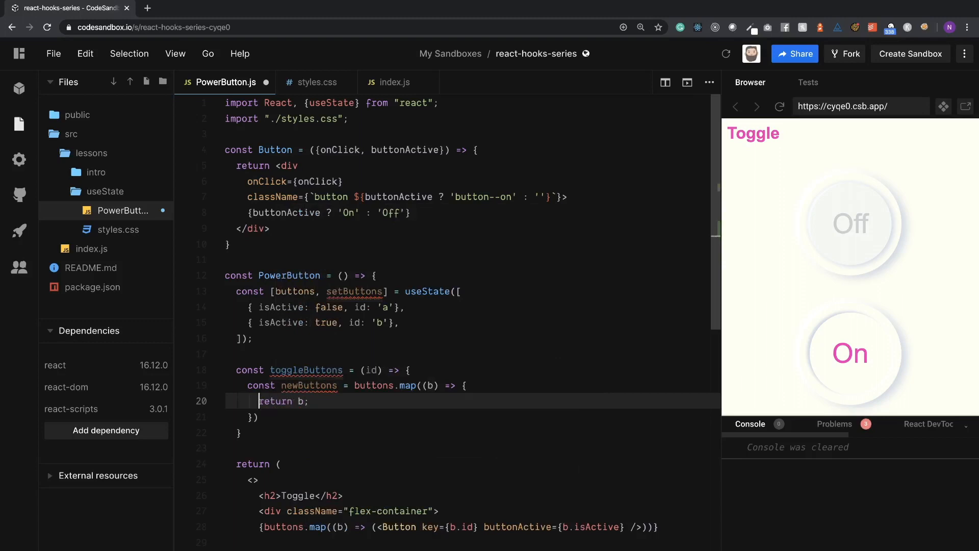
key("Enter")
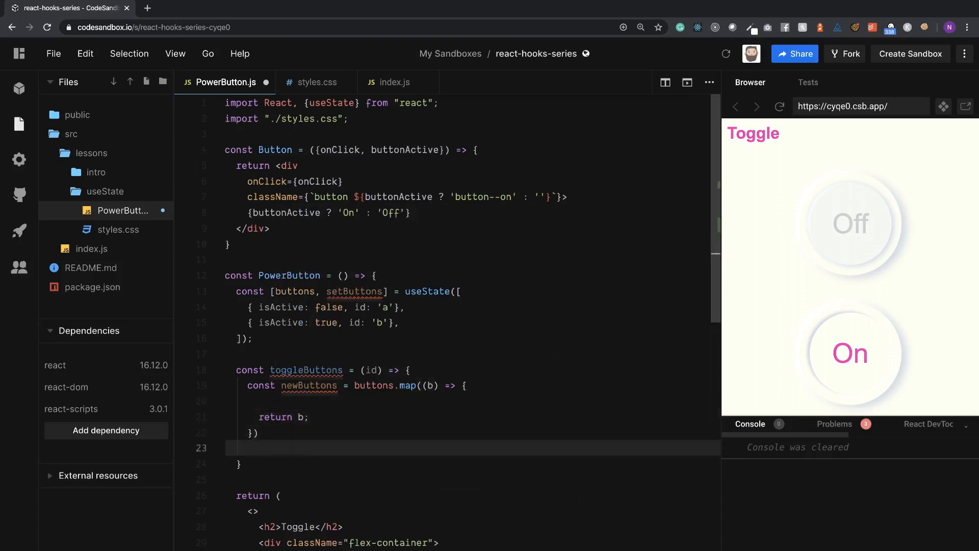
left_click(250, 401)
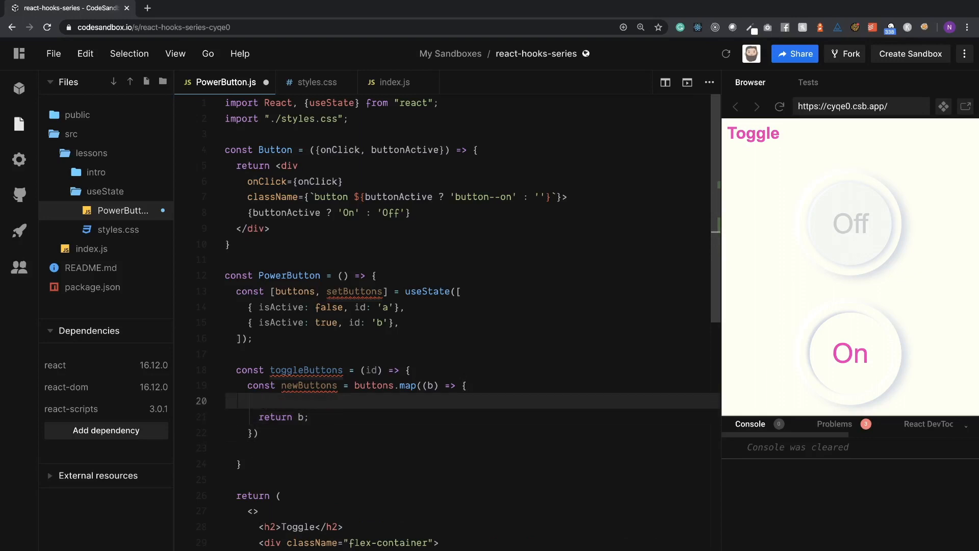
Step: Add if (b.id === id) { b.isActive = !b.isActive; } inside the map callback
type("if (")
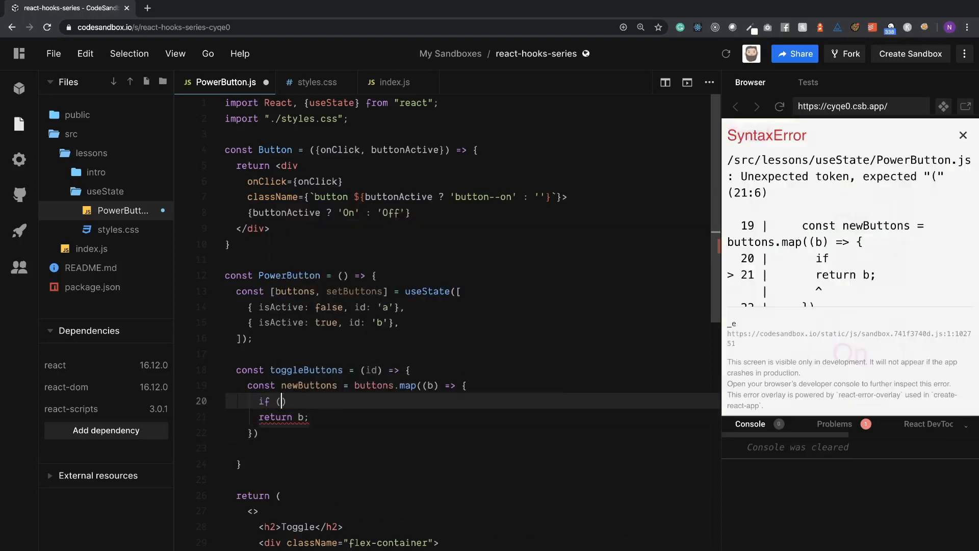
type("b")
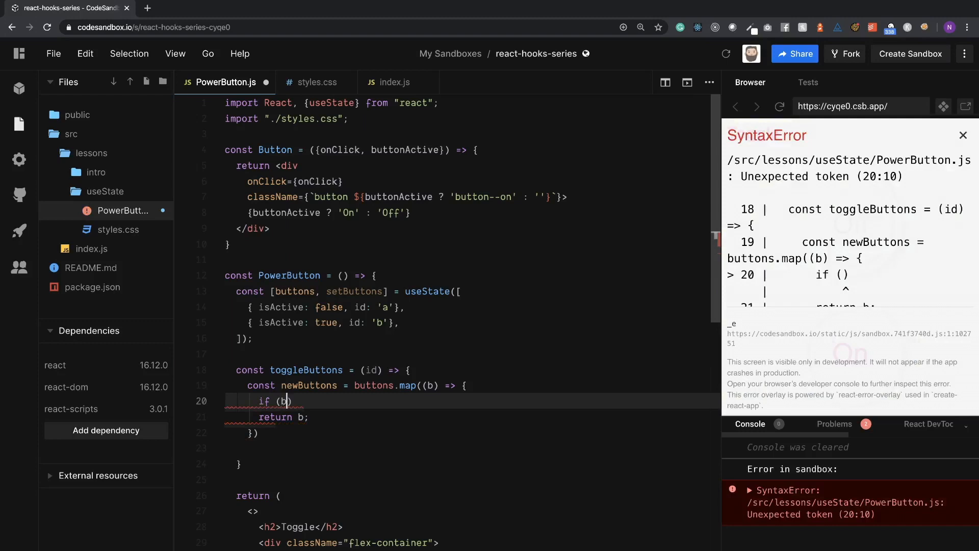
type(".id === i")
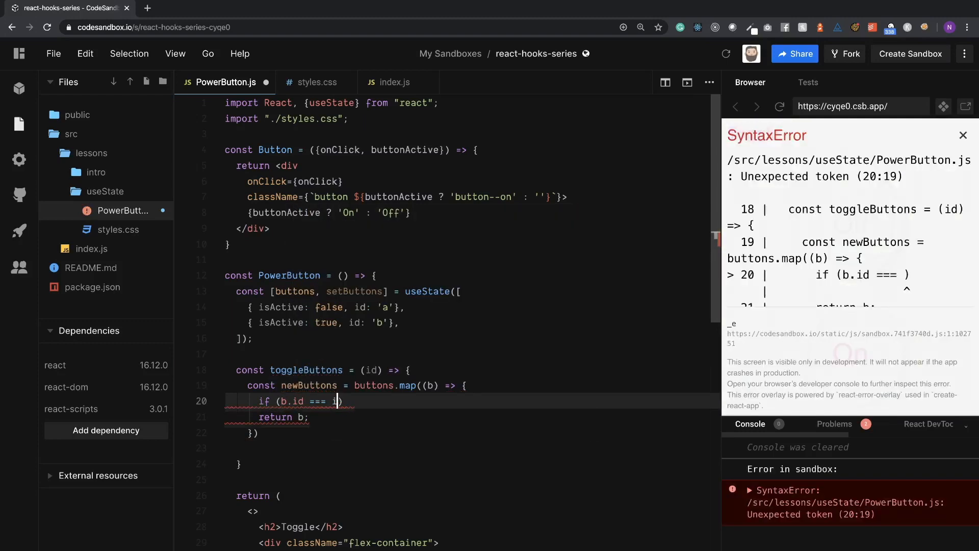
type("d)")
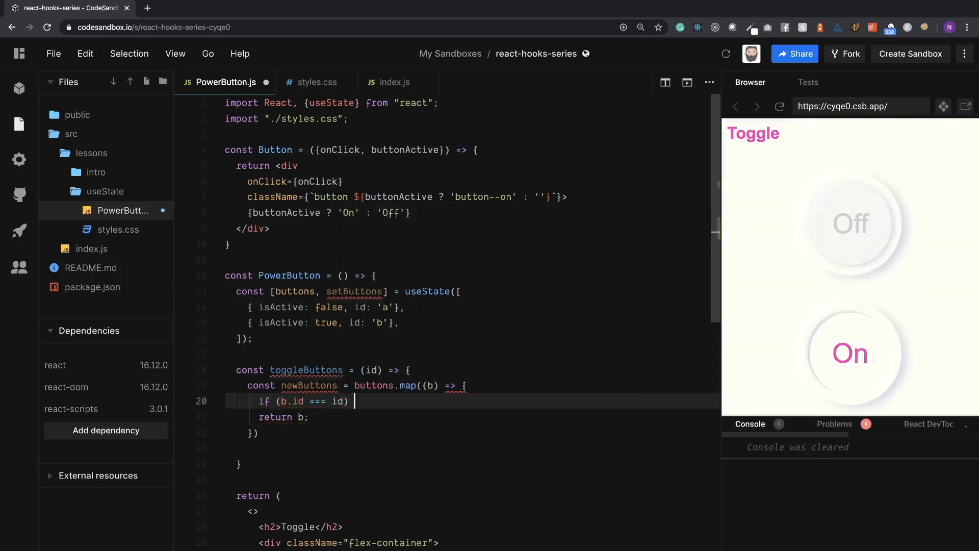
type("{")
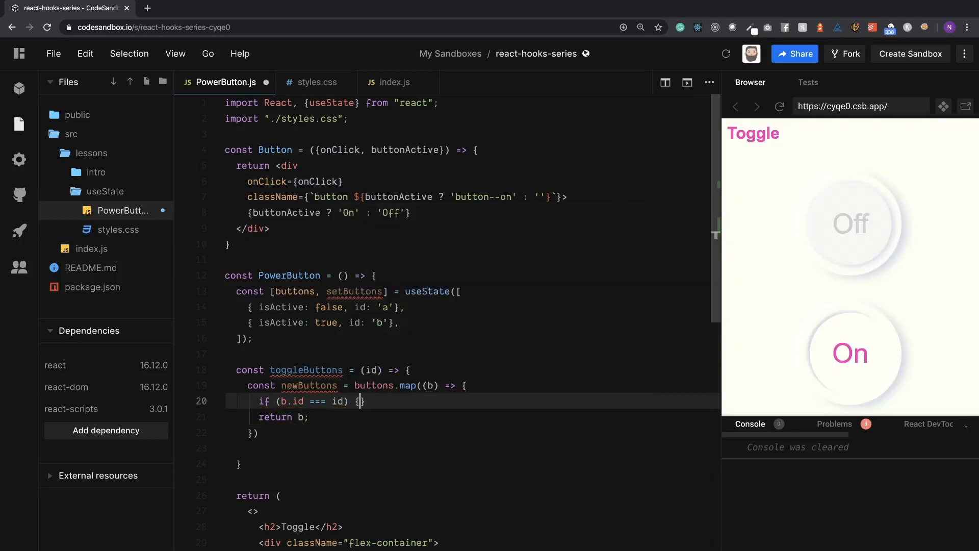
key("enter")
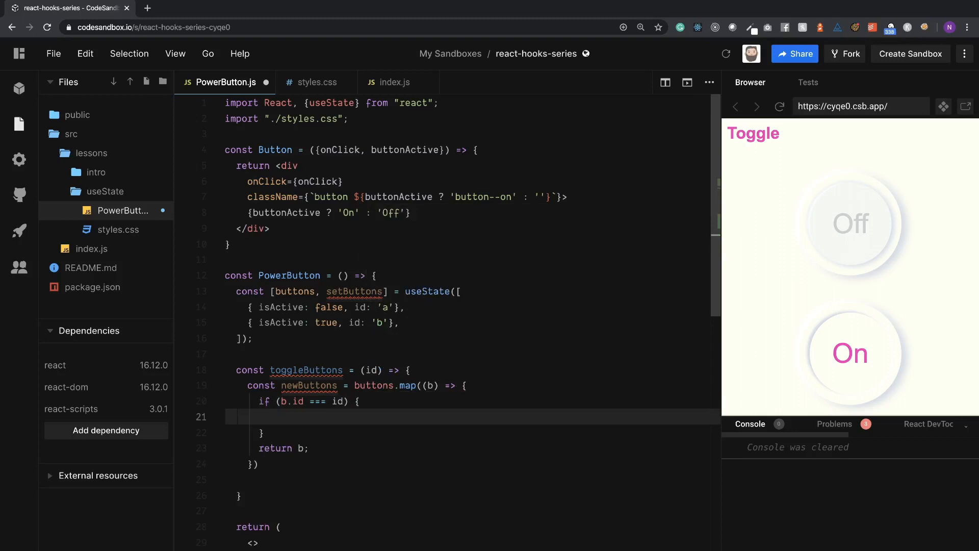
type(".isActive")
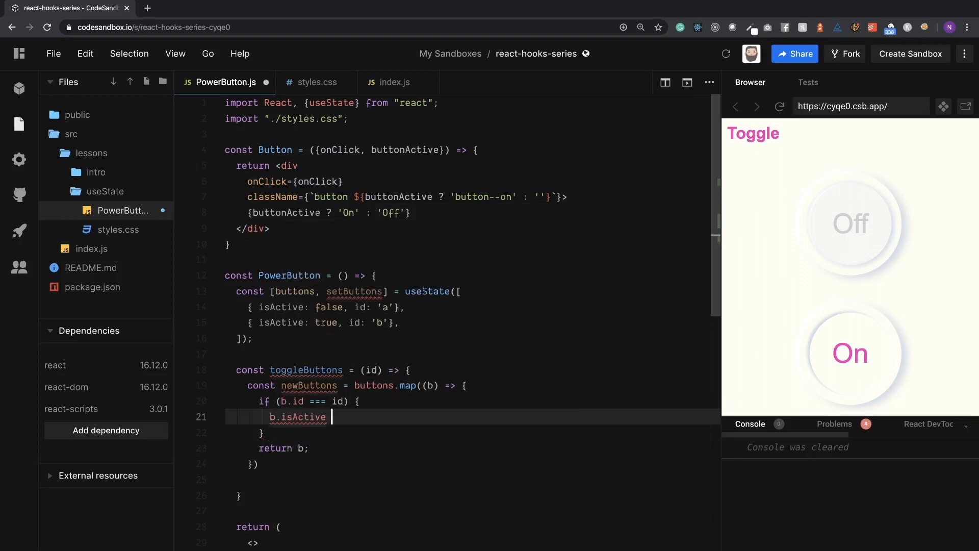
type("= b")
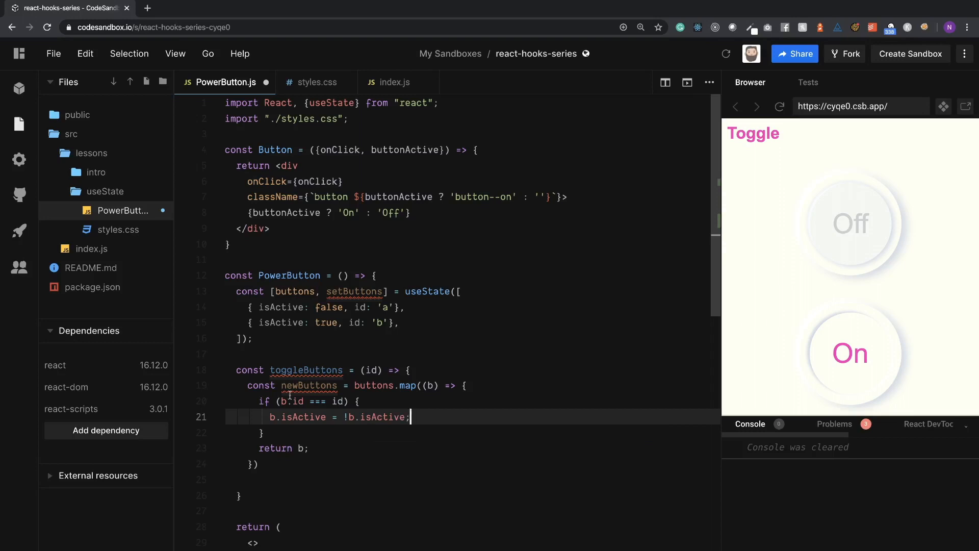
Step: Add setButtons(newButtons); after the map call
left_click(258, 463)
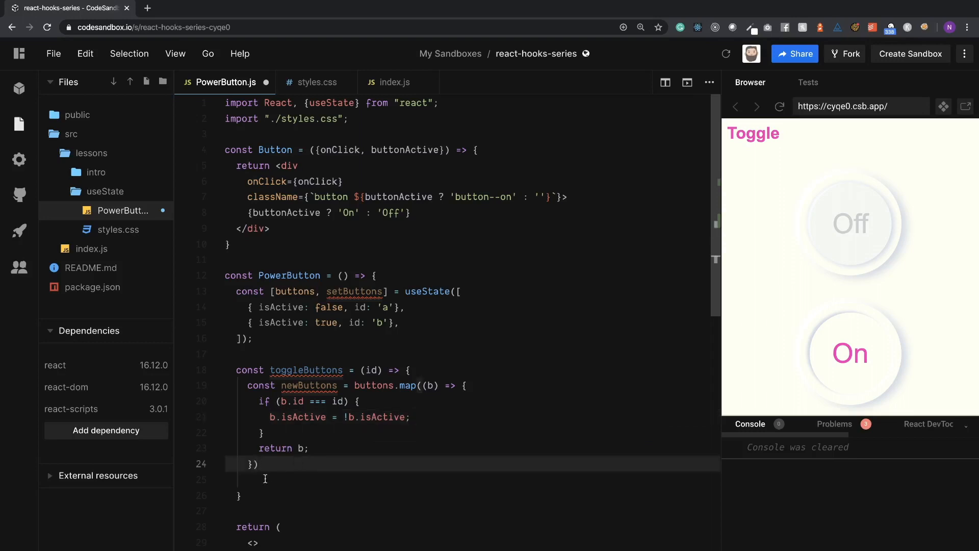
left_click(265, 479)
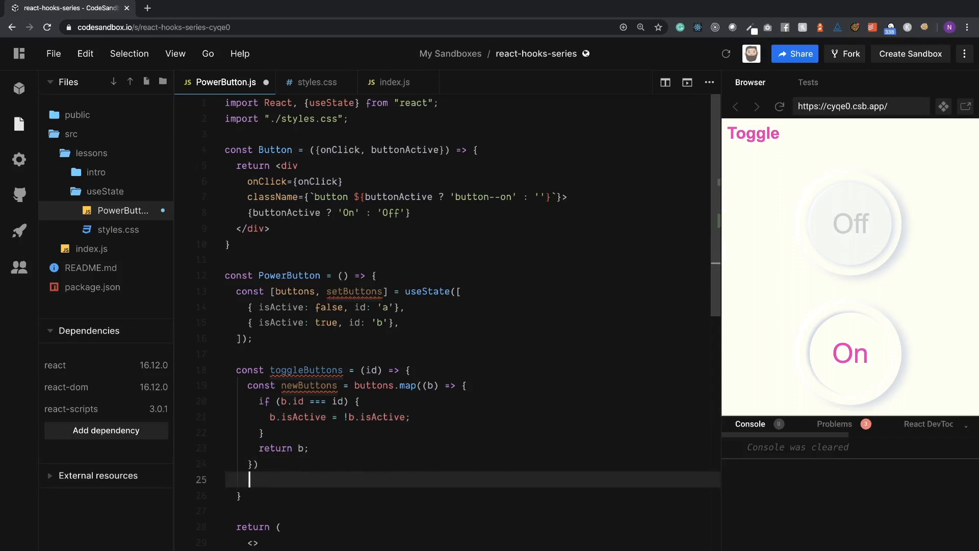
type("setButtons(")
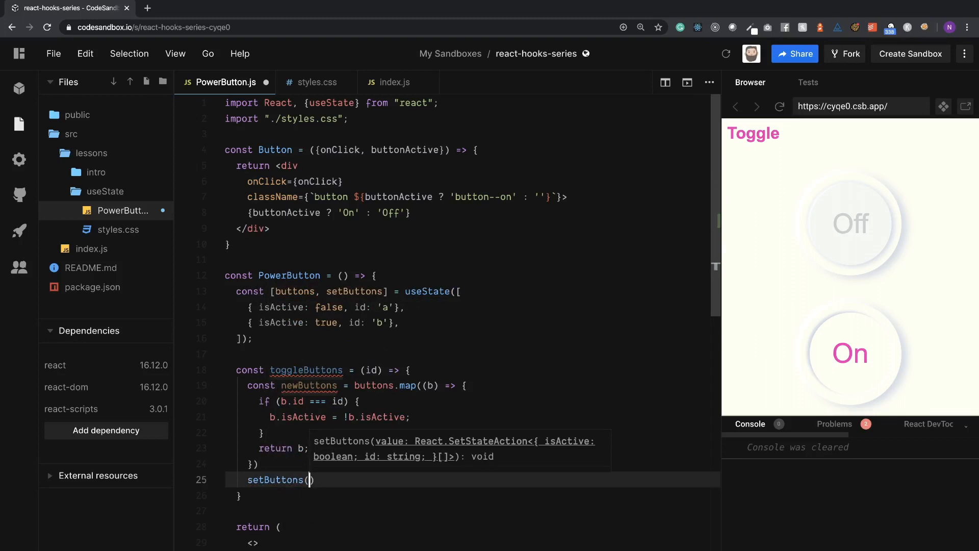
type("newButtons")
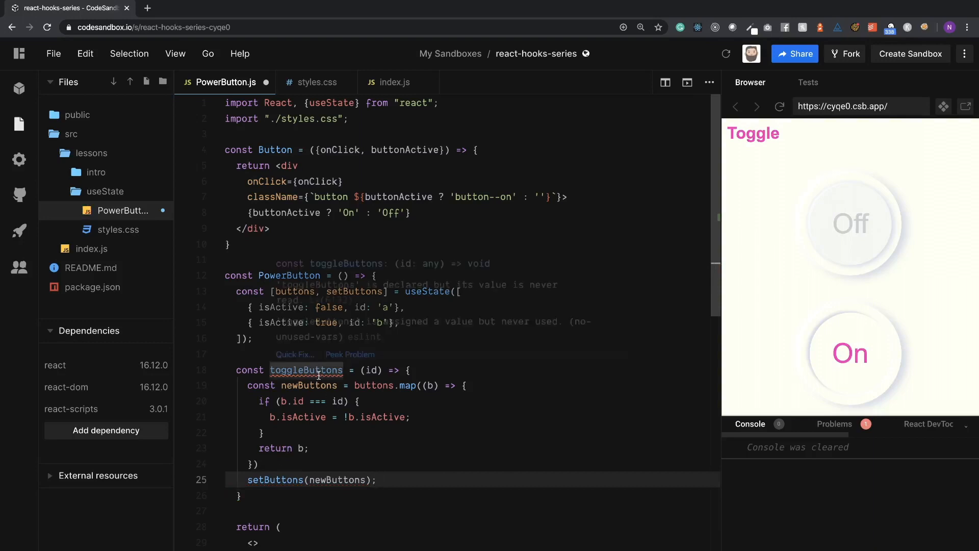
mouse_move(407, 385)
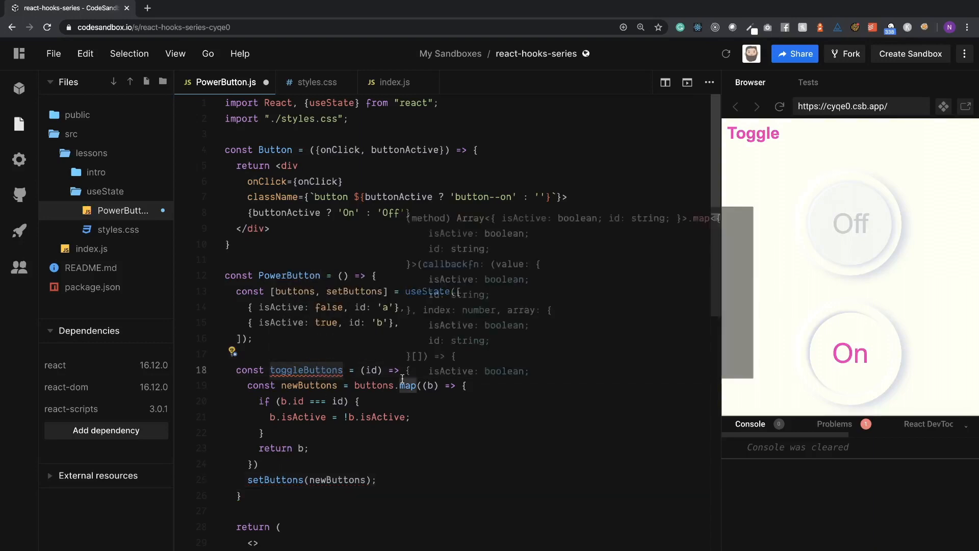
Step: Add onClick={() => toggleButtons(b.id)} to each Button, then toggle the first preview button On and Off
scroll("down", 3)
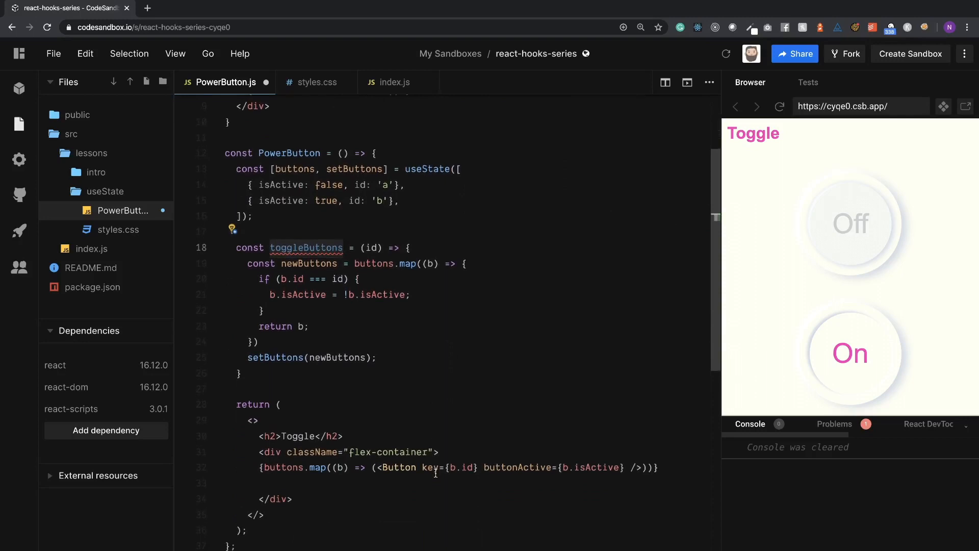
mouse_move(482, 463)
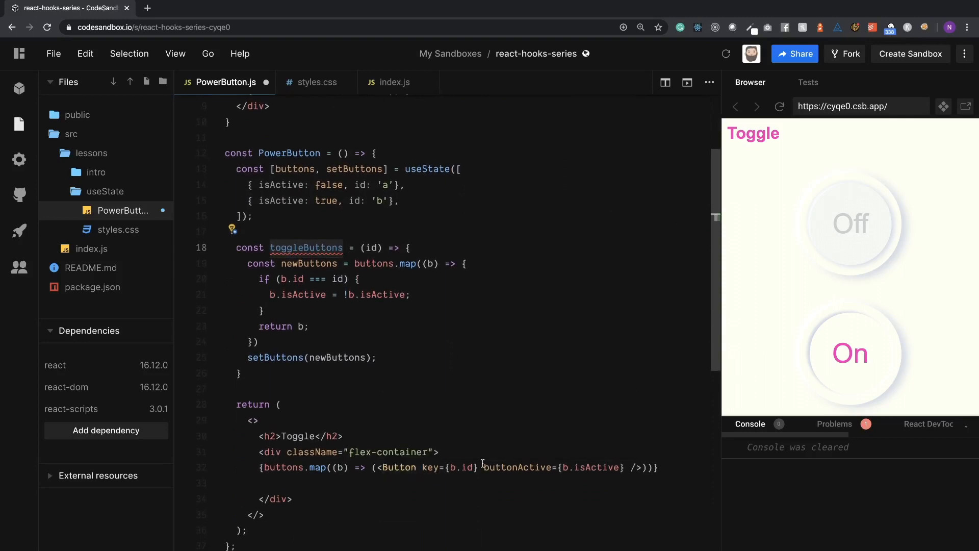
left_click(417, 467)
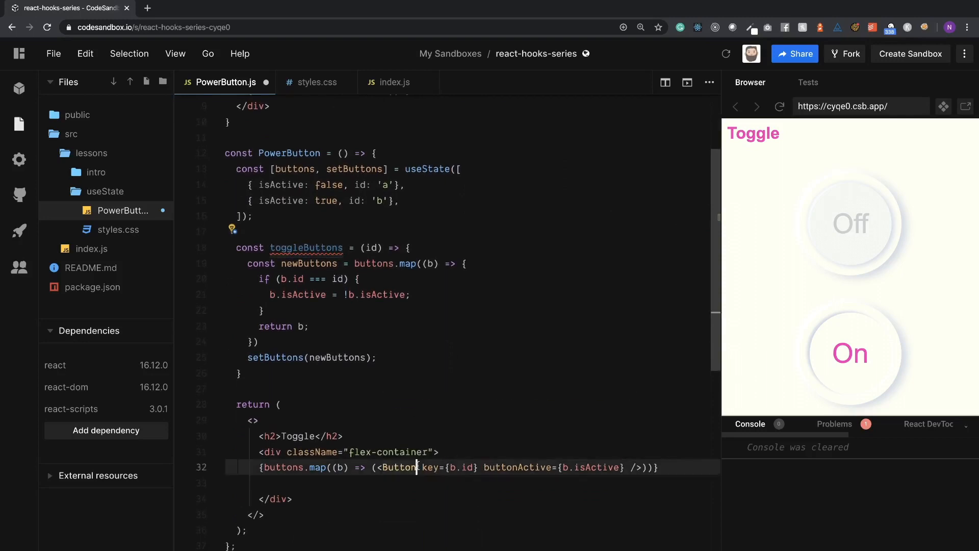
type("onClci")
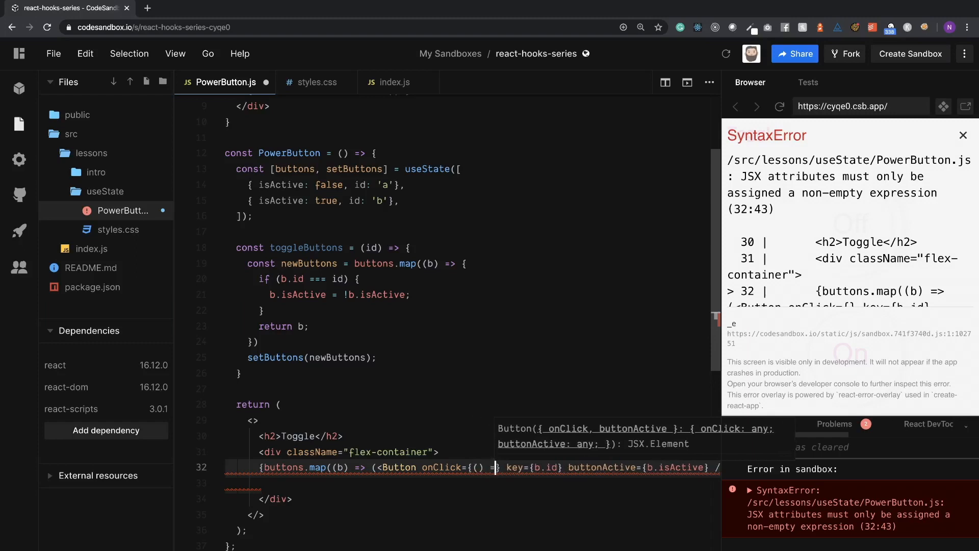
type("toggleButtons(")
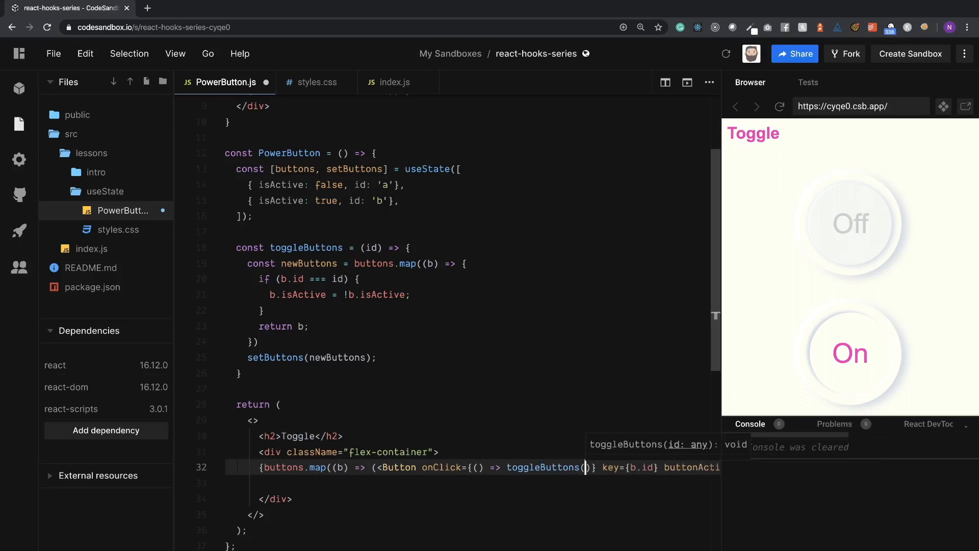
type("b.id")
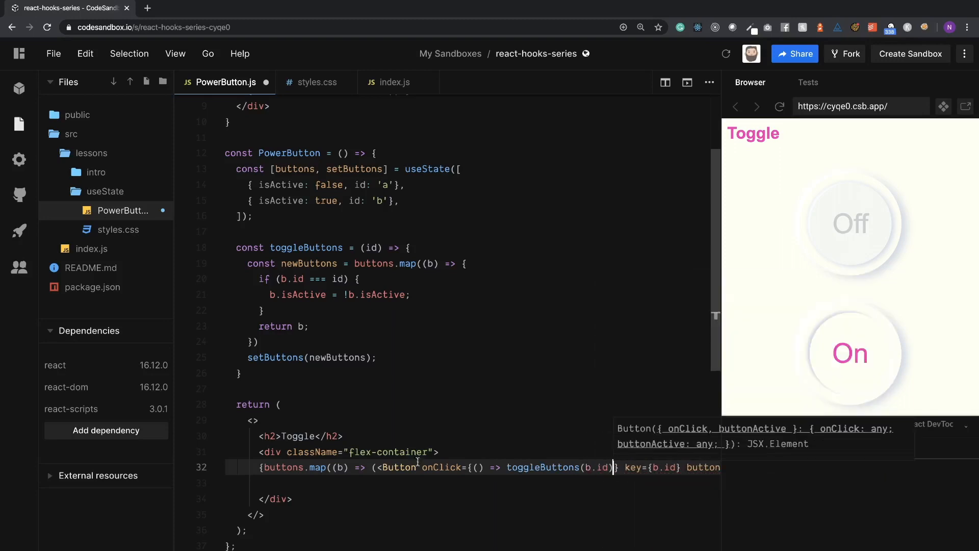
left_click(849, 223)
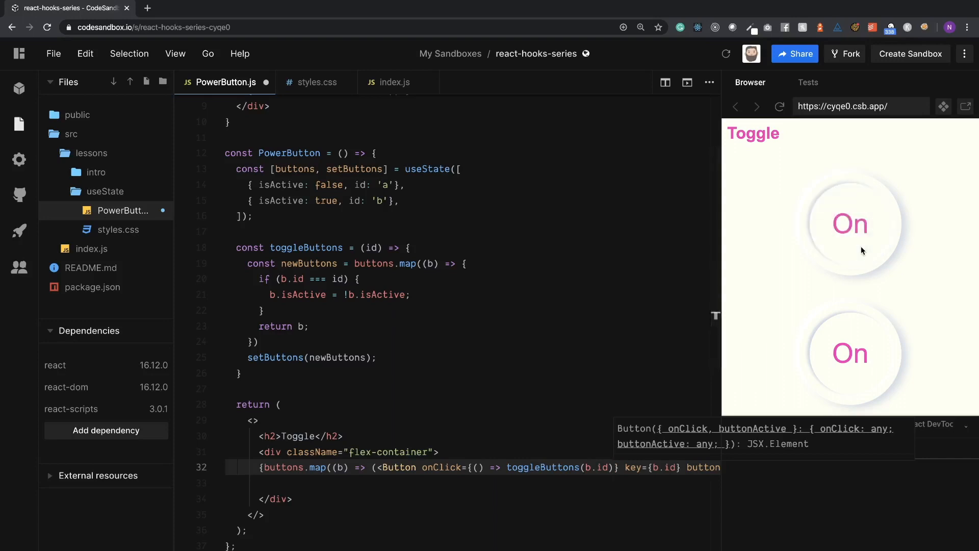
left_click(849, 223)
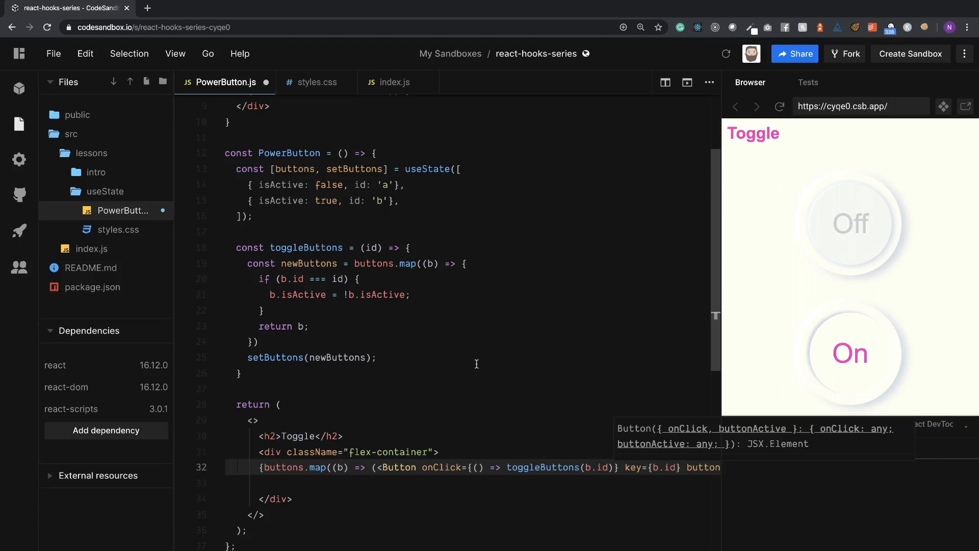
mouse_move(408, 204)
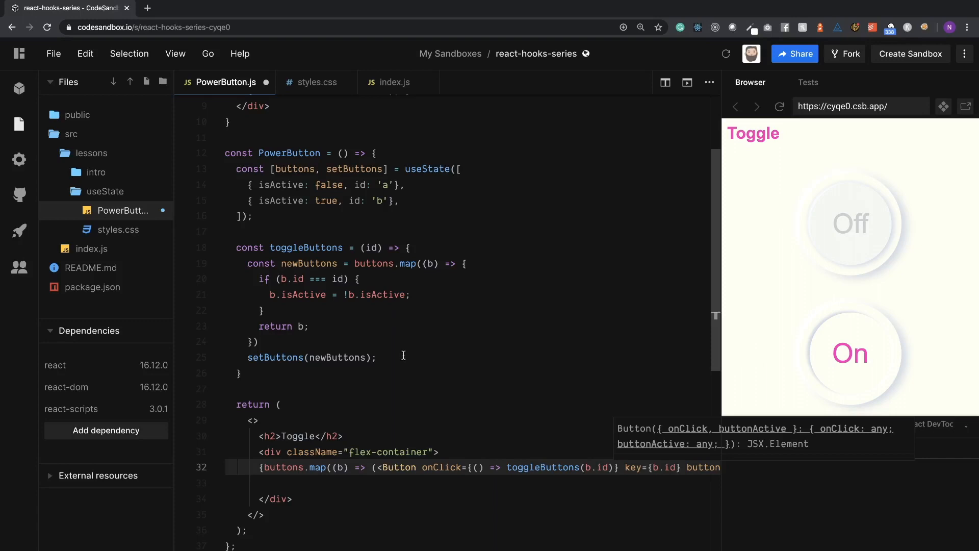
mouse_move(415, 328)
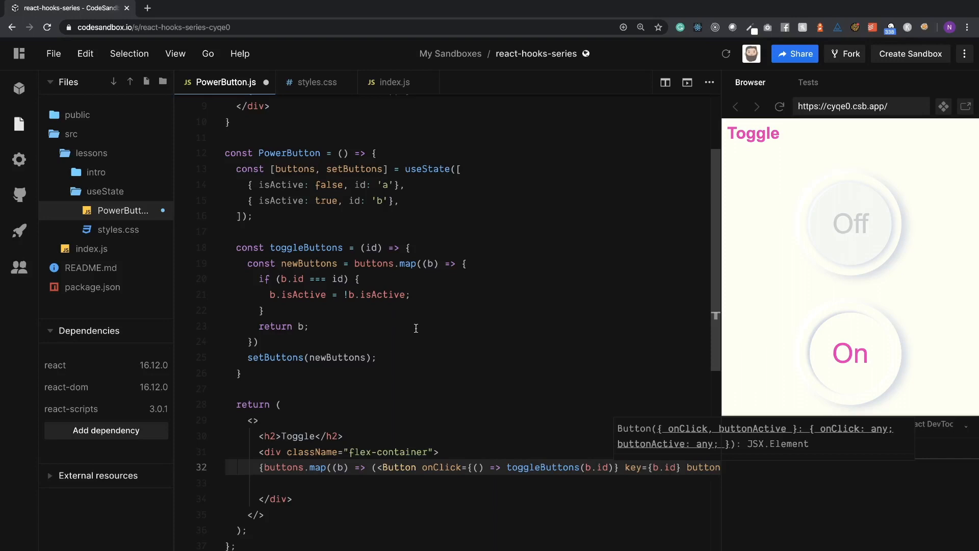
mouse_move(338, 417)
type("Active={b.isActive} />))}")
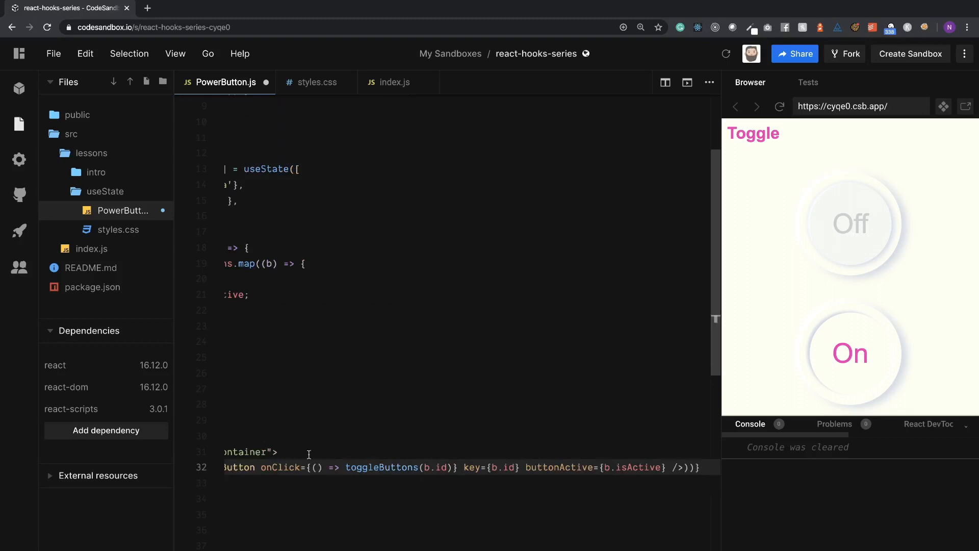
Step: Change the first state object's id from 'b' to 'a'
scroll("up", 3)
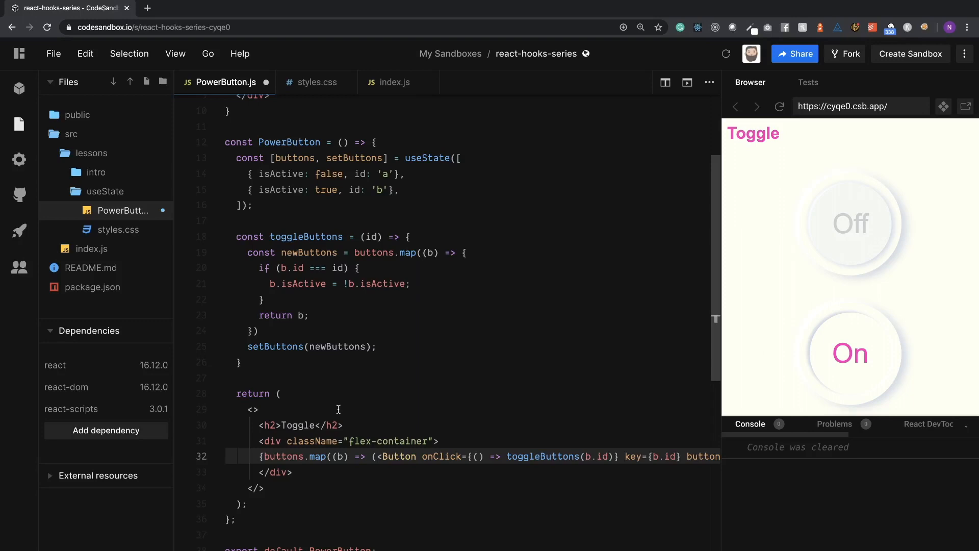
mouse_move(428, 240)
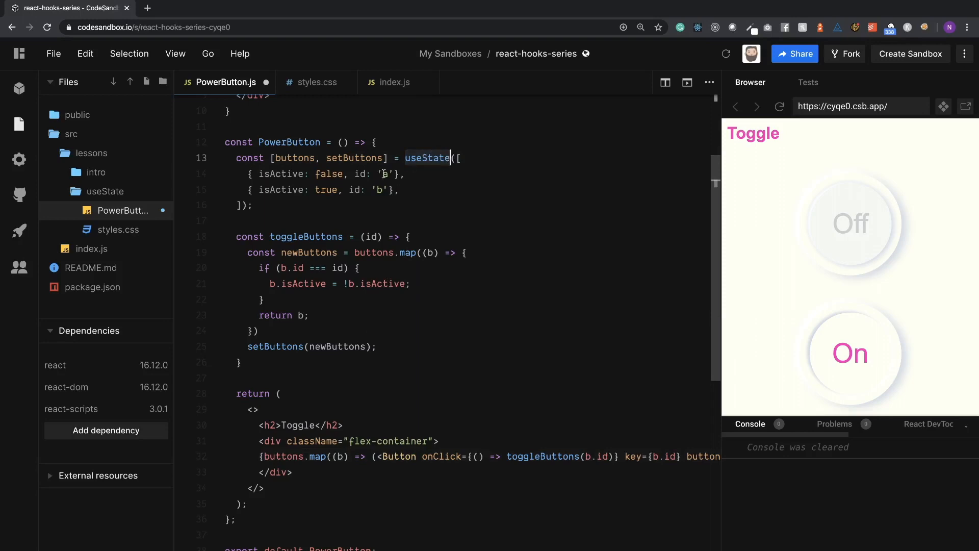
type("a")
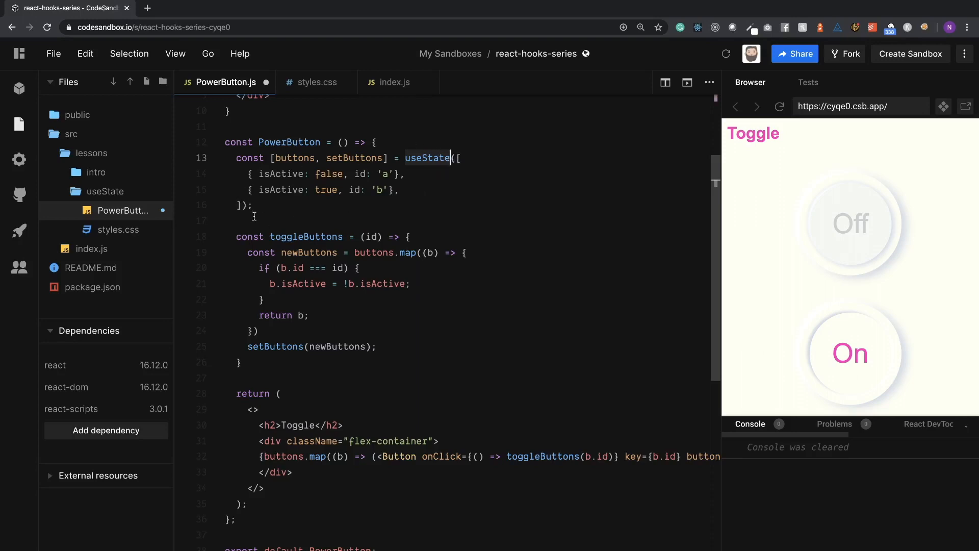
mouse_move(314, 169)
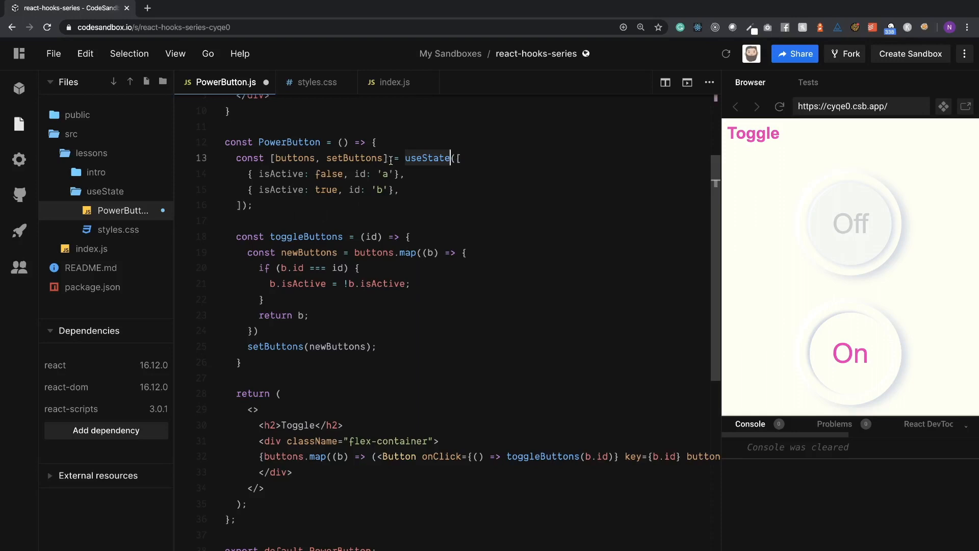
mouse_move(295, 158)
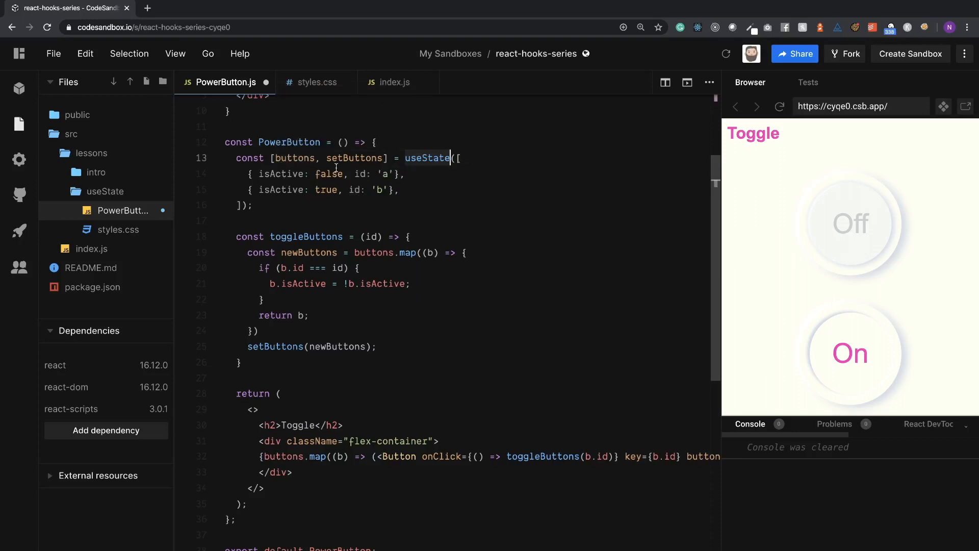
mouse_move(355, 157)
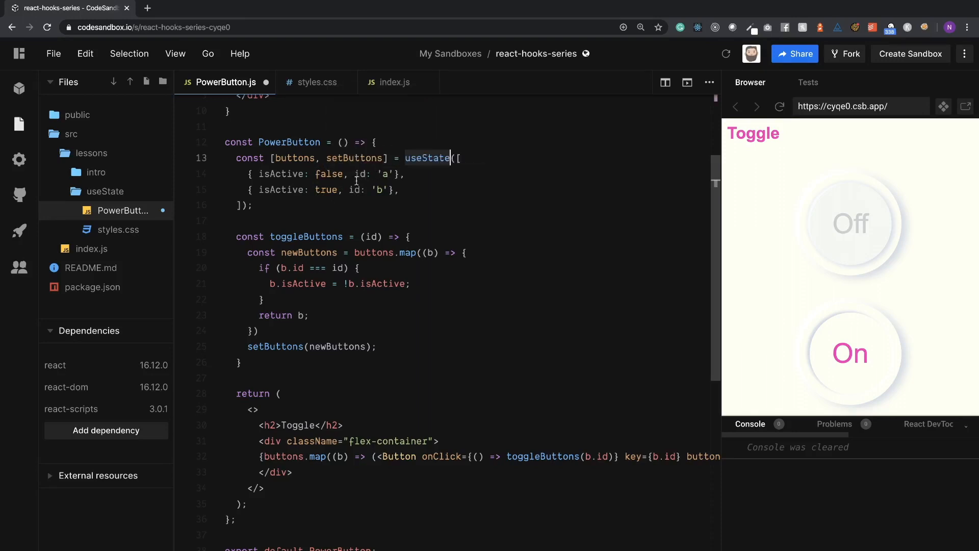
mouse_move(358, 229)
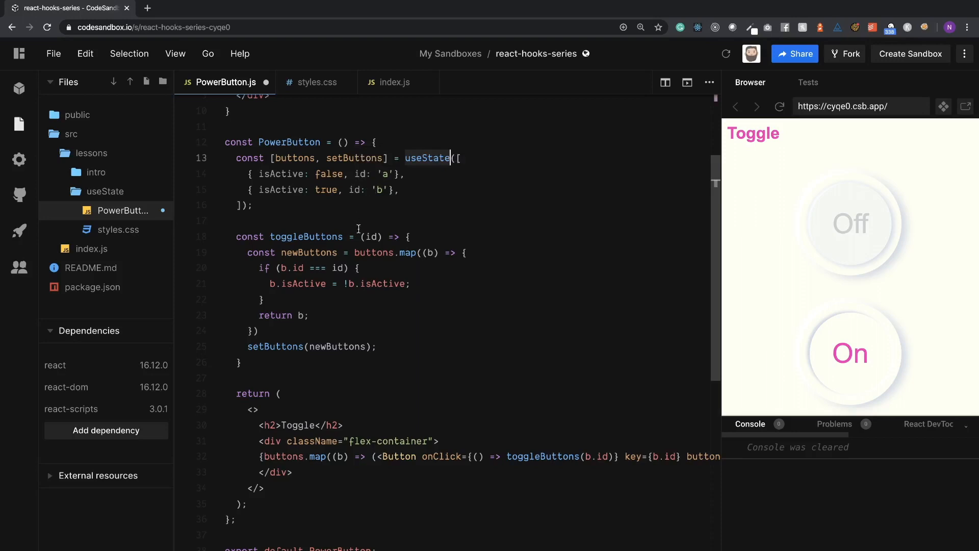
mouse_move(275, 347)
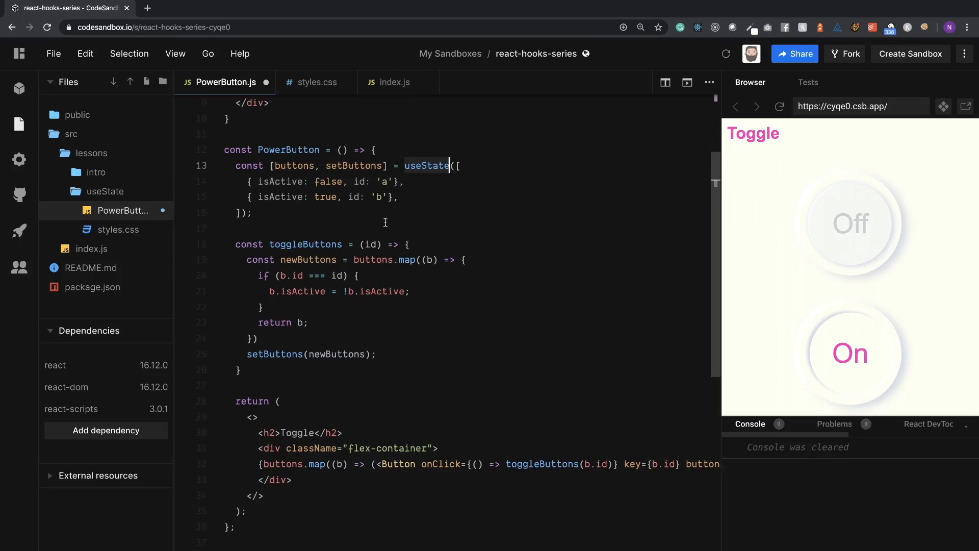
mouse_move(240, 236)
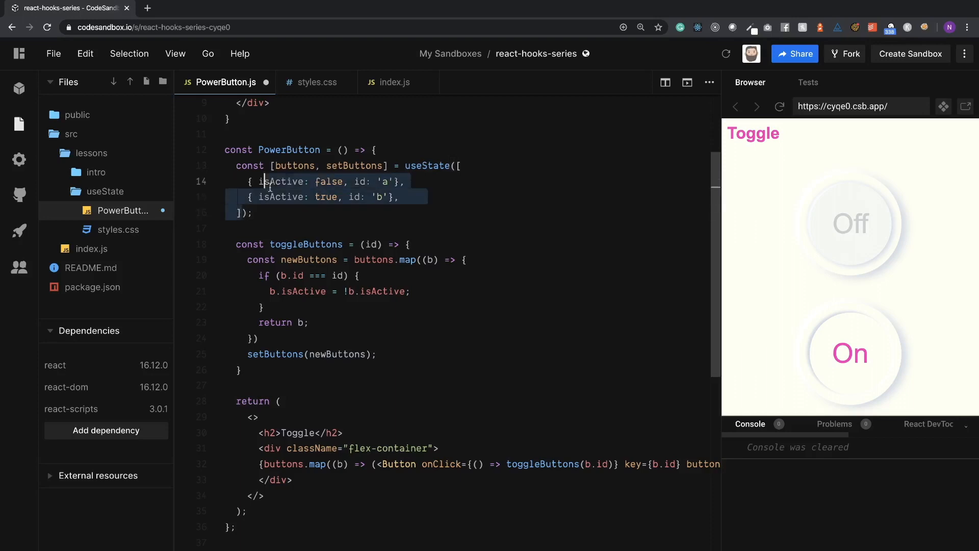
Step: Insert () => before the useState array so state initializes lazily
left_click(456, 165)
type("() => ")
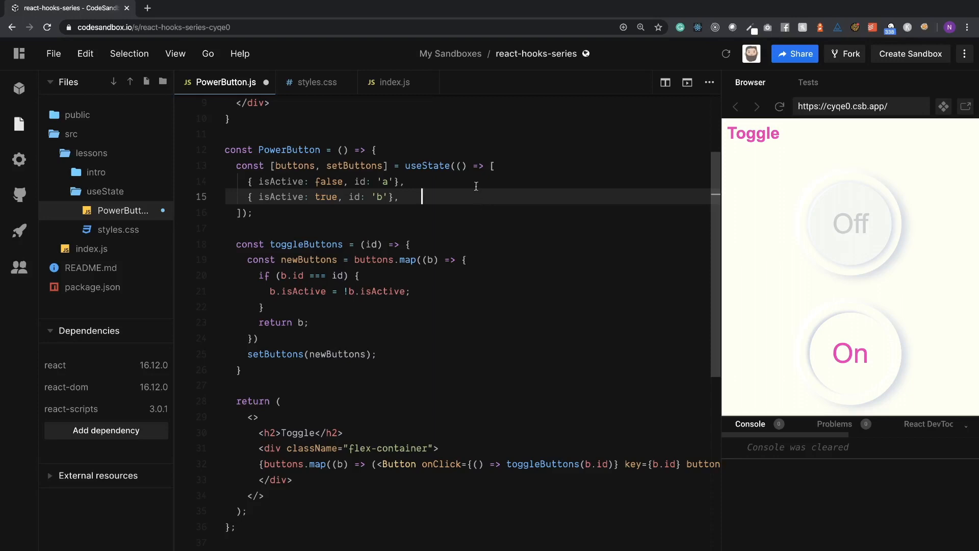
left_click(465, 165)
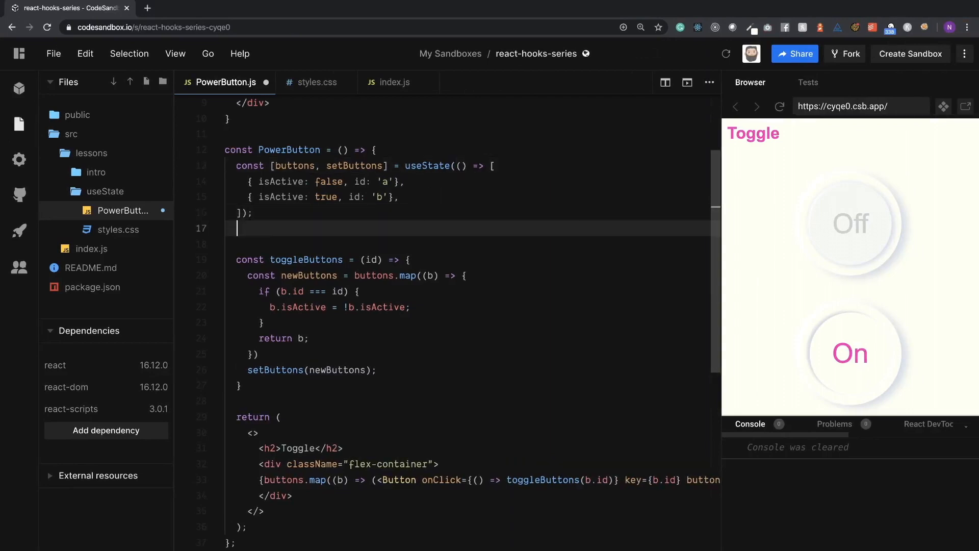
Step: Type `if (isOn) { const [state, setState] = useState({}) }` below the state declaration
type("if (")
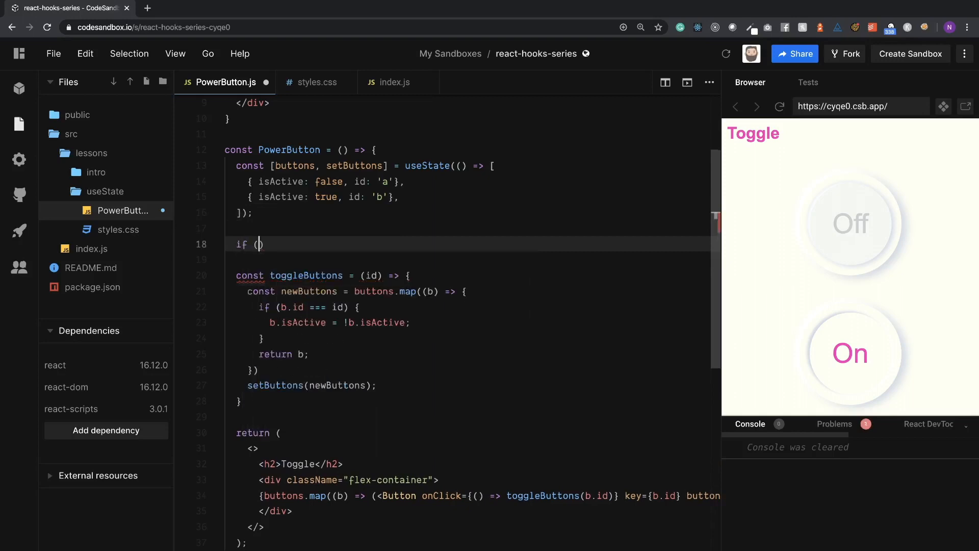
type("isOn")
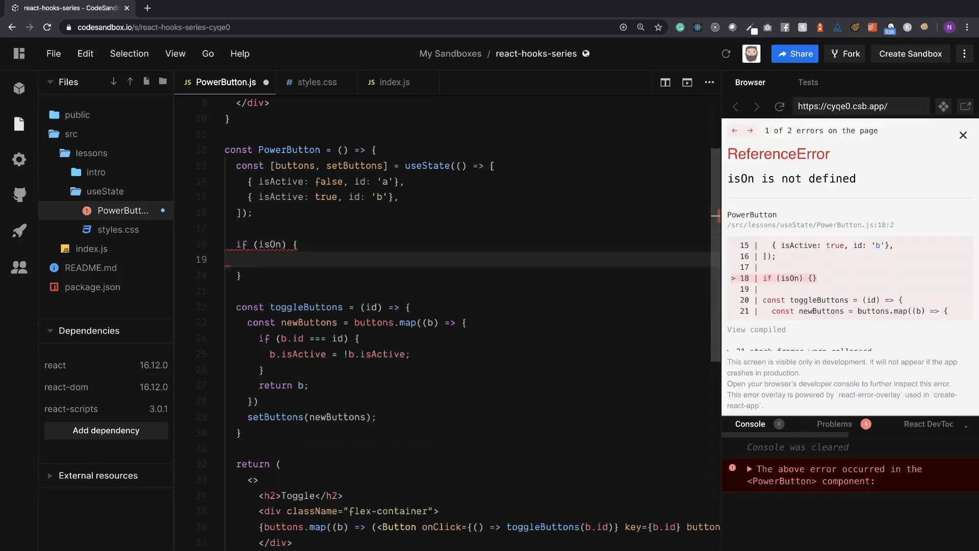
type("const")
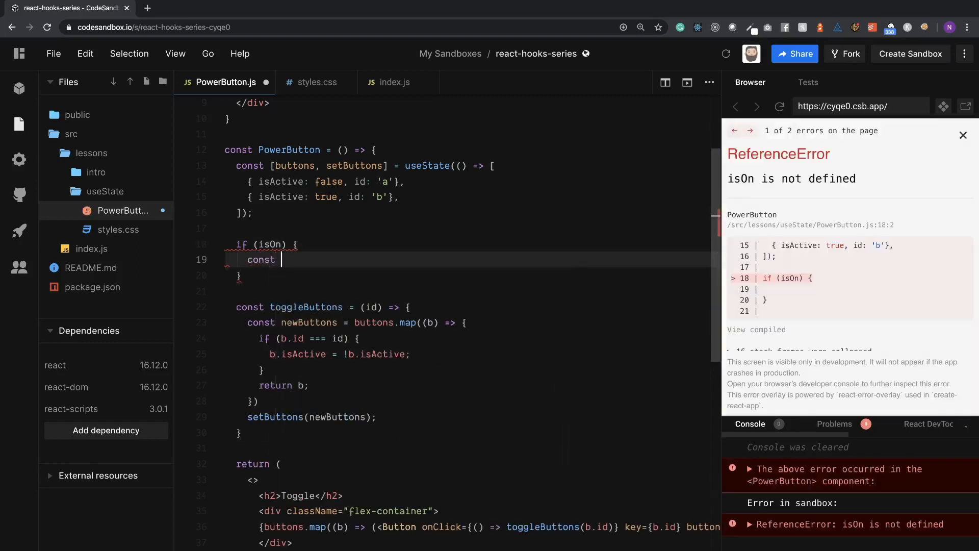
type("{")
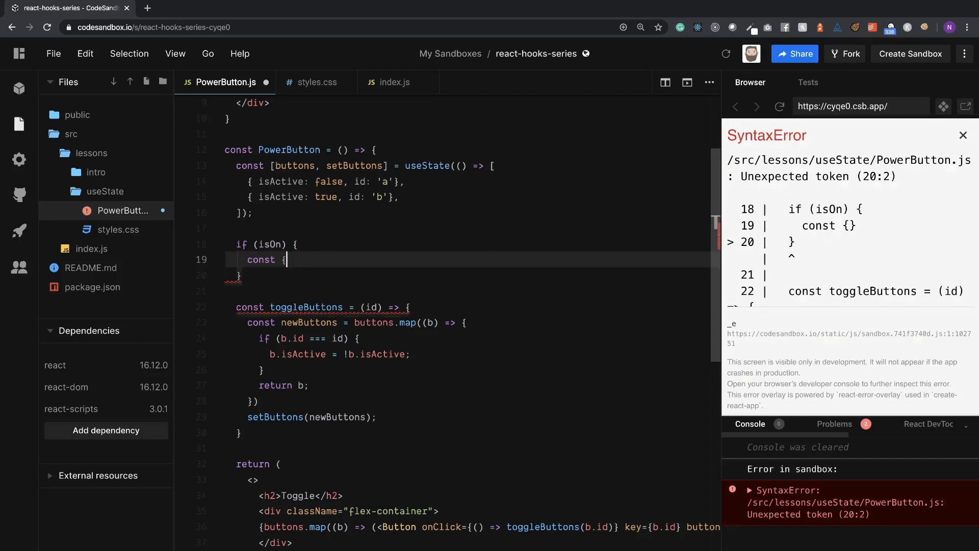
type("[state")
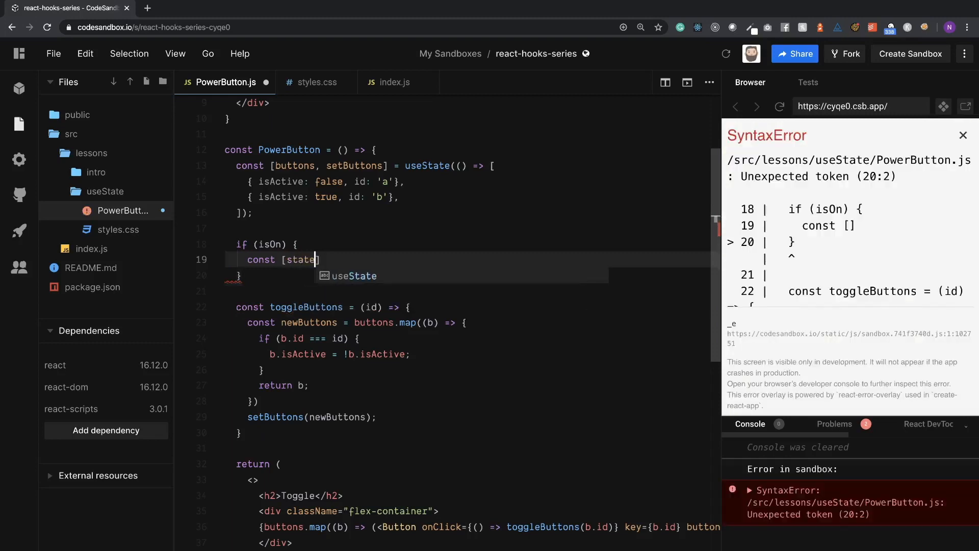
type(", s")
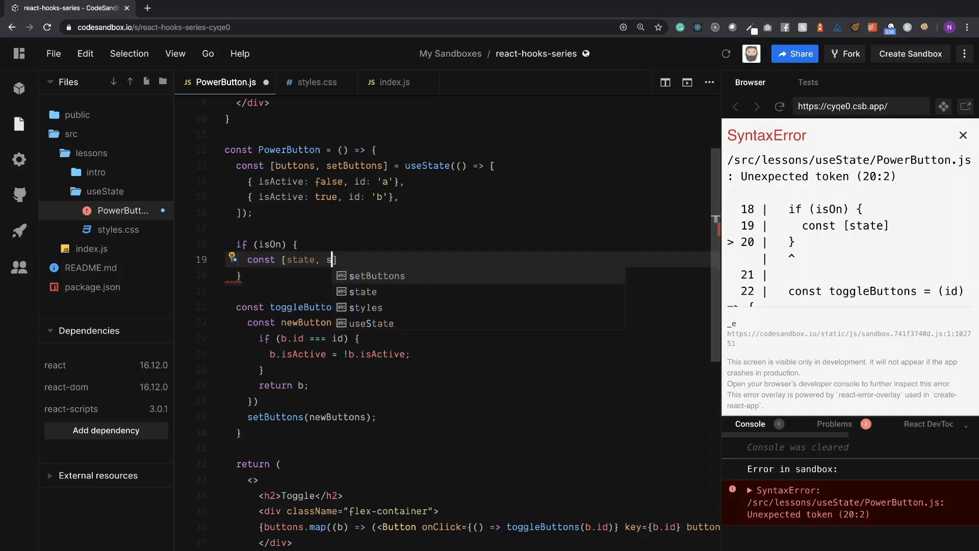
type("etS")
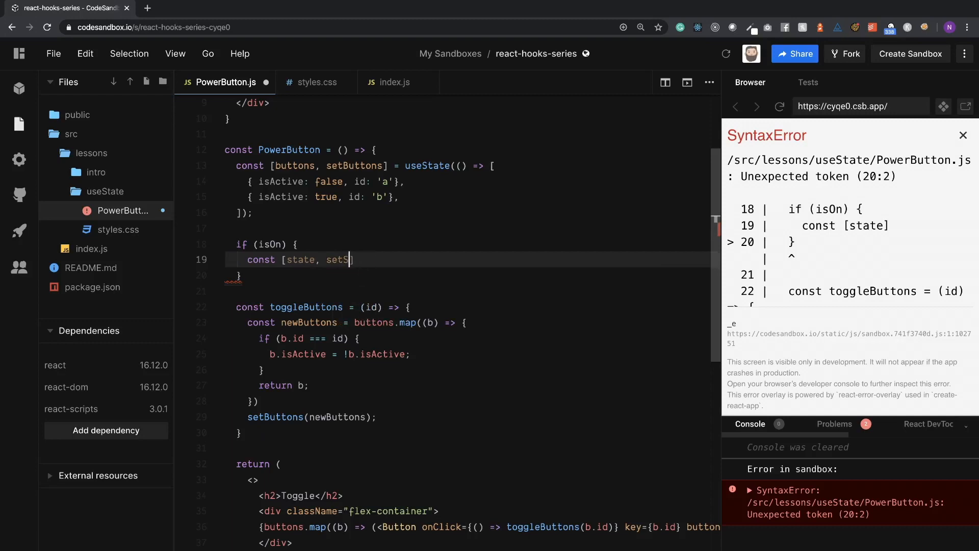
type("tate] =")
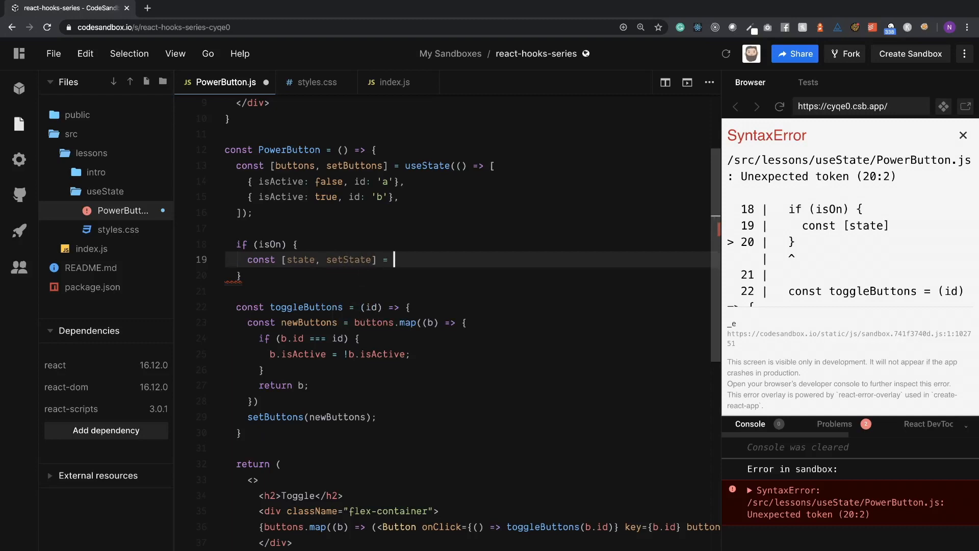
type("useState()")
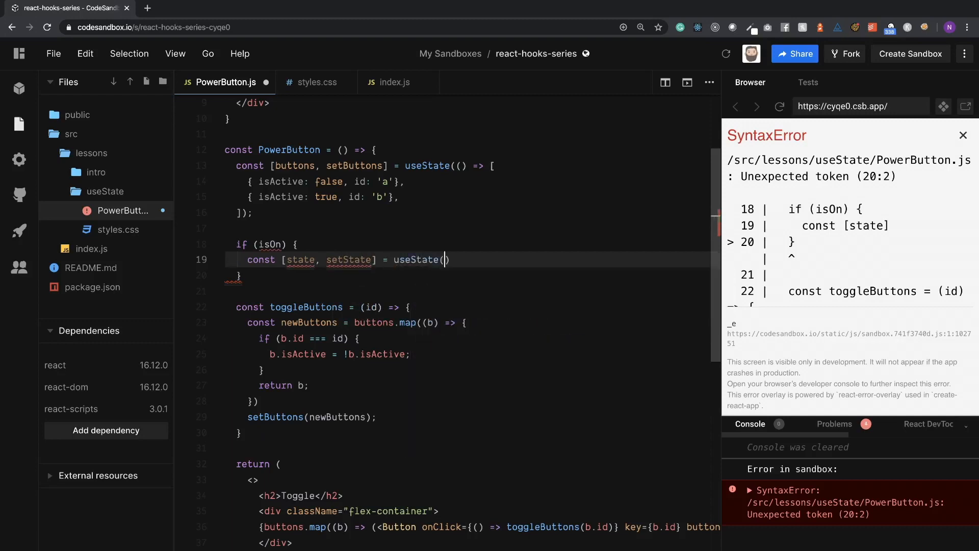
type("{}")
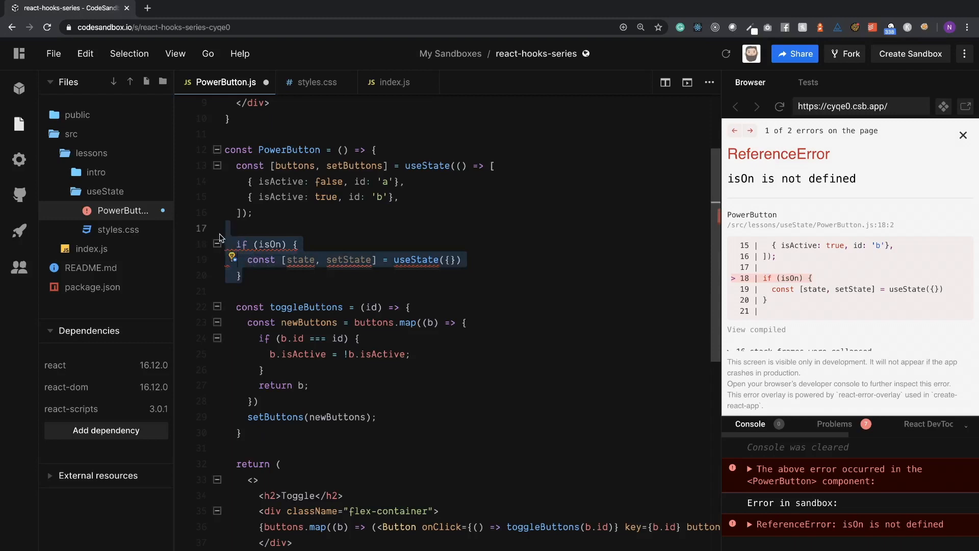
Step: Delete the `if (isOn)` useState block and scroll the editor back up
left_click(234, 260)
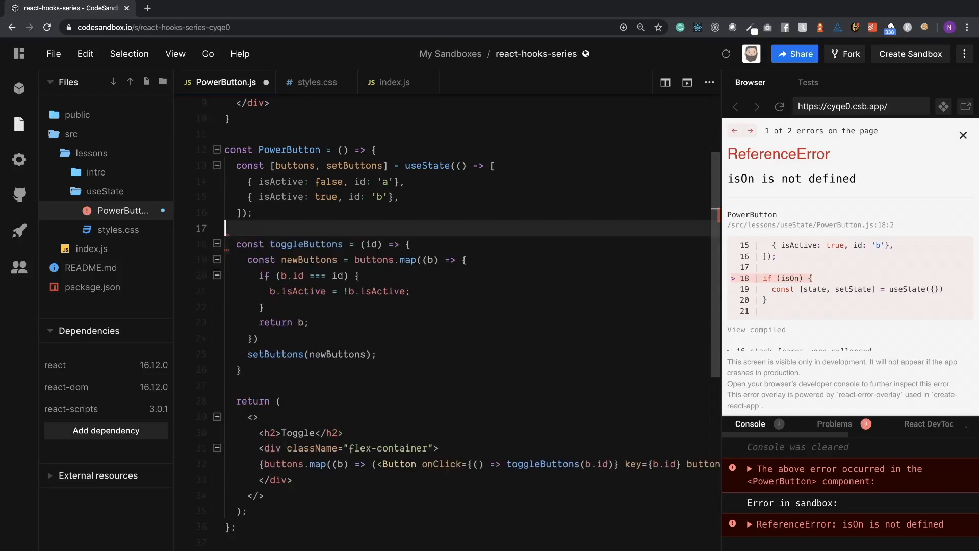
left_click(963, 135)
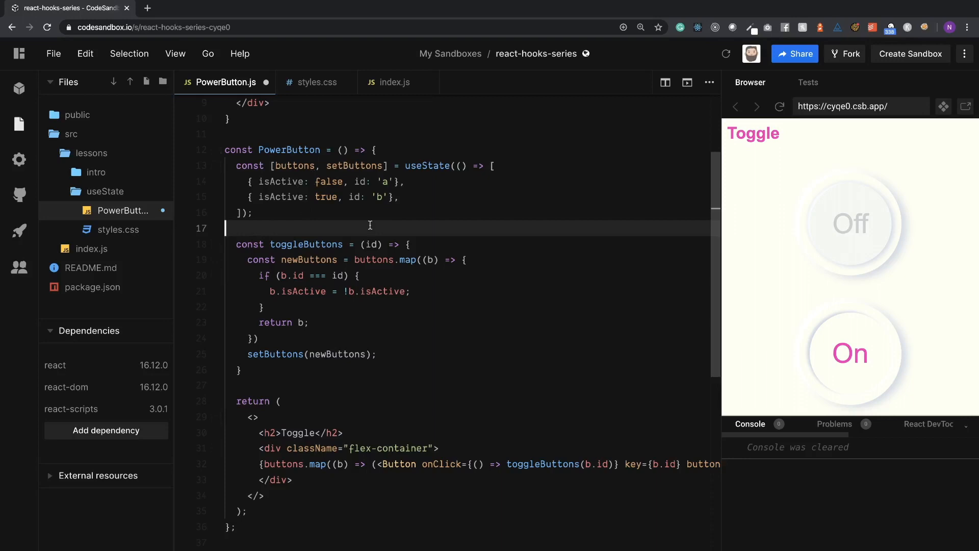
scroll("up", 3)
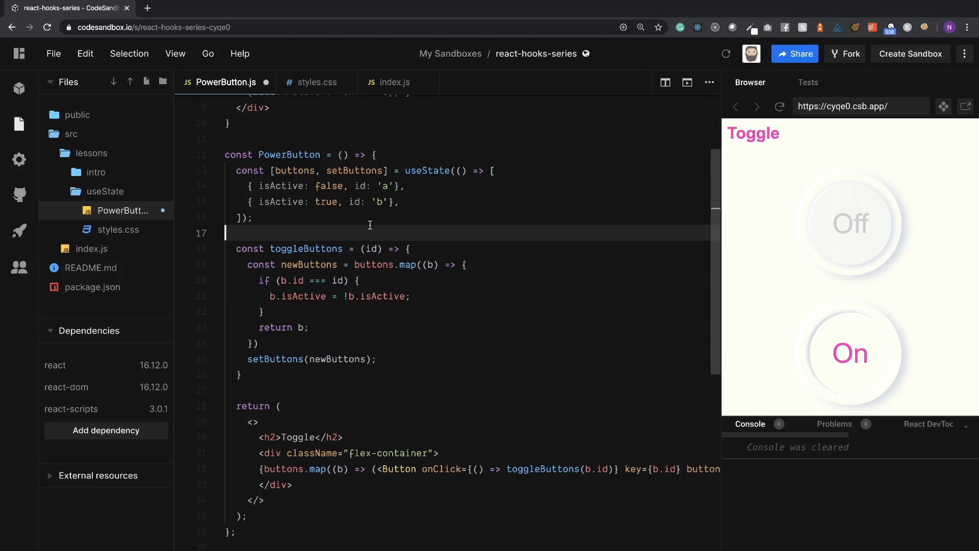
mouse_move(342, 207)
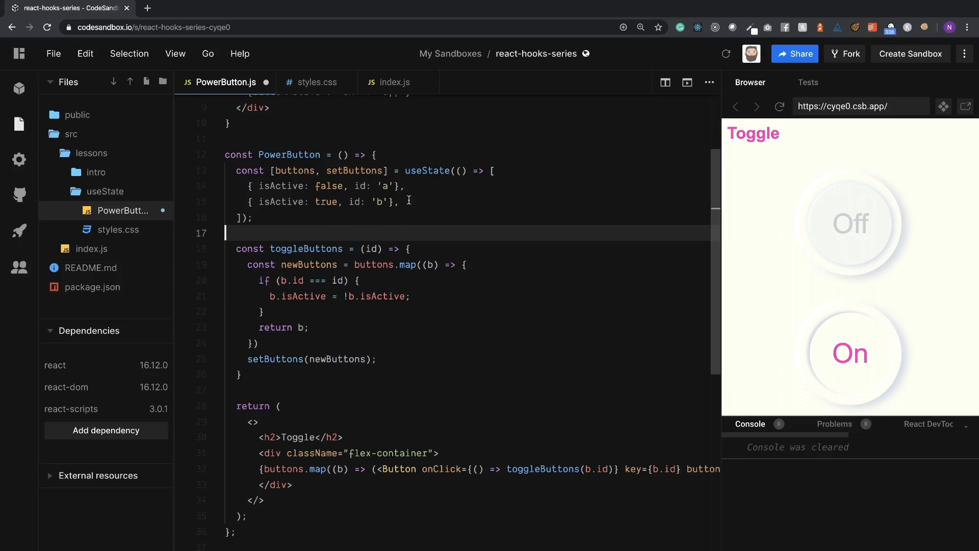
mouse_move(298, 213)
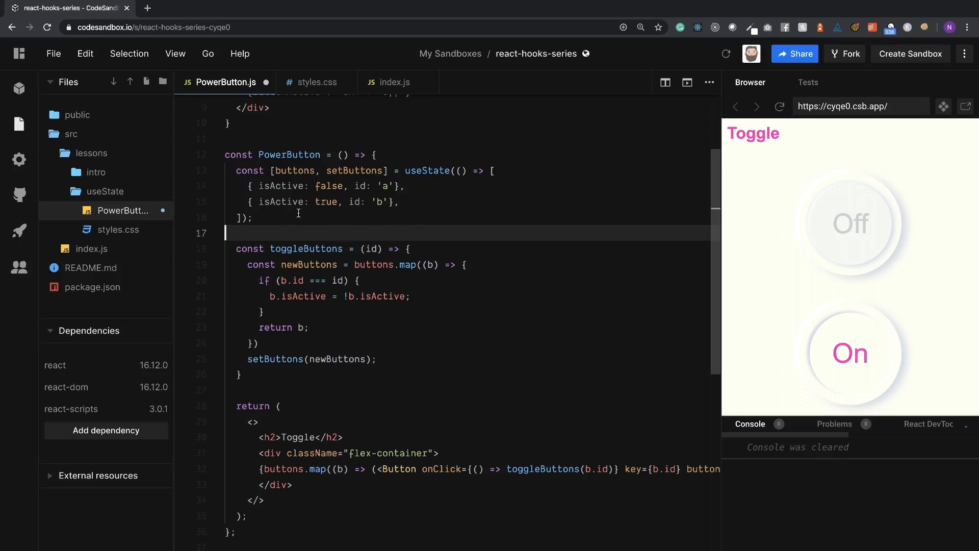